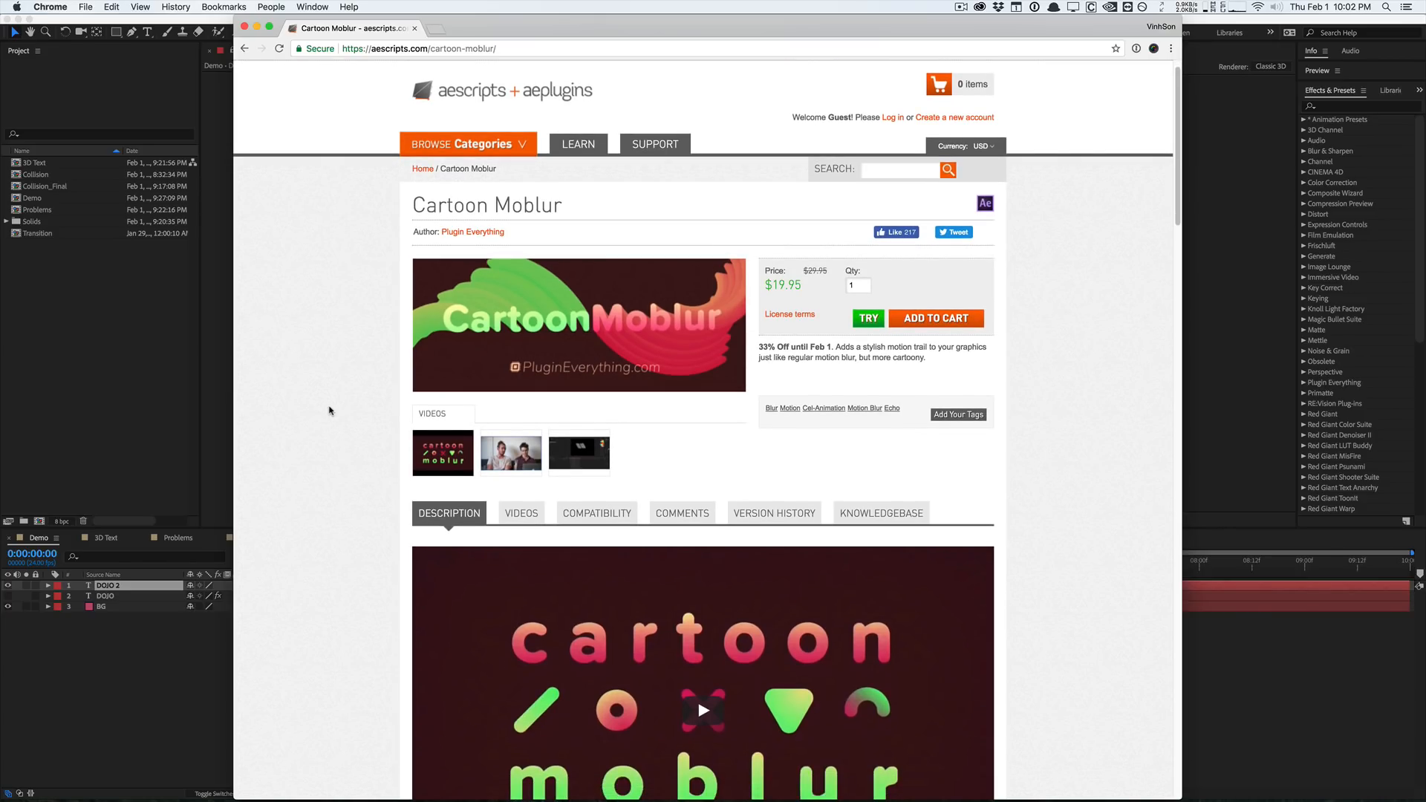
mouse_move(534, 341)
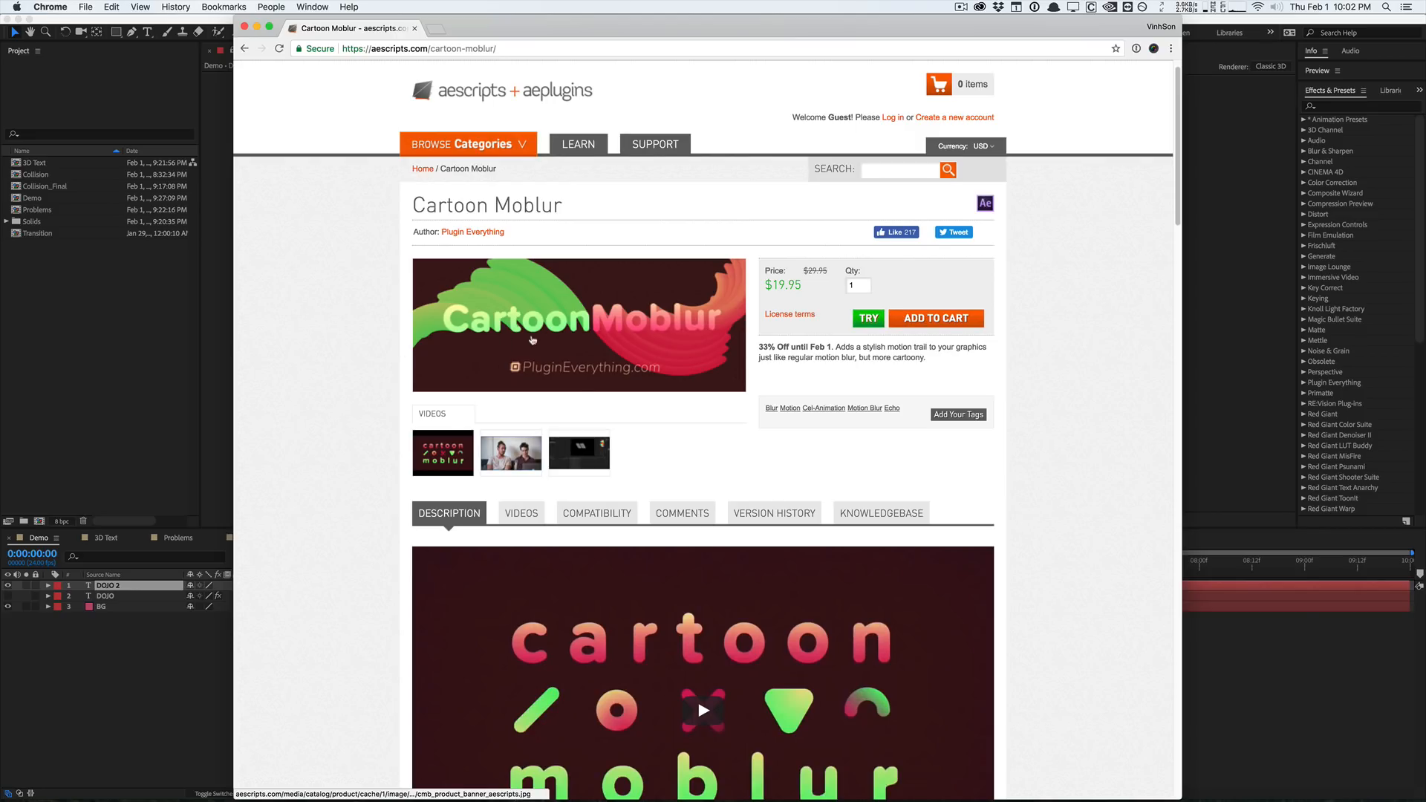
Scroll the aescripts Cartoon Moblur page past suggested uses to the V1.5 features list
scroll(down, 3)
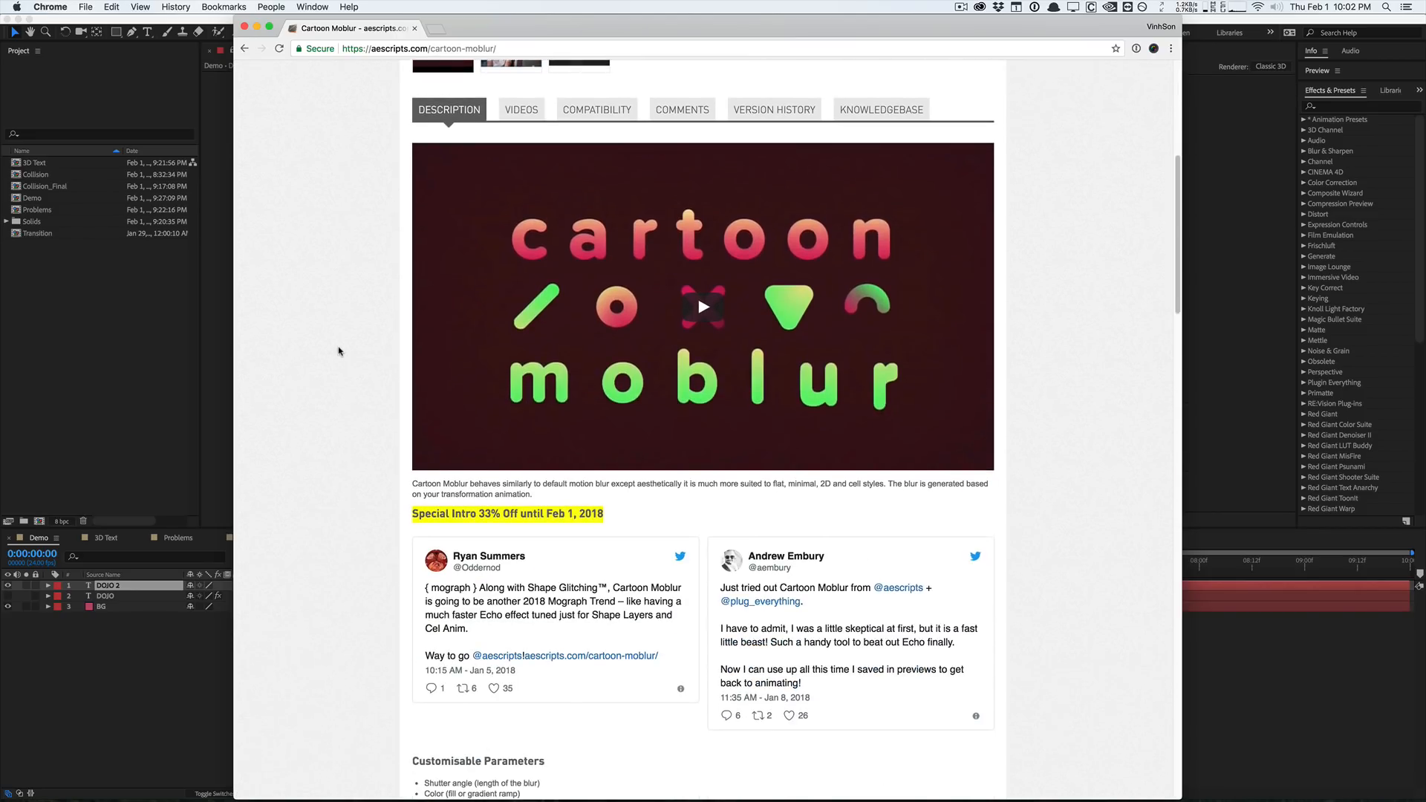
scroll(down, 3)
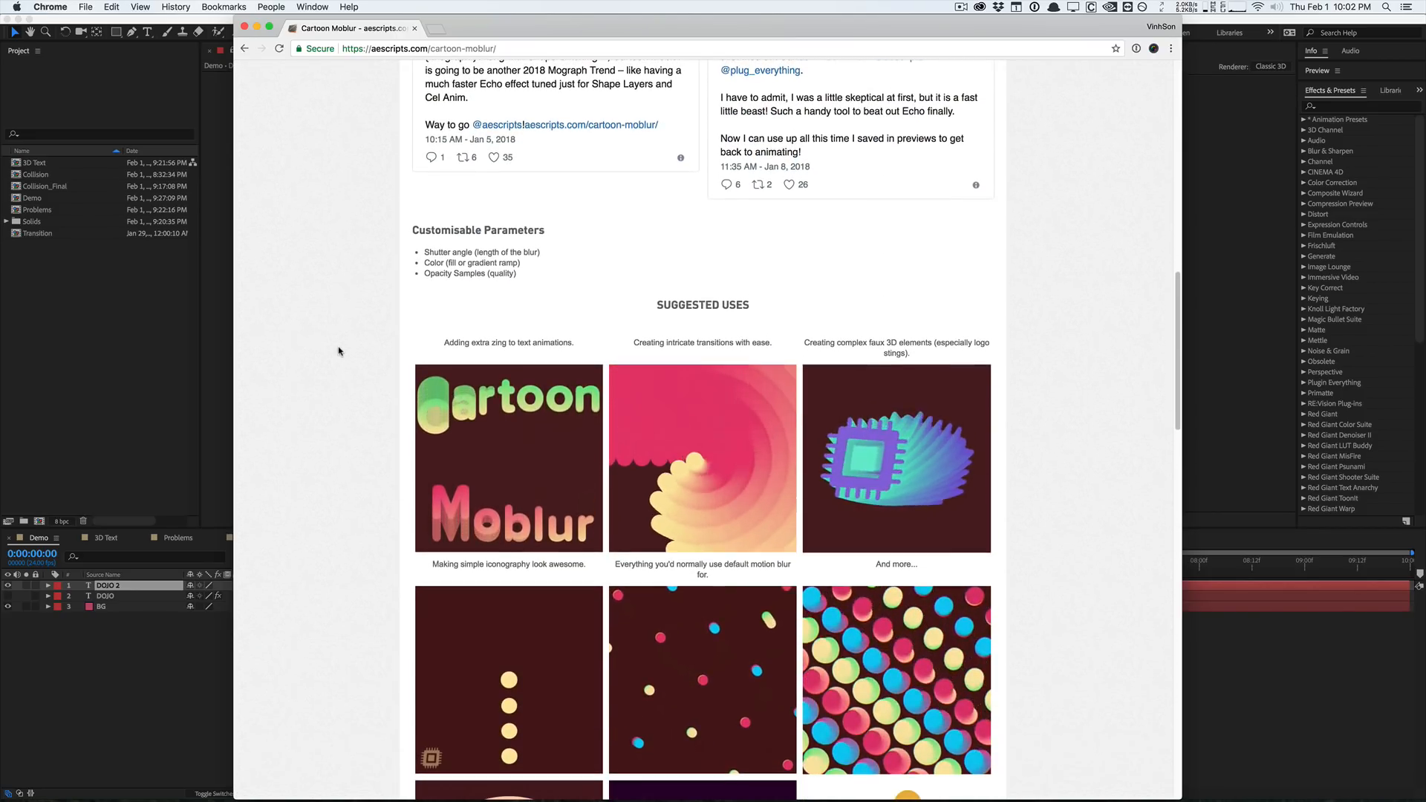
scroll(down, 3)
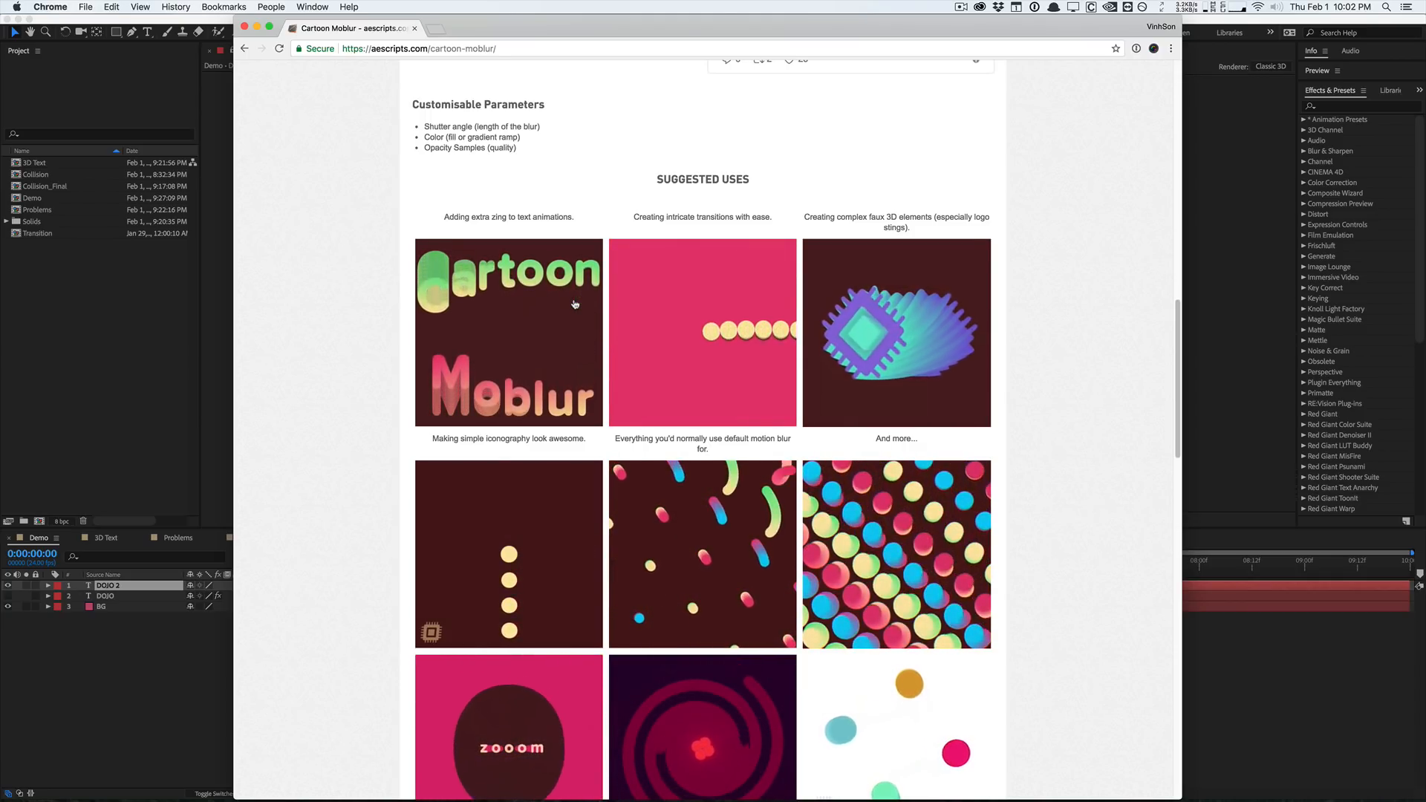
scroll(down, 3)
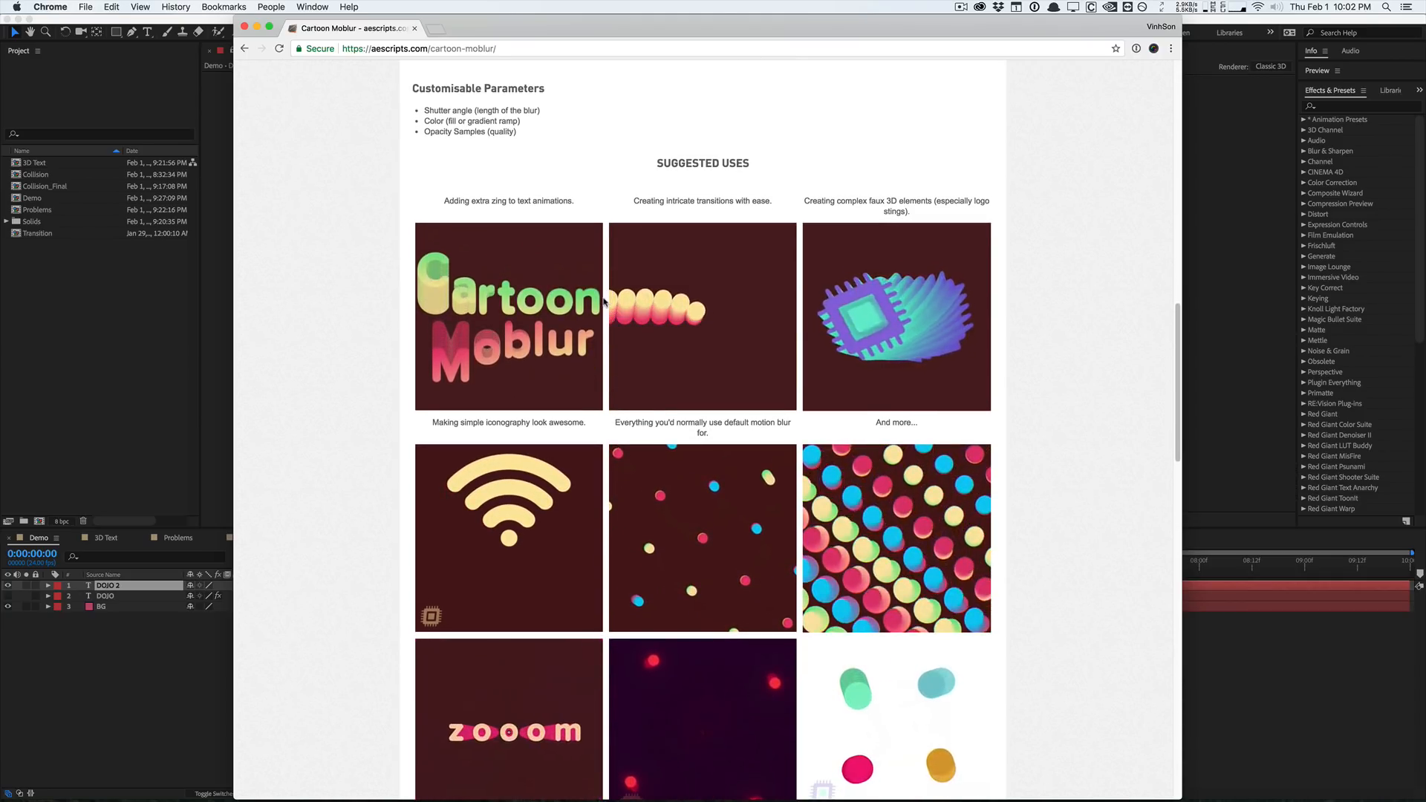
scroll(down, 3)
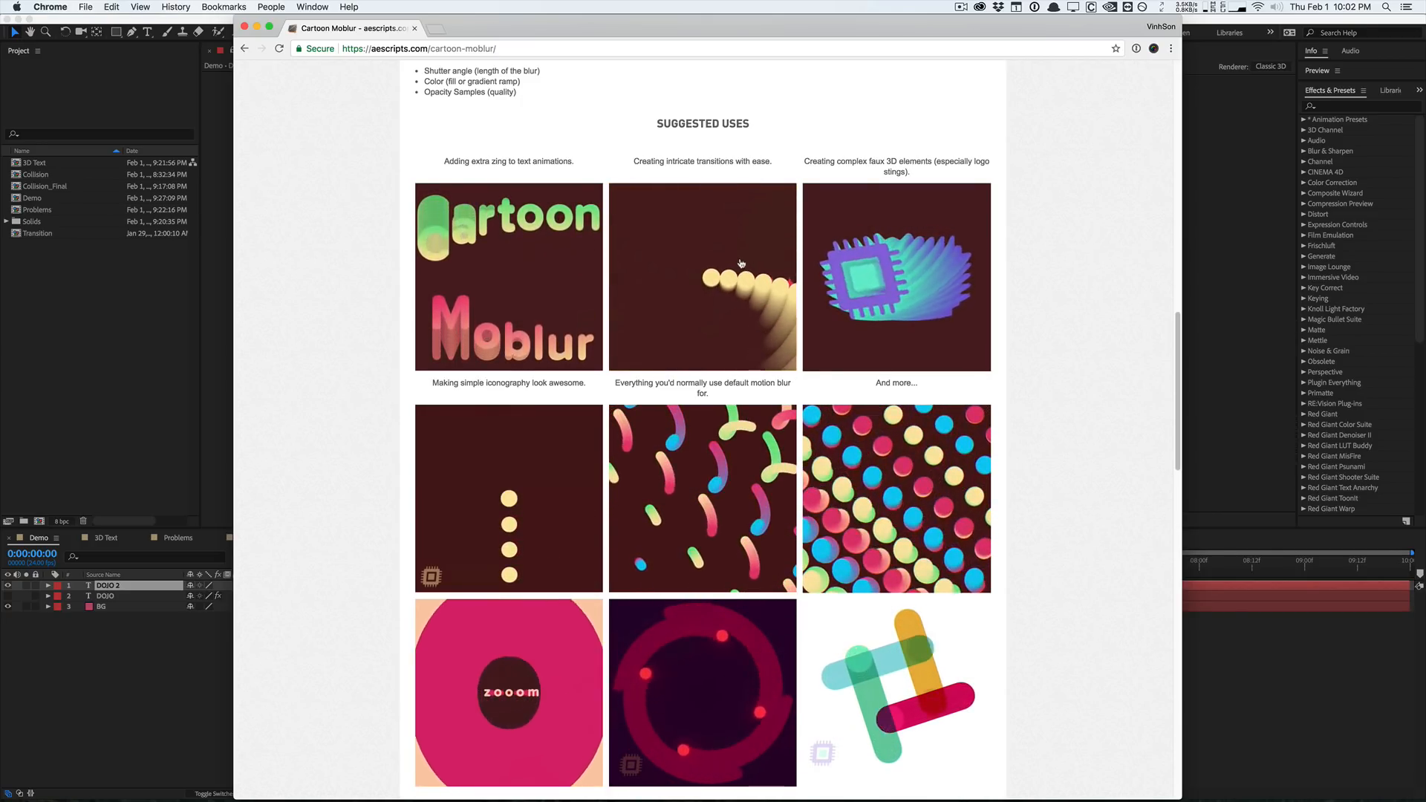
scroll(down, 3)
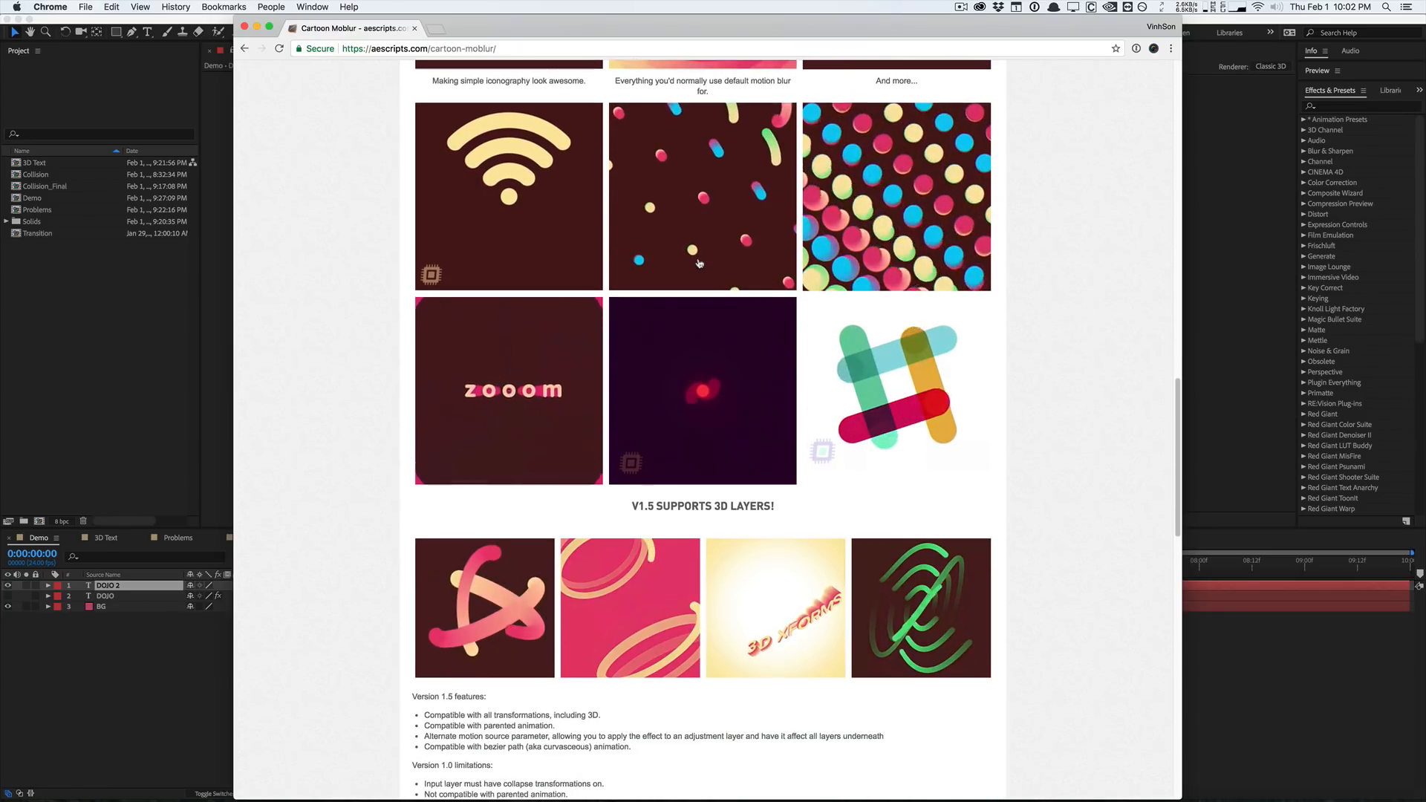
scroll(down, 3)
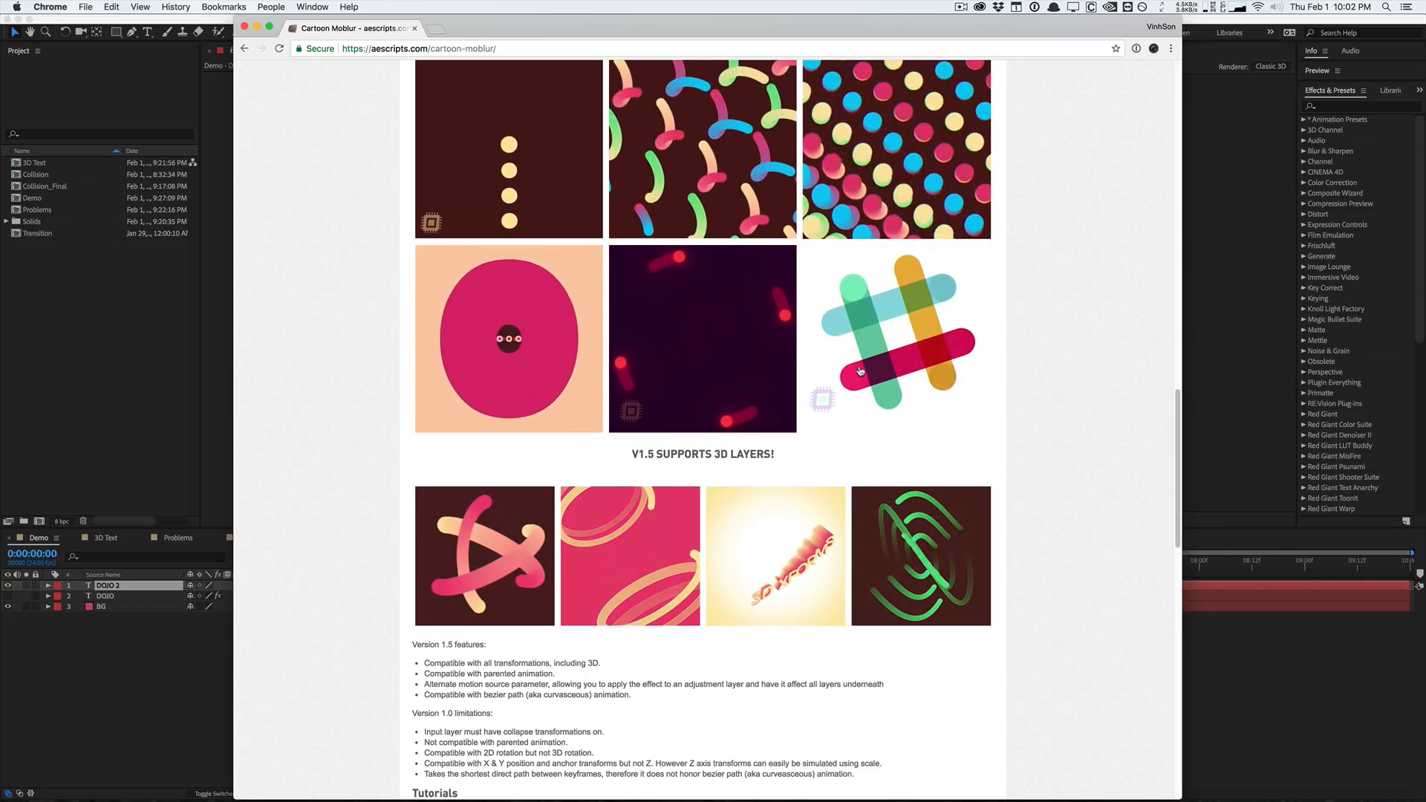
scroll(down, 3)
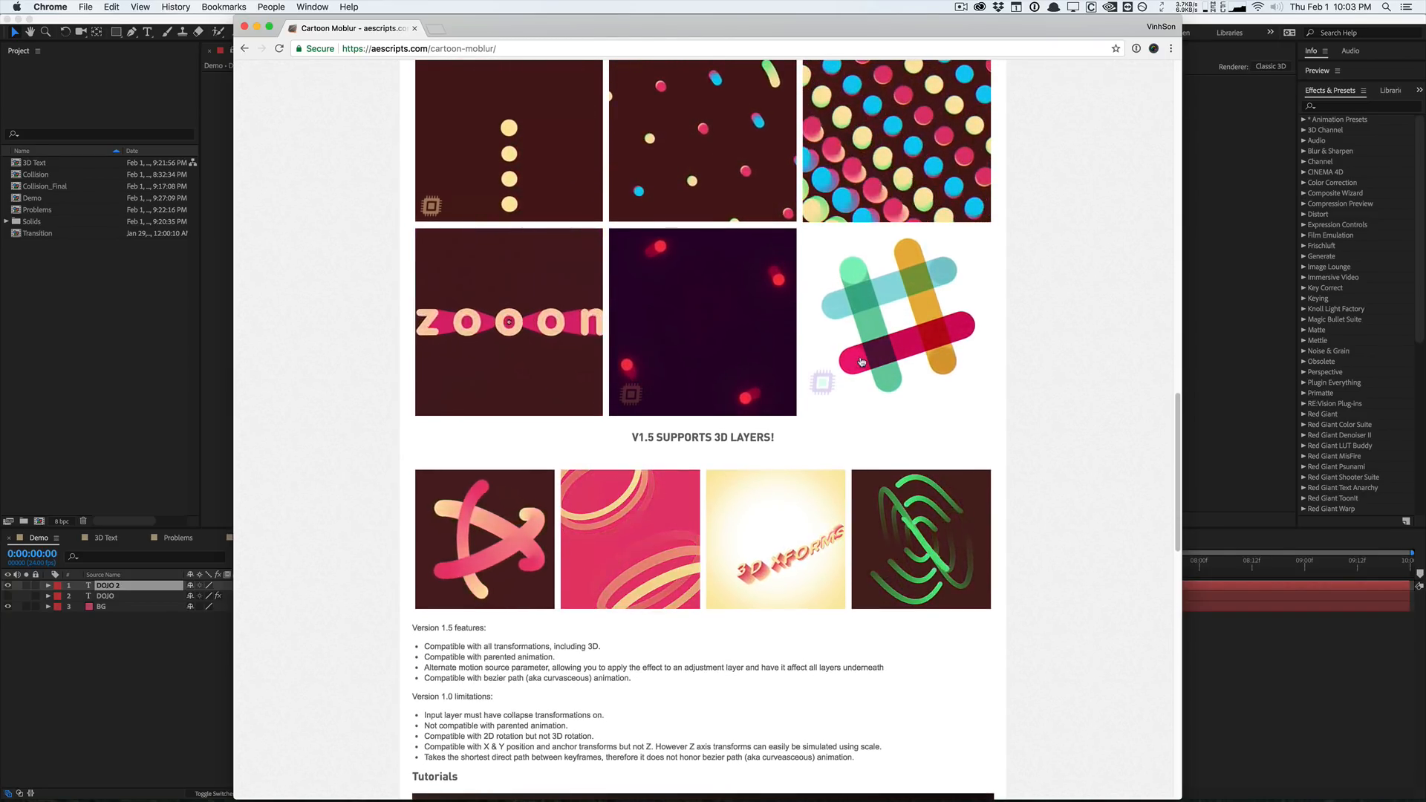
scroll(up, 3)
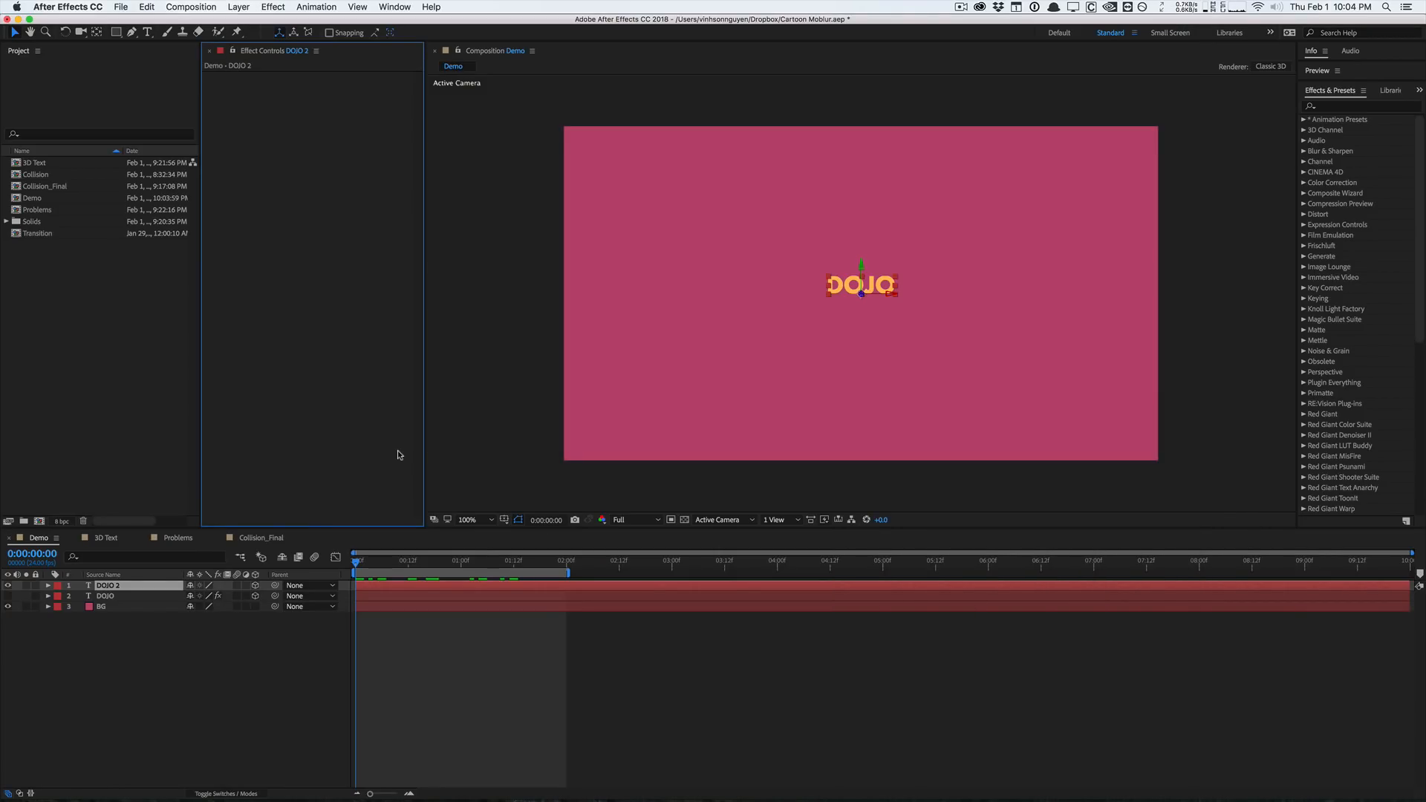
mouse_move(311, 260)
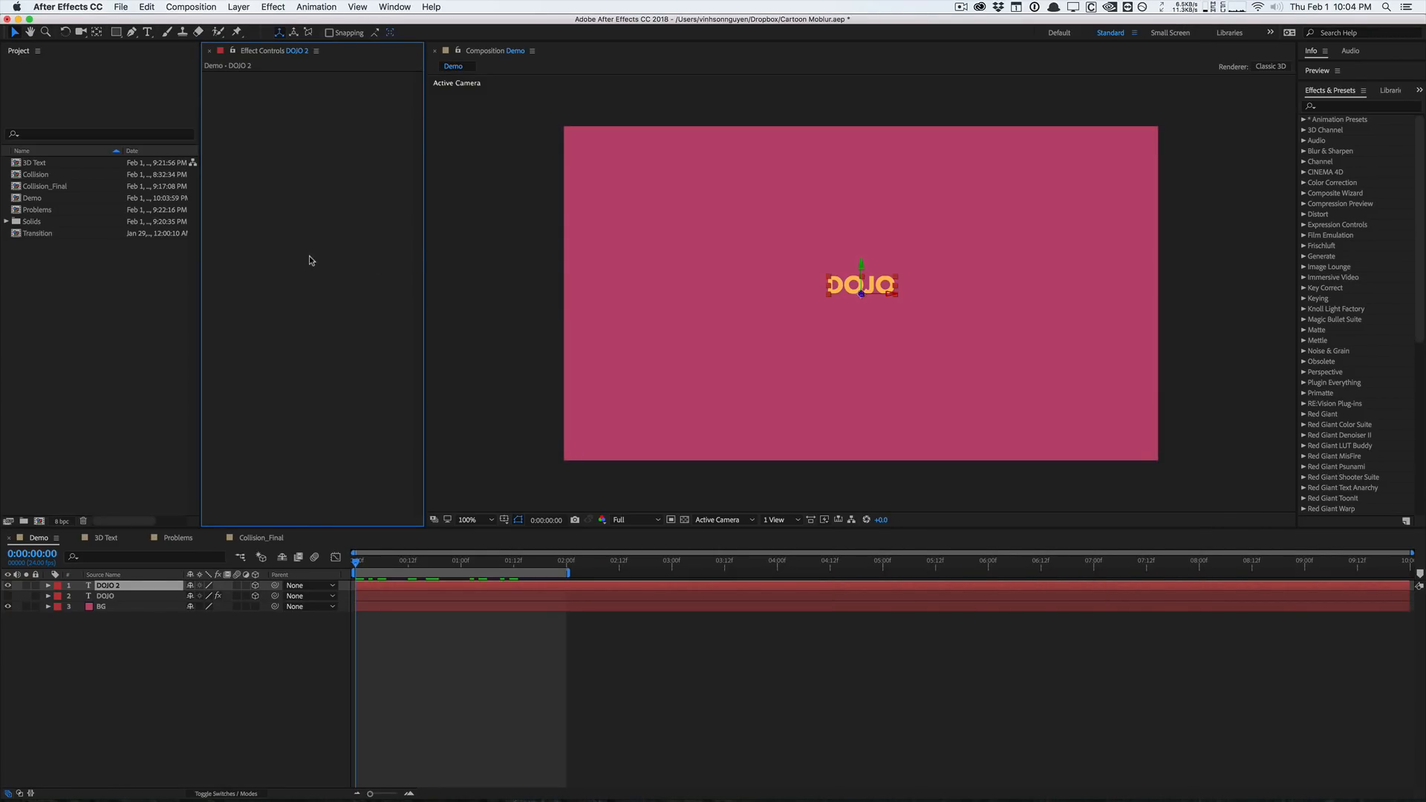
Apply Effect > Time > Echo to the selected DOJO 2 layer
click(272, 7)
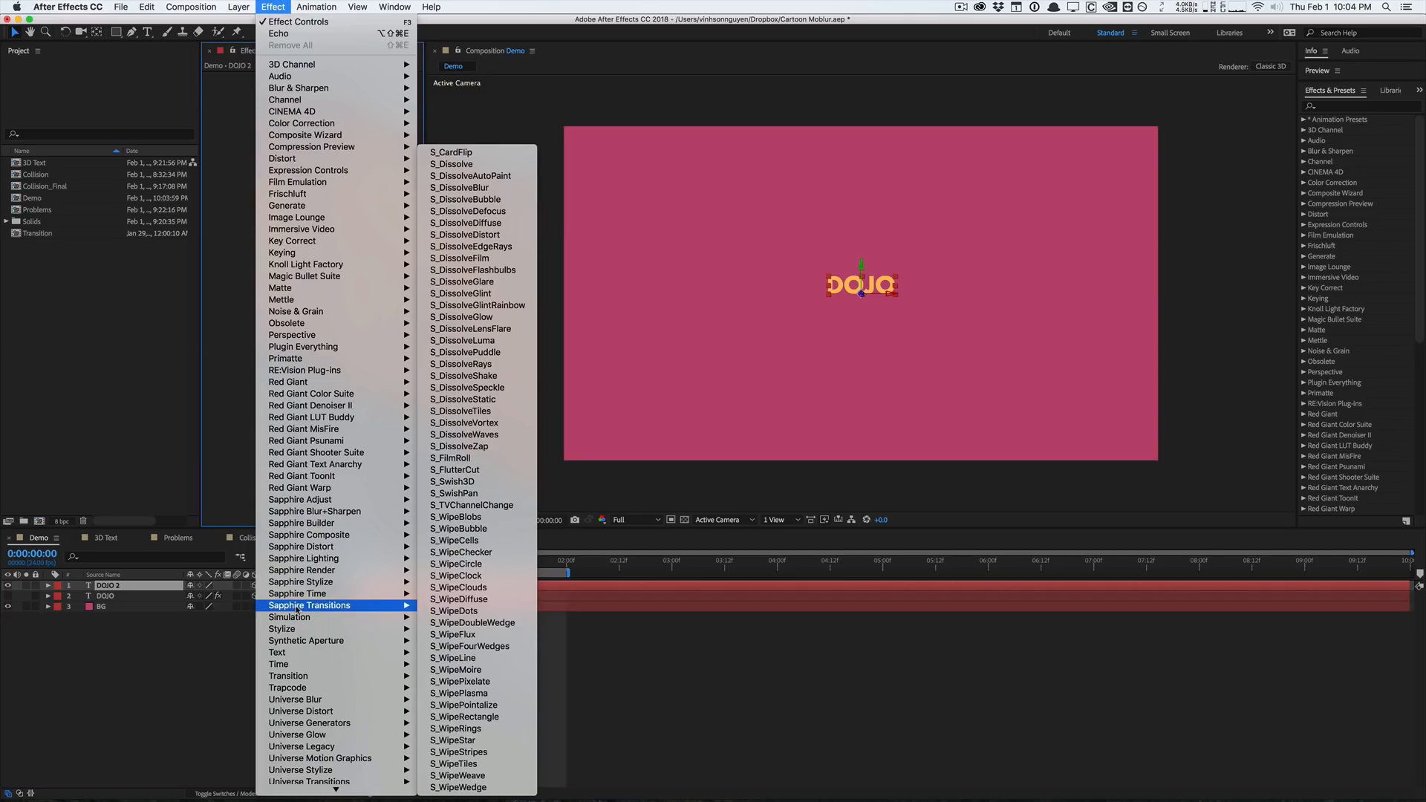
mouse_move(277, 611)
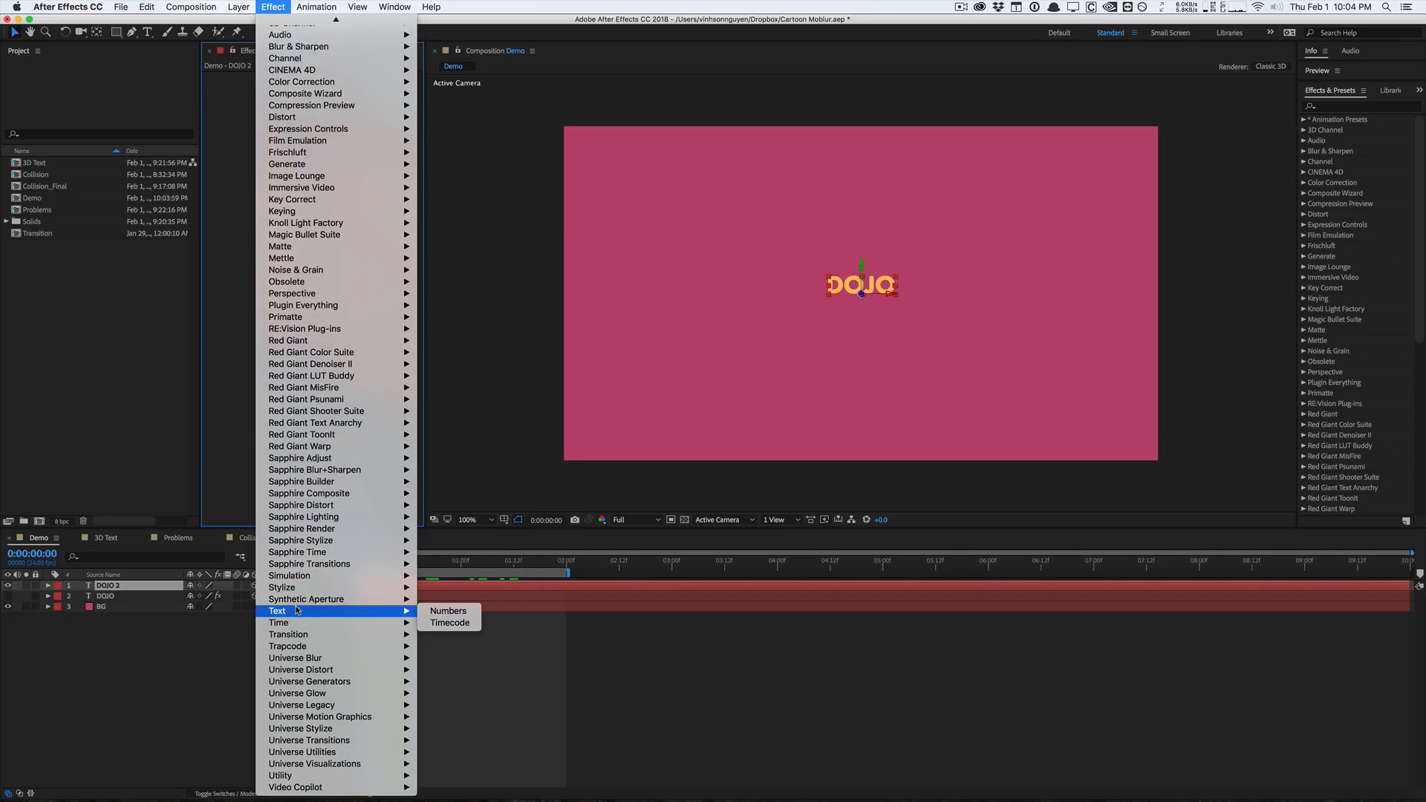
mouse_move(279, 623)
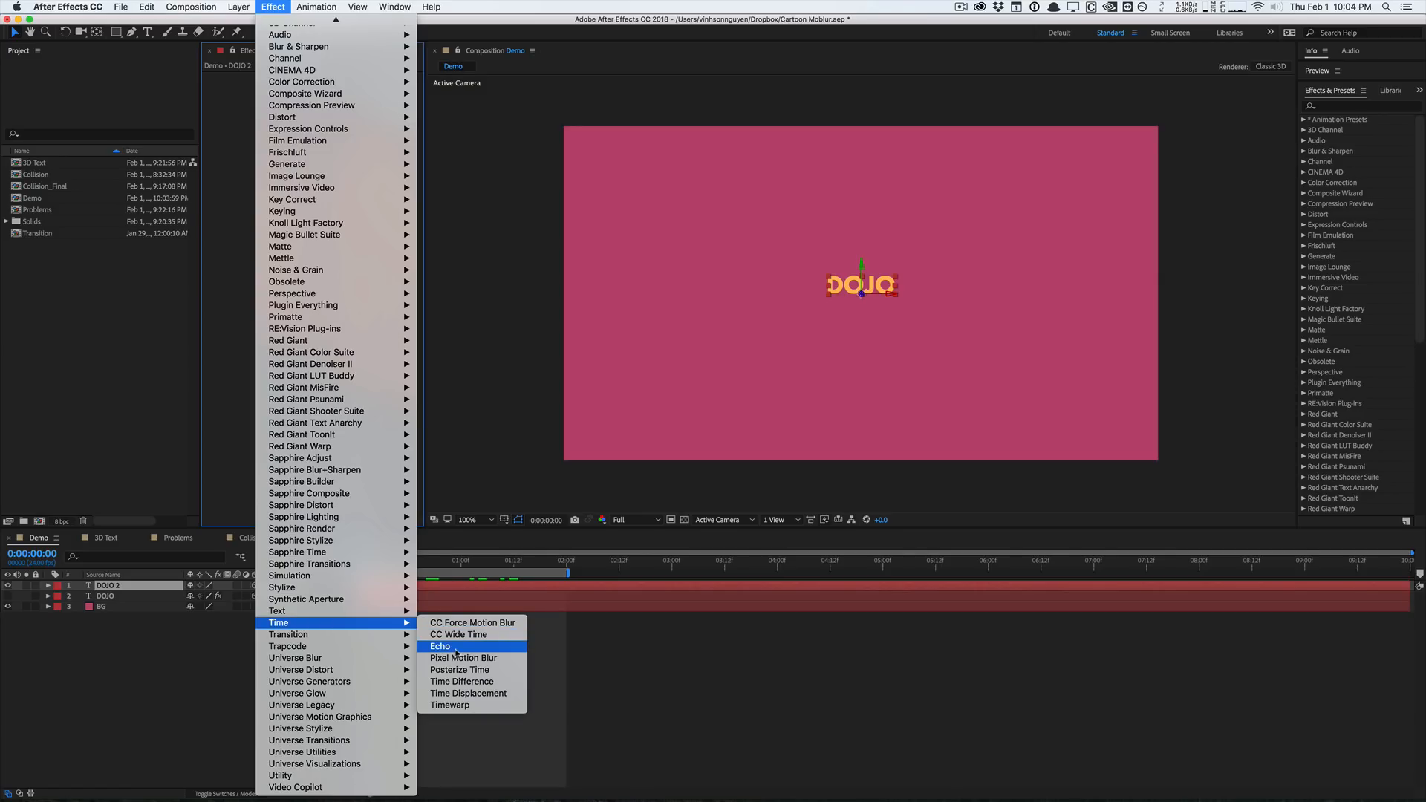
click(440, 647)
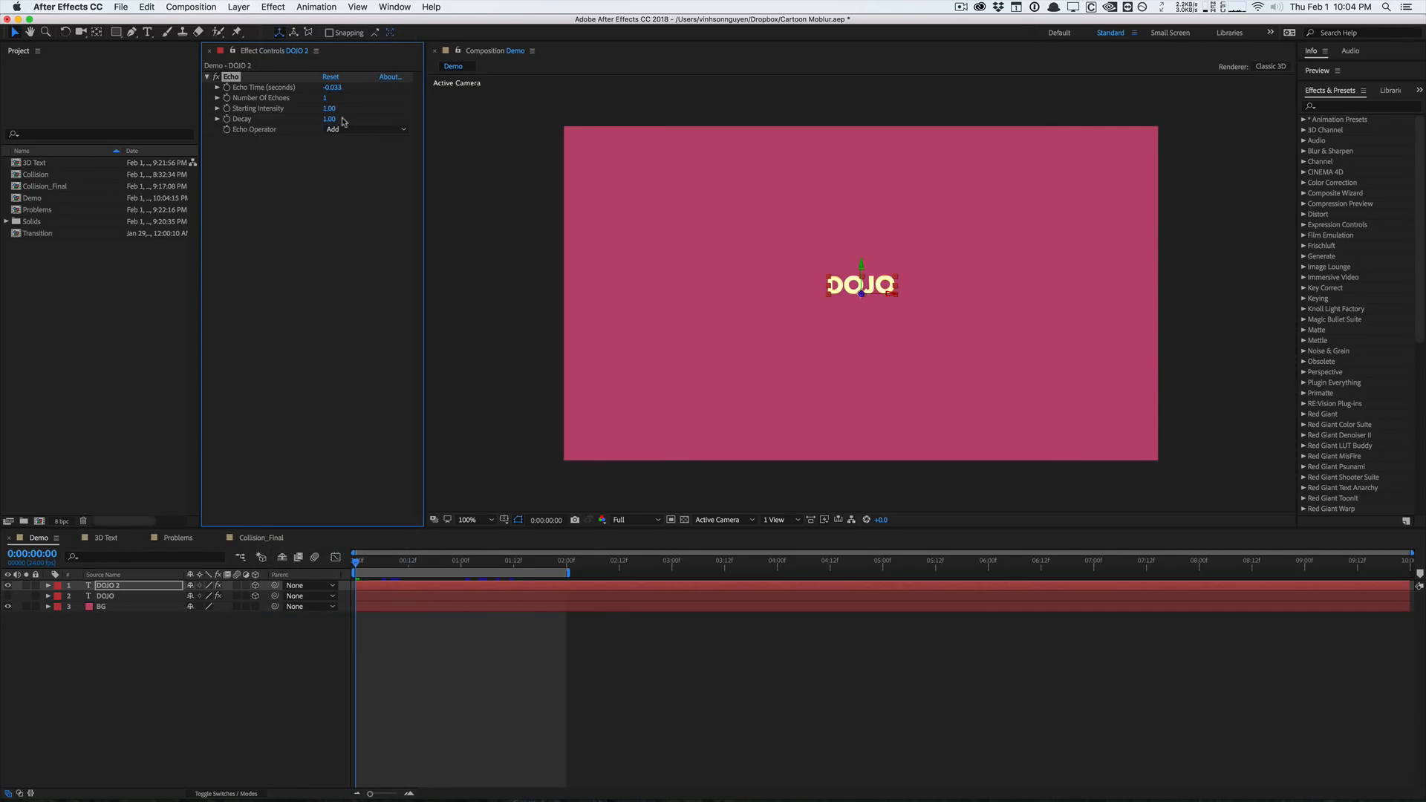
Set Echo Operator to Composite In Back, Echo Time to -0.100, and 17 echoes
click(364, 129)
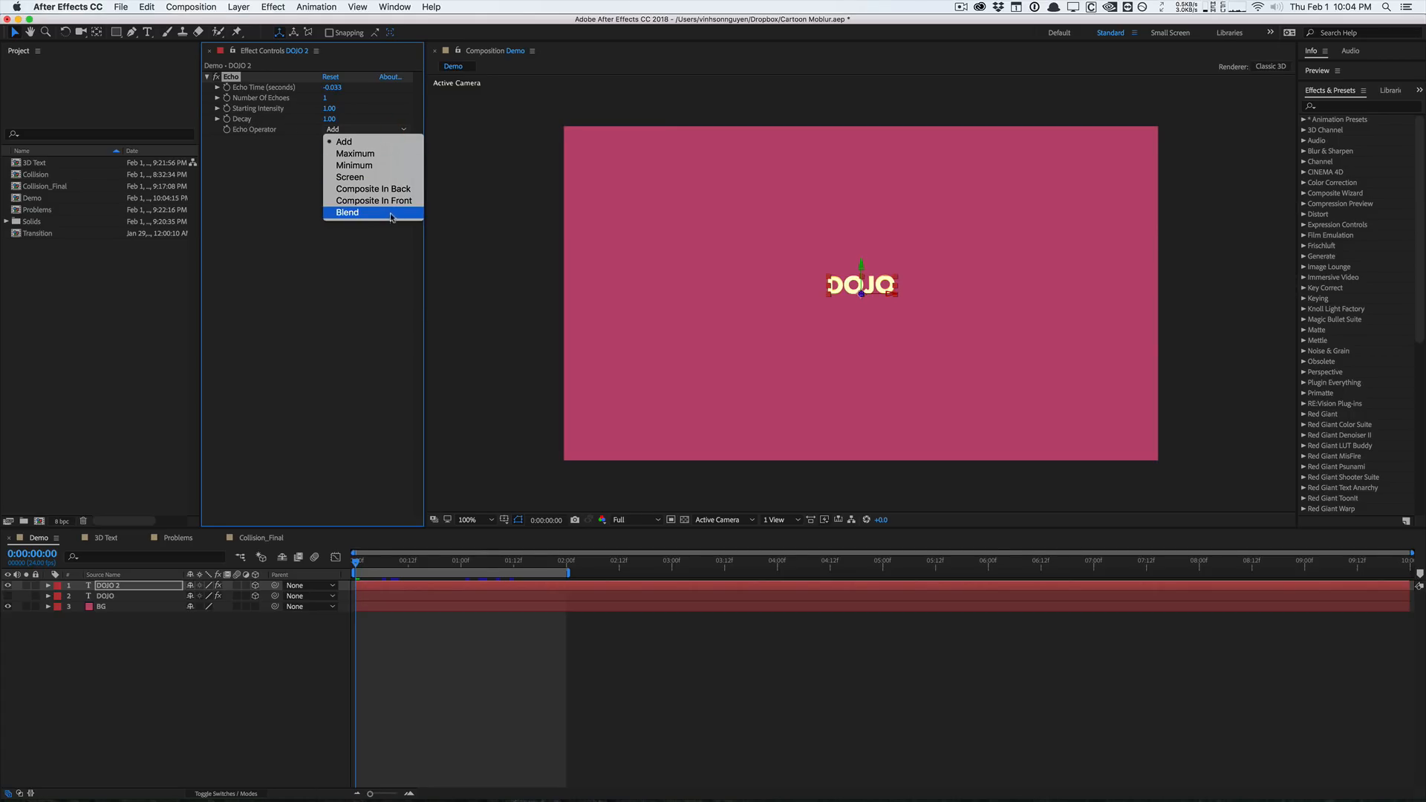
click(374, 188)
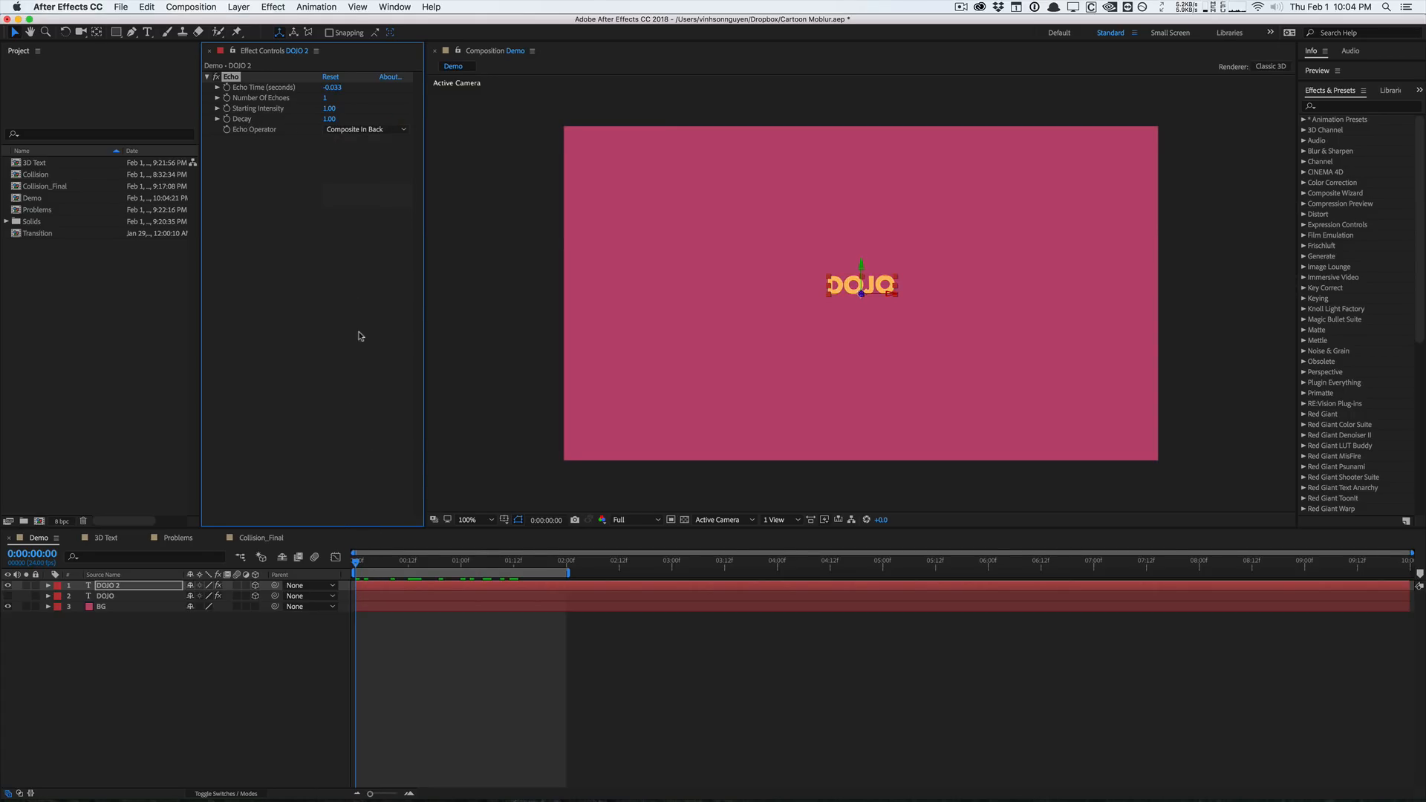
click(333, 88)
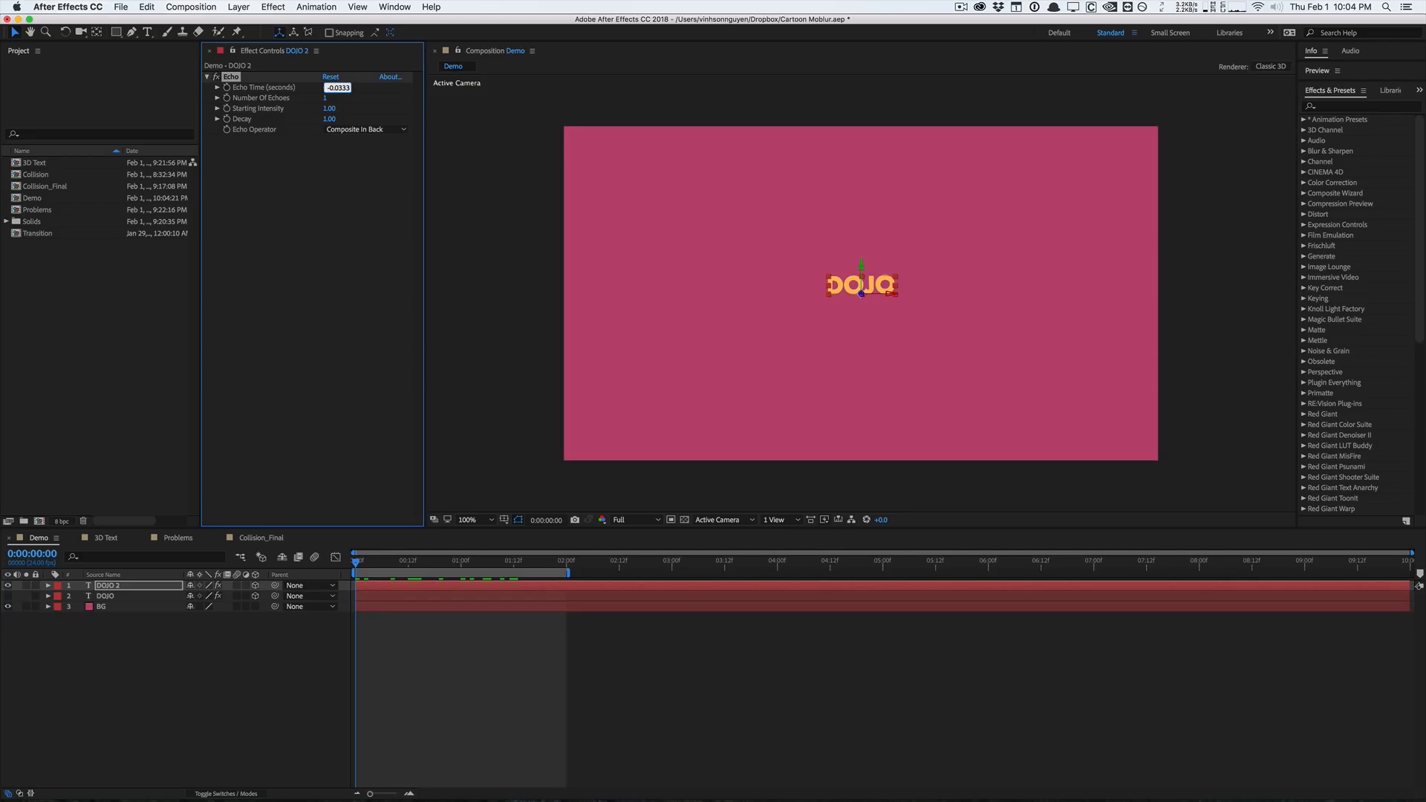
text(-0.100)
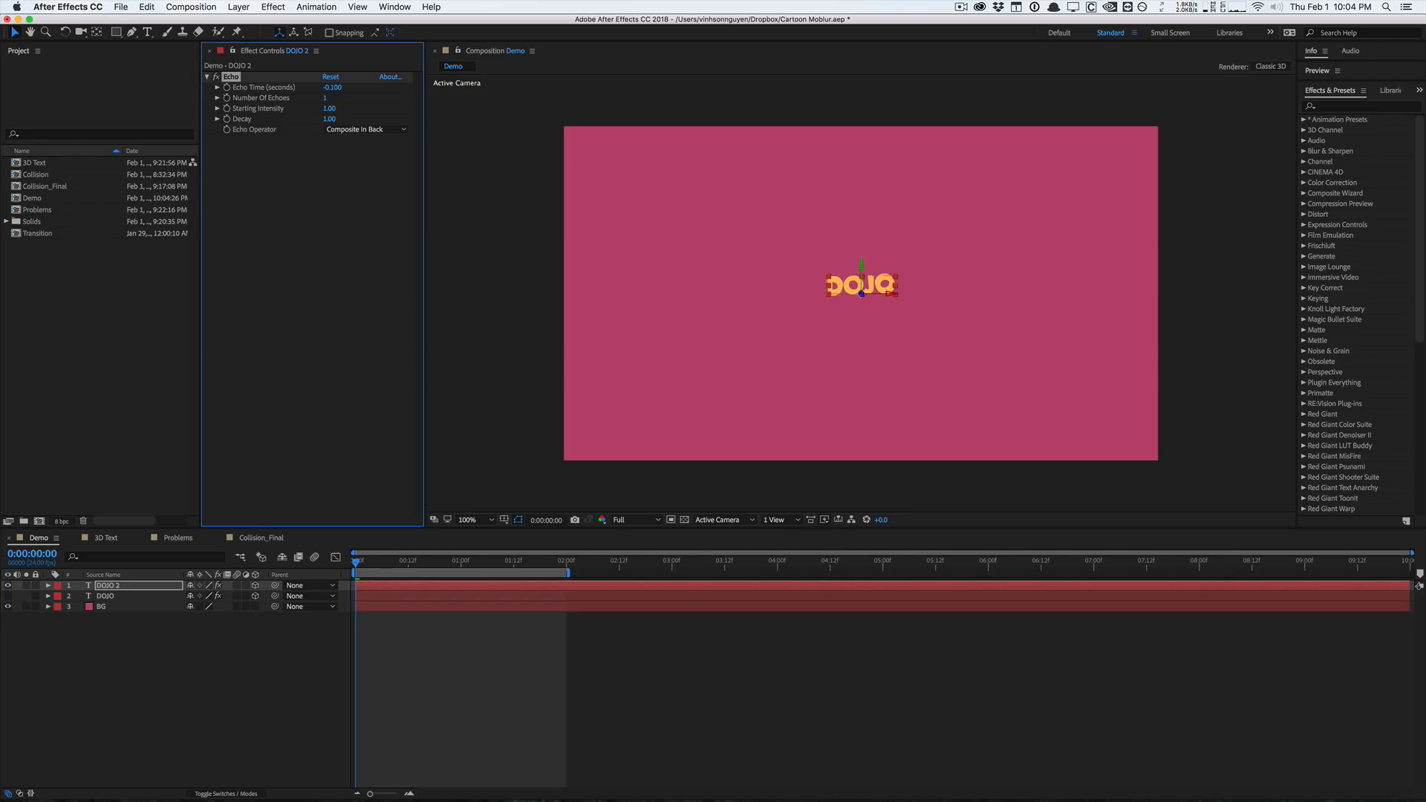
click(454, 560)
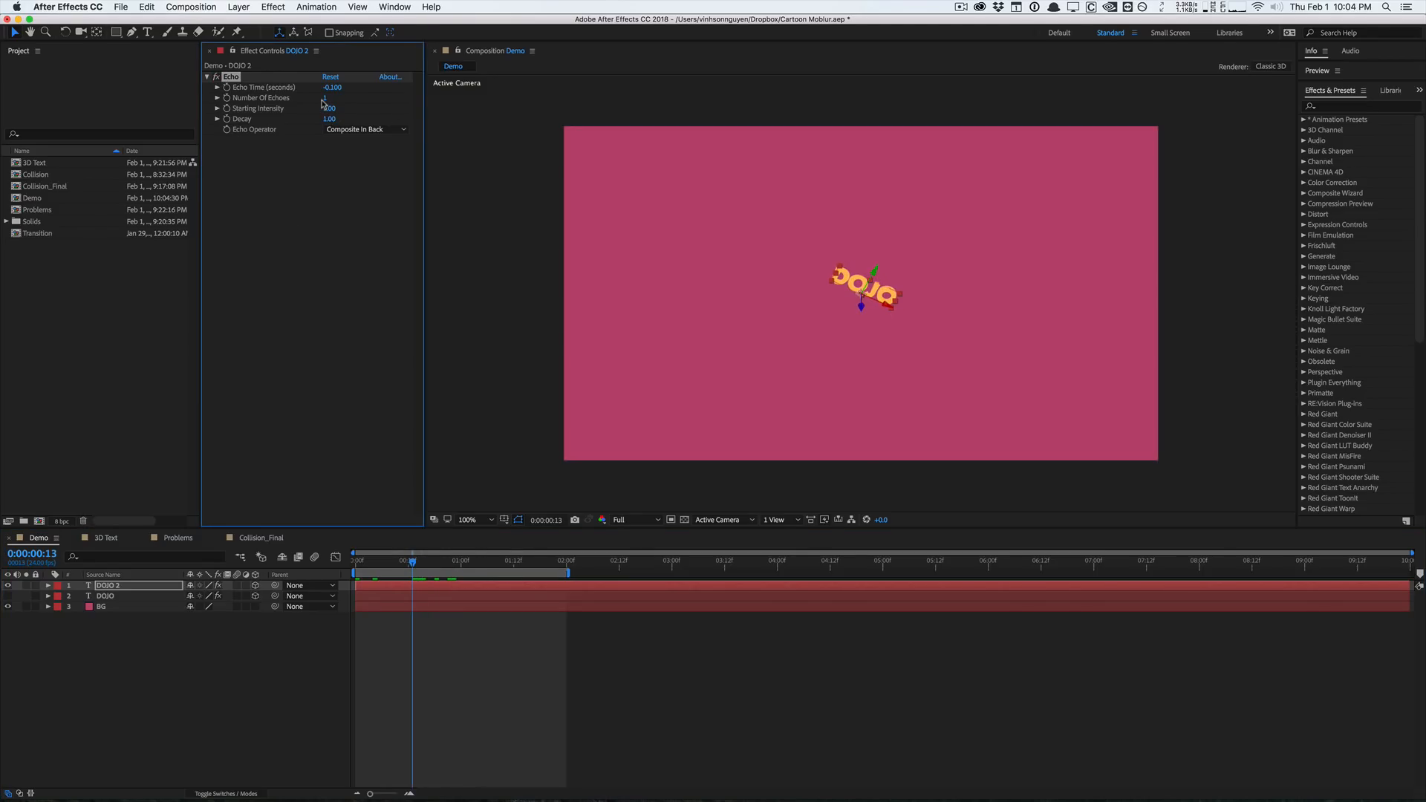
text(30)
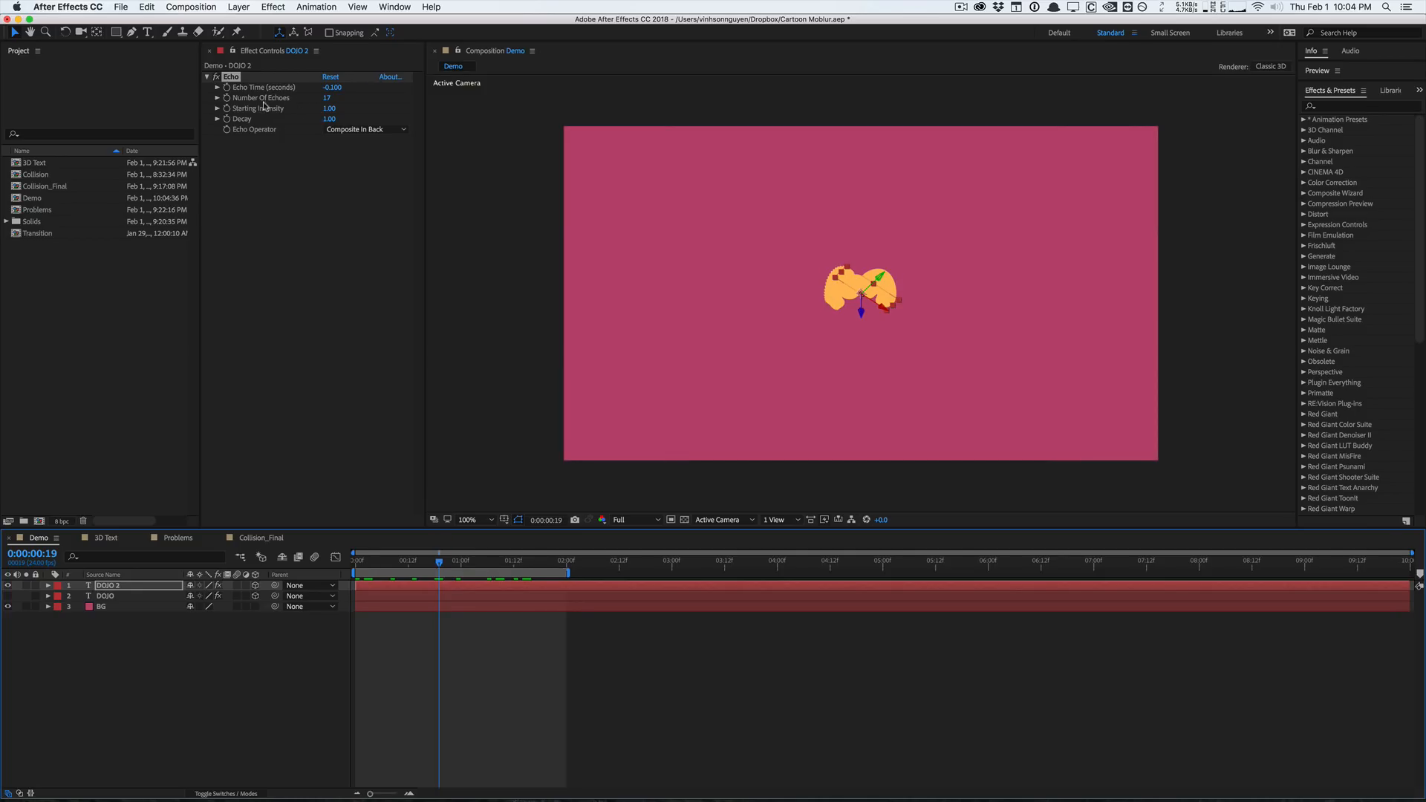
mouse_move(897, 250)
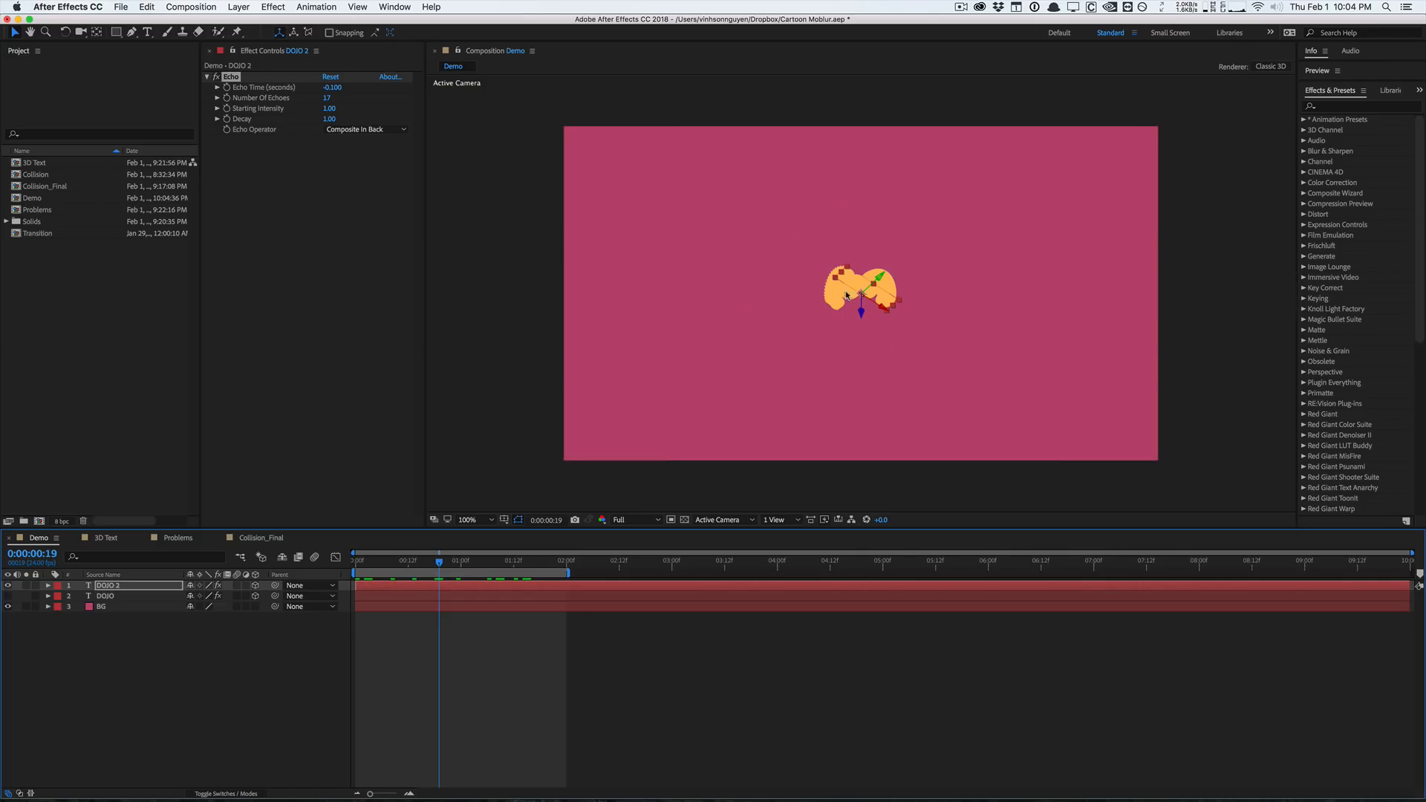
mouse_move(337, 187)
text(0.1)
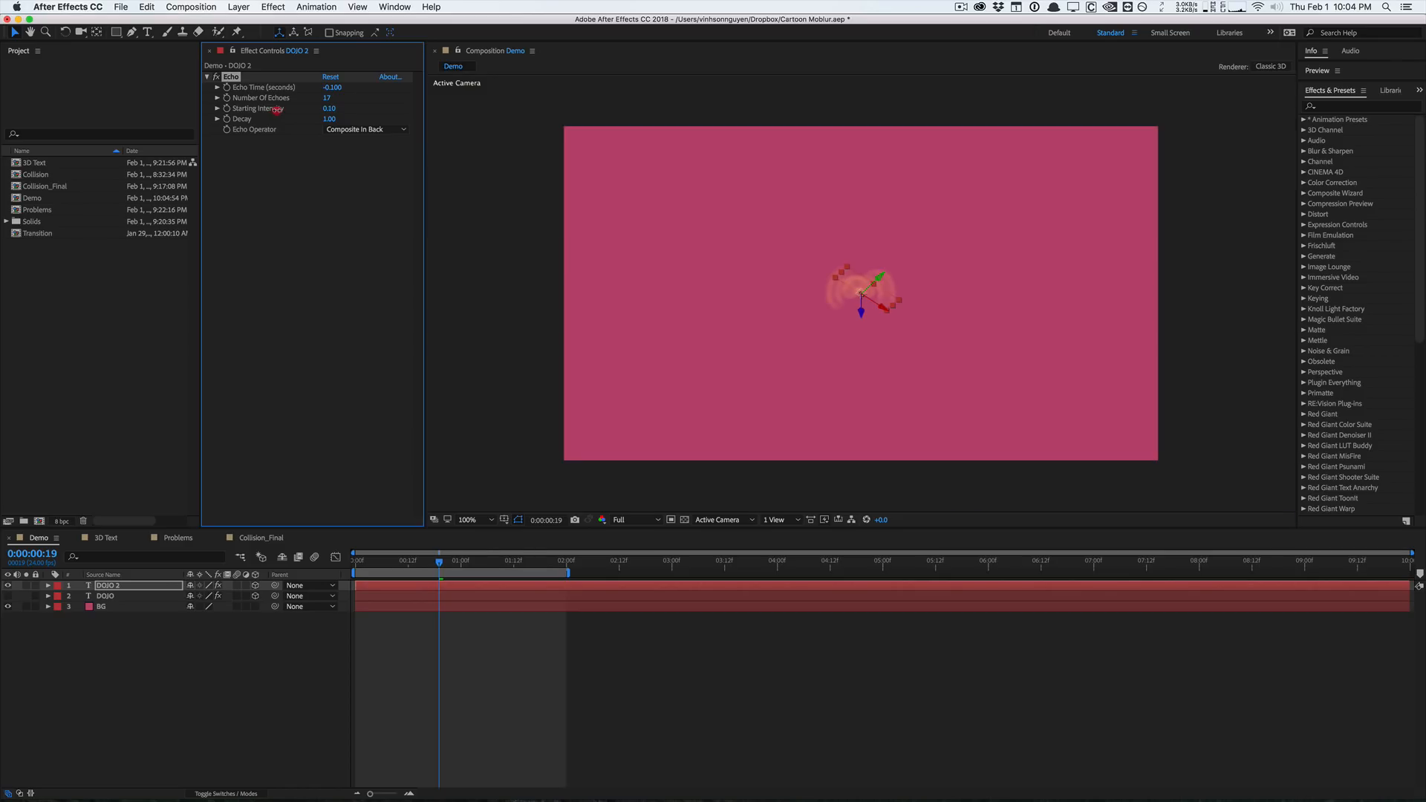
Tune Echo to 0.89 intensity and decay, 79 echoes, and -0.050 echo time
drag(319, 108, 337, 108)
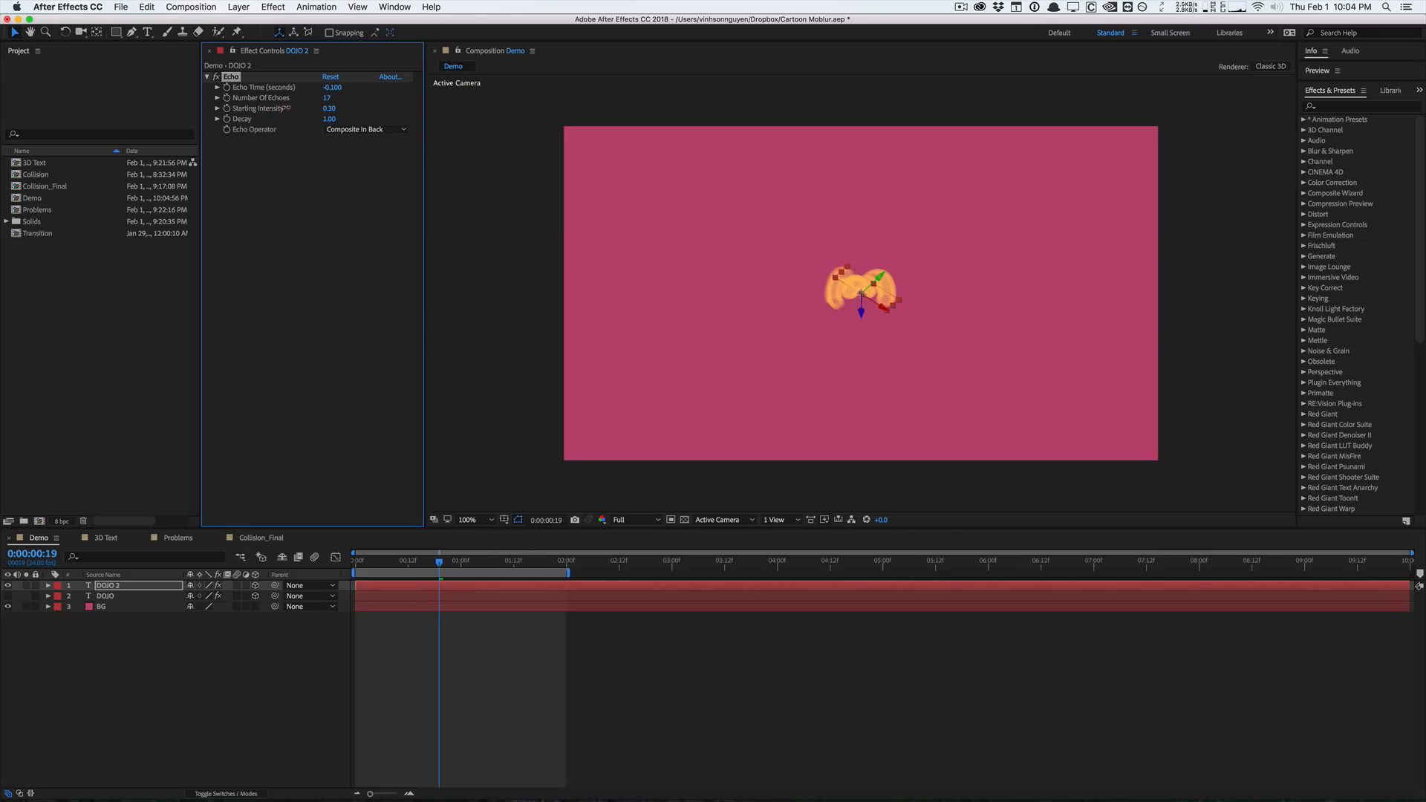
drag(329, 108, 329, 109)
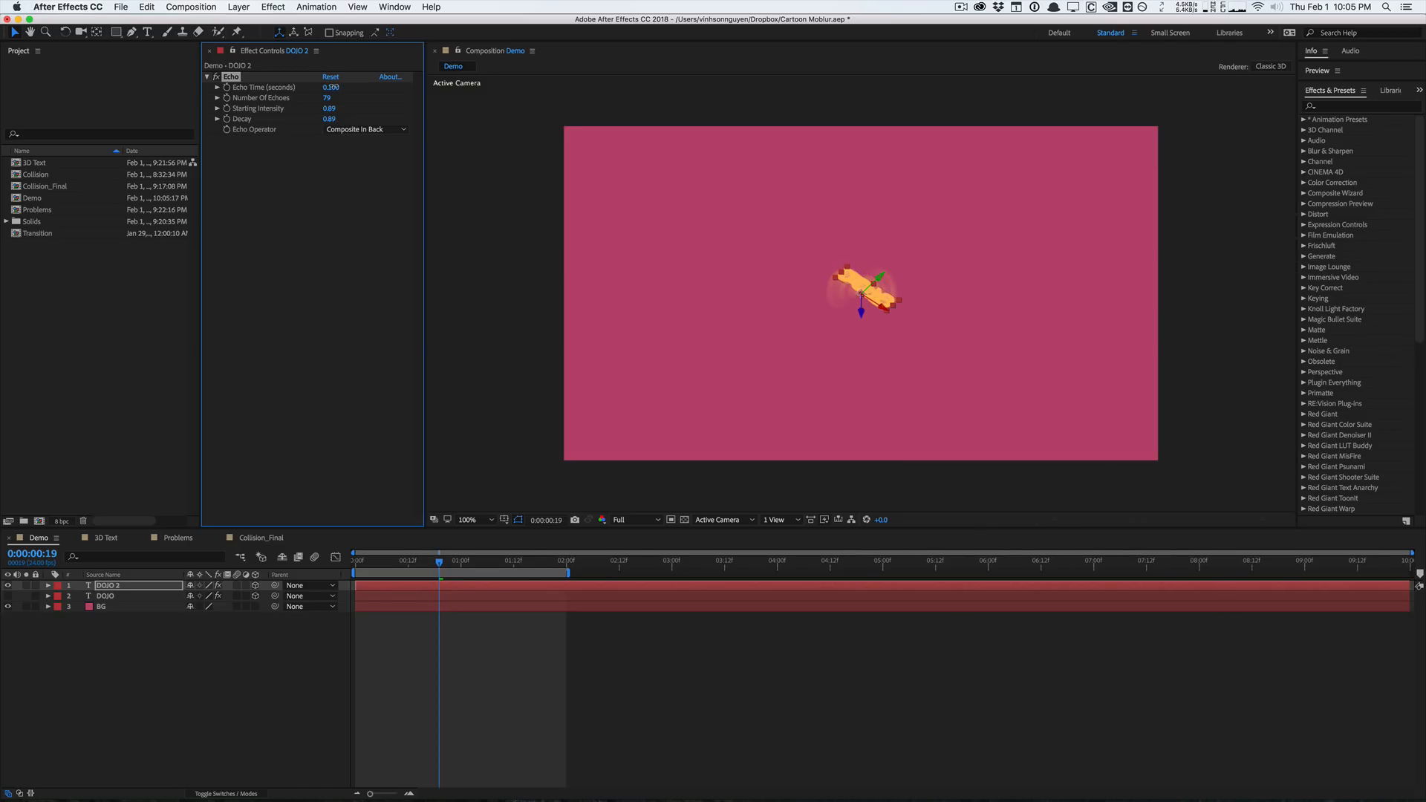
text(-0.2)
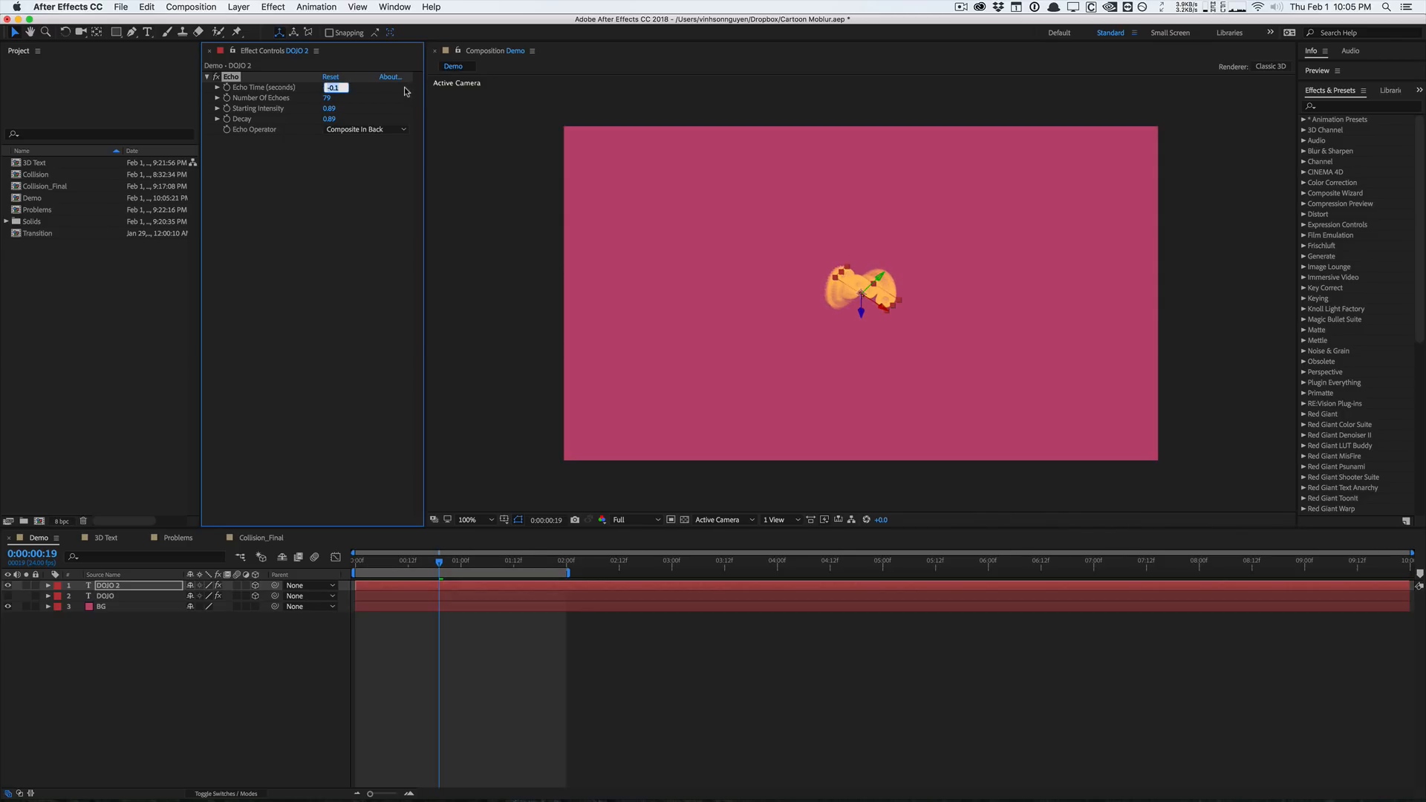
text(-0.050)
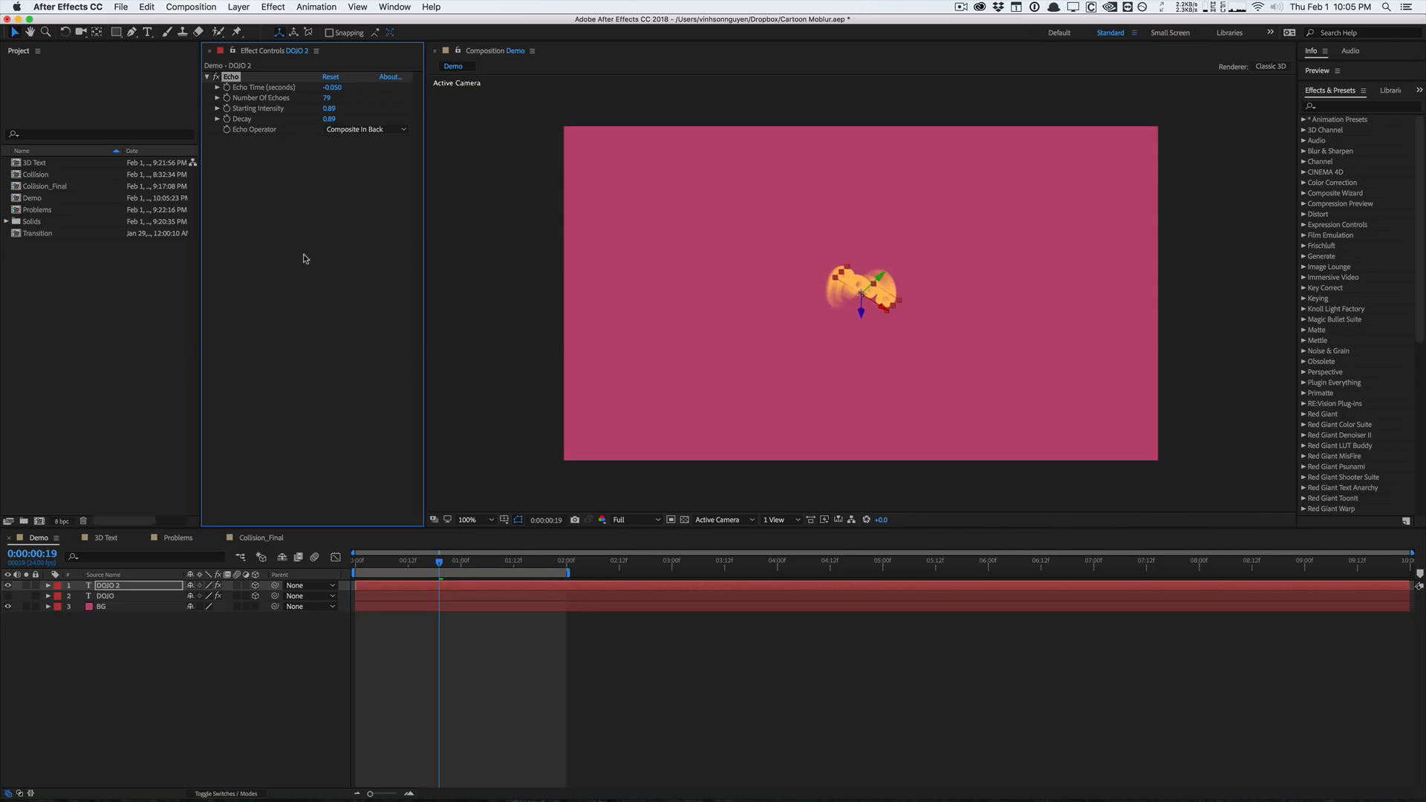
double_click(107, 585)
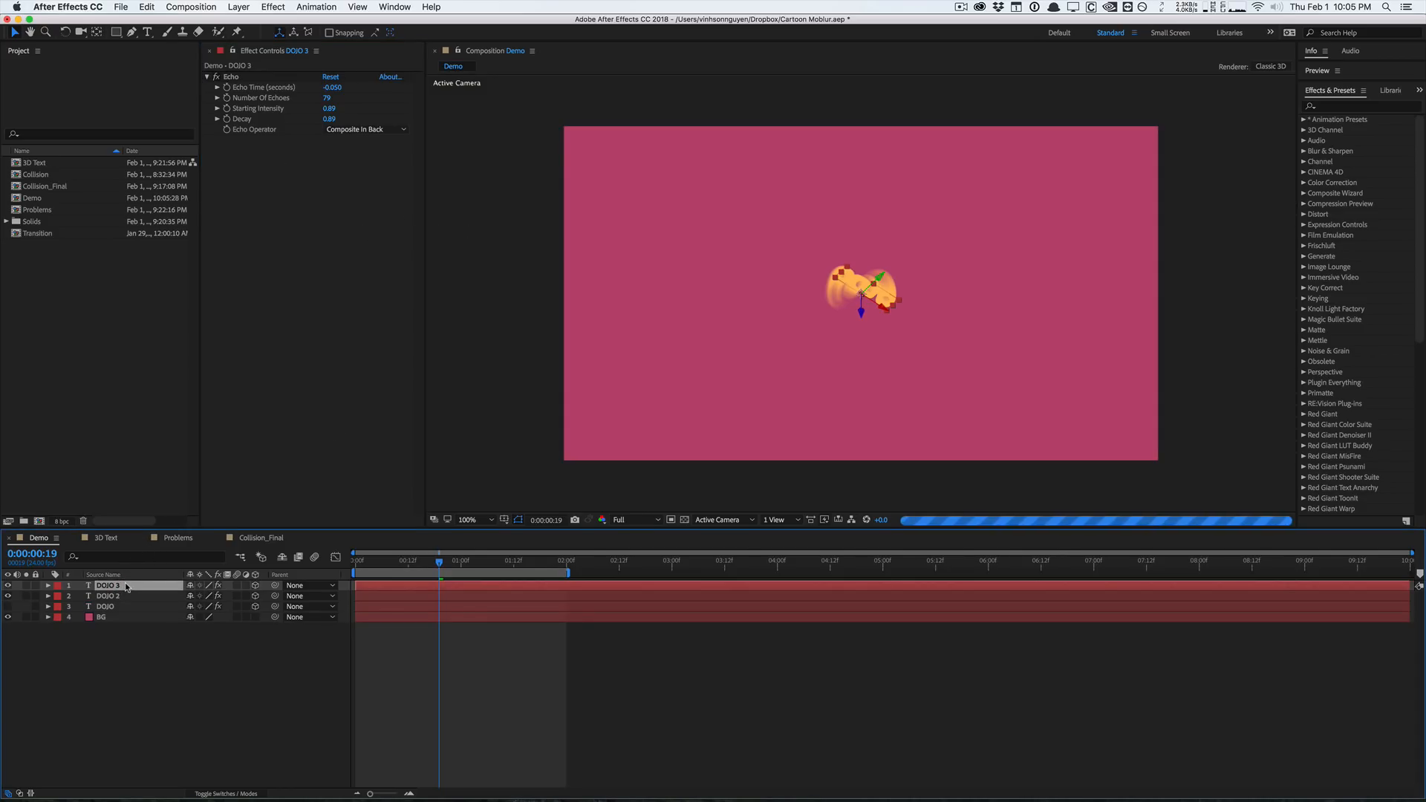
Add a Fill effect to DOJO 3 coloured pale peach FFE7D2, then preview
click(272, 7)
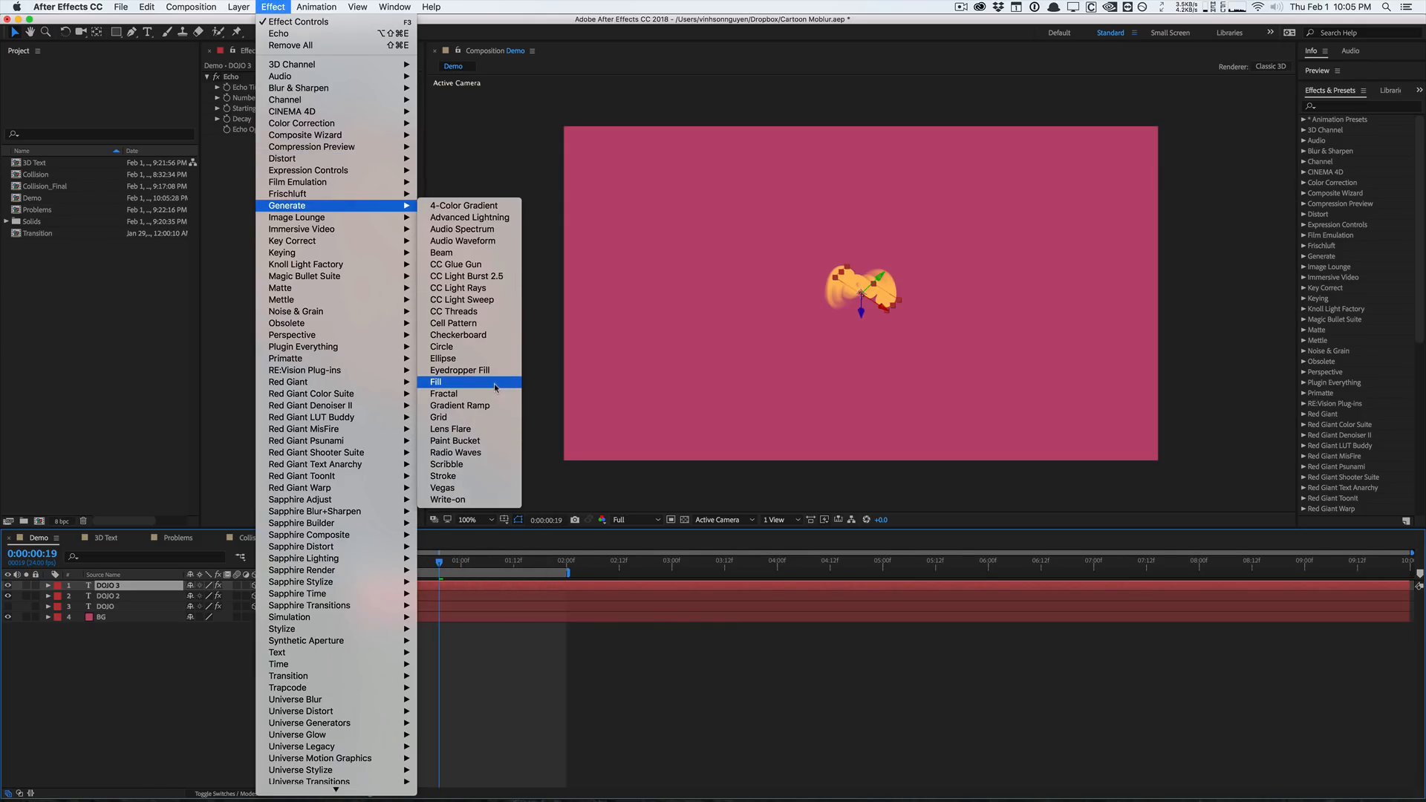
click(436, 382)
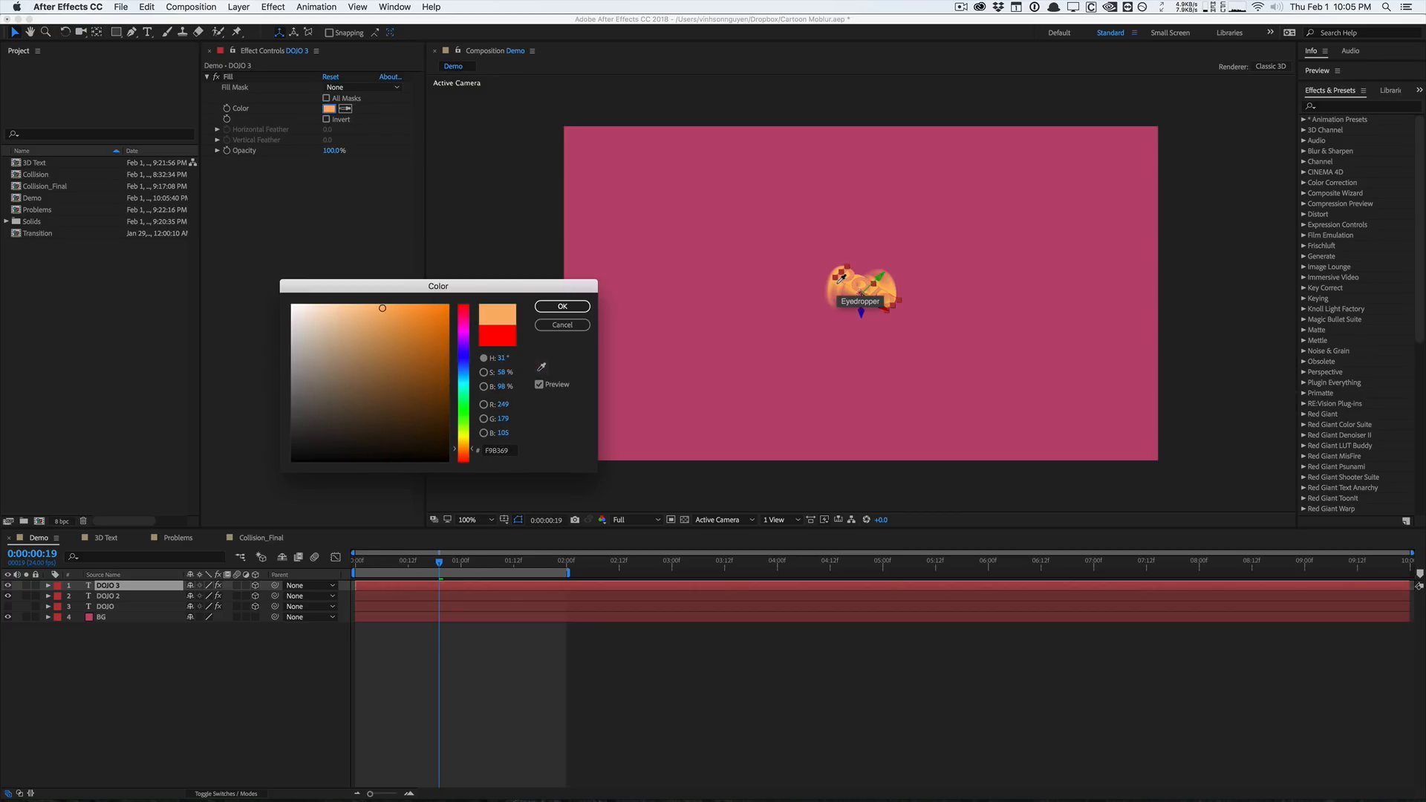
drag(381, 308, 346, 304)
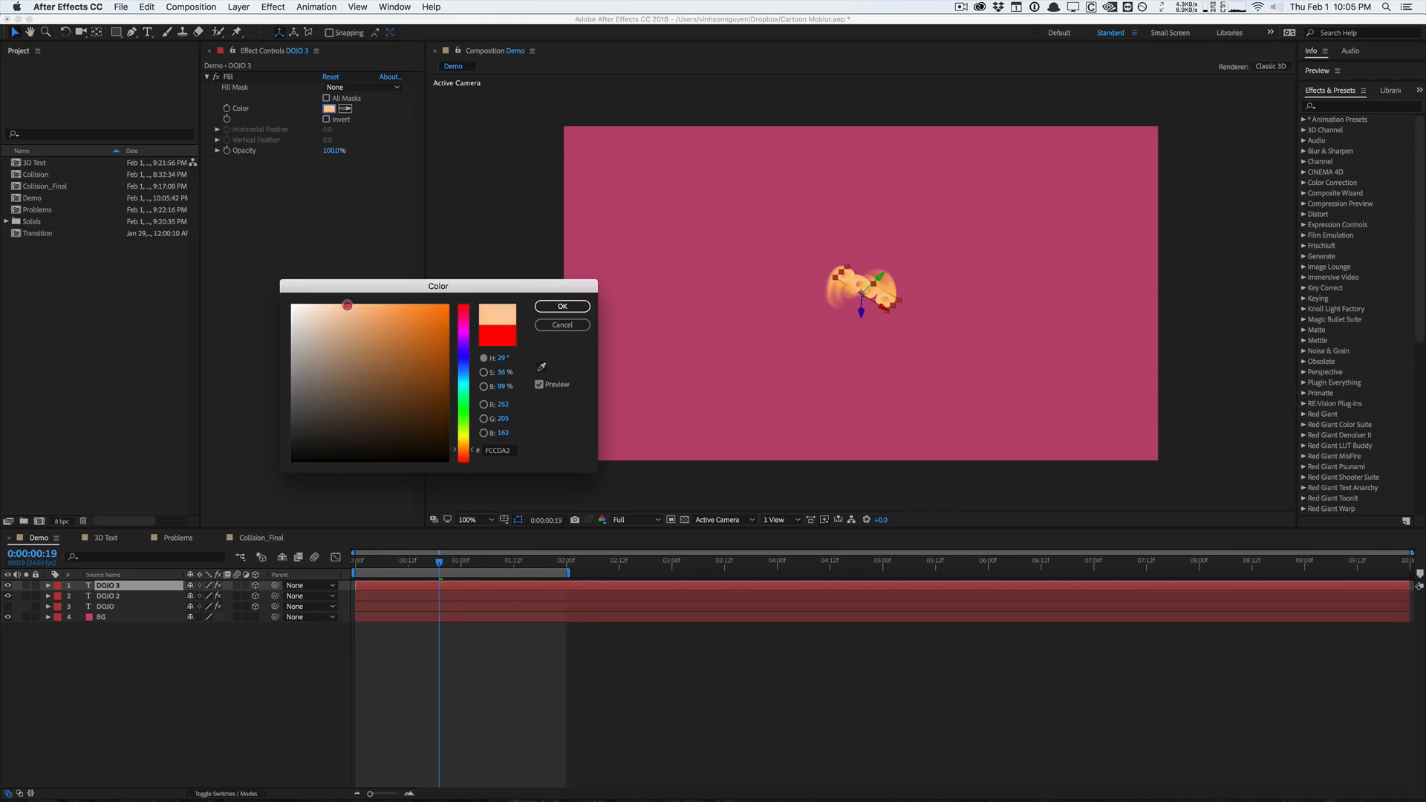
click(319, 304)
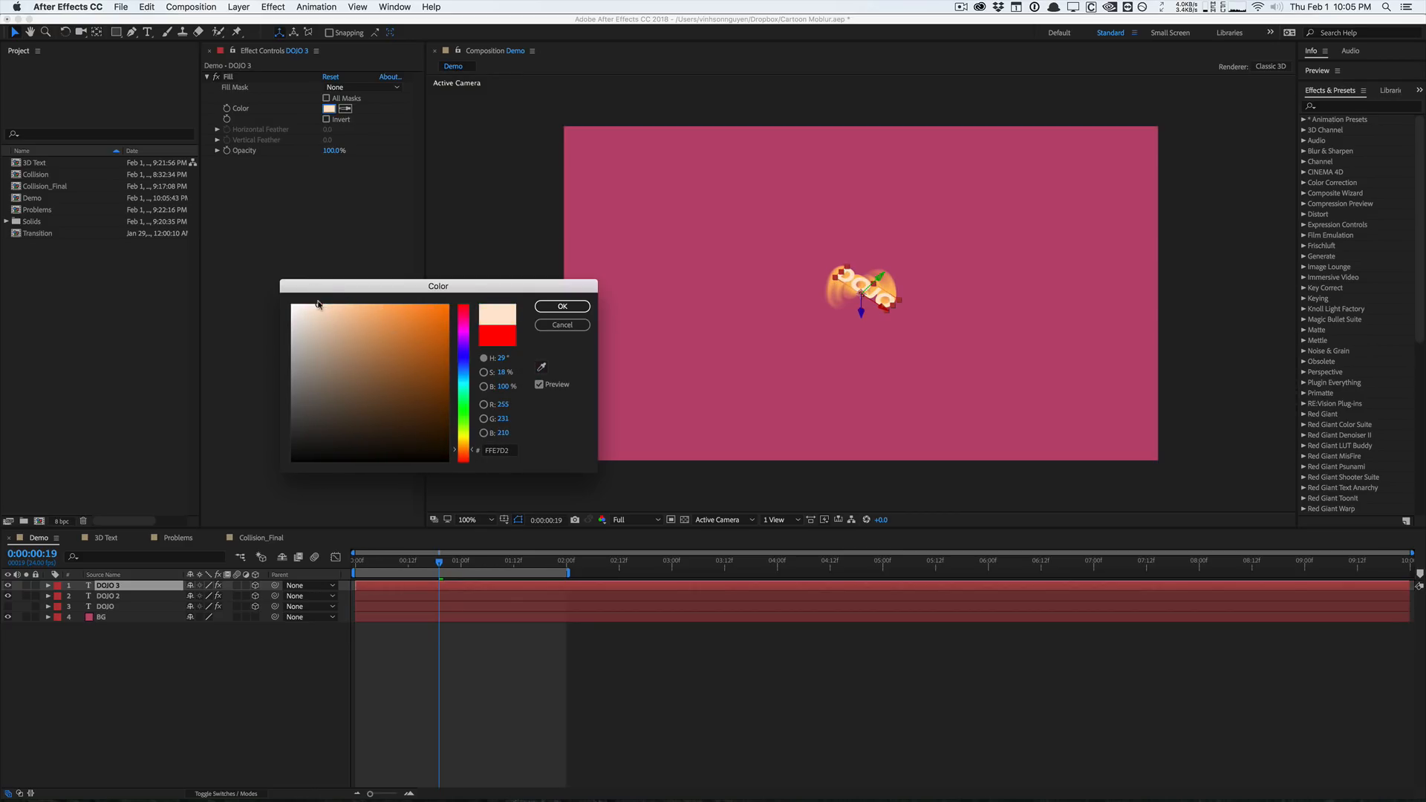
click(562, 305)
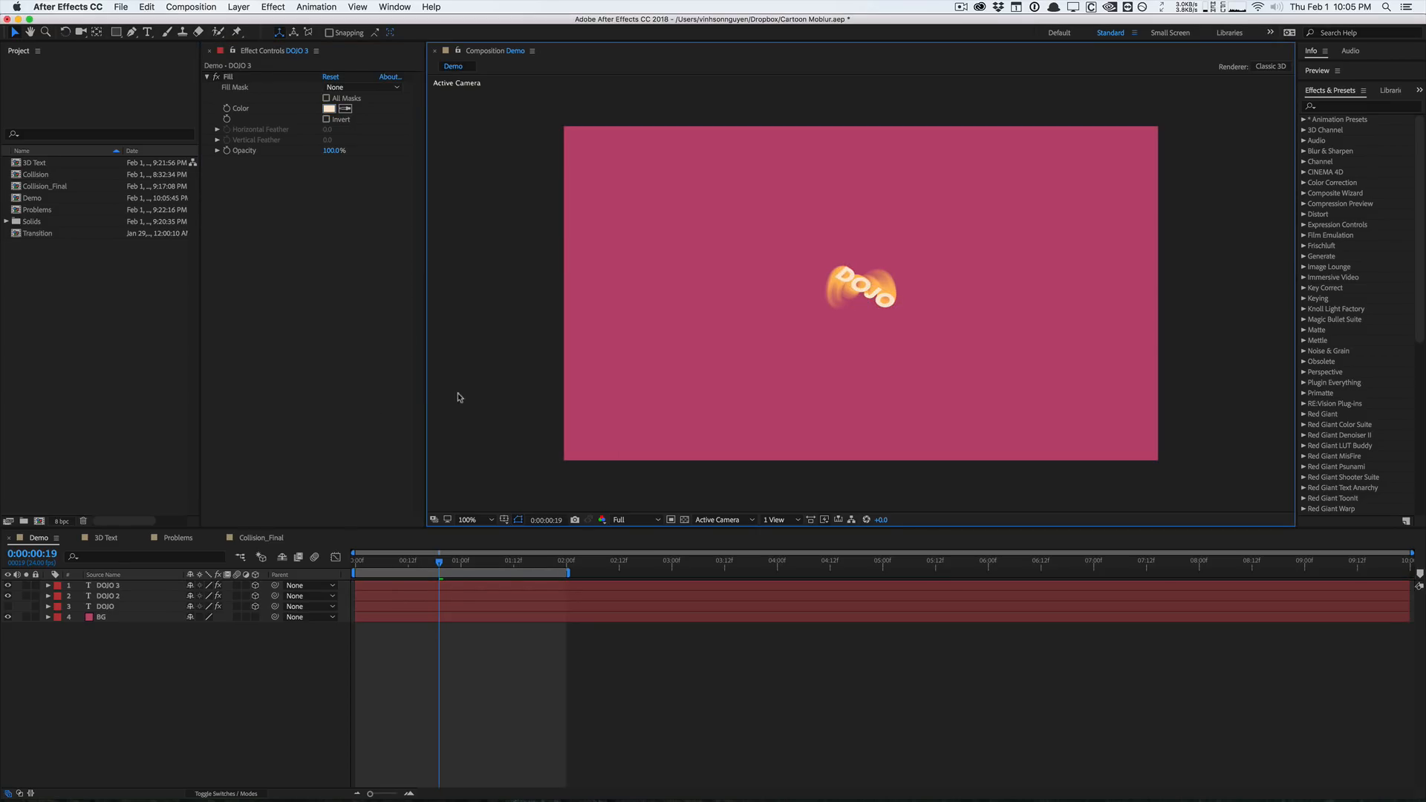
mouse_move(446, 562)
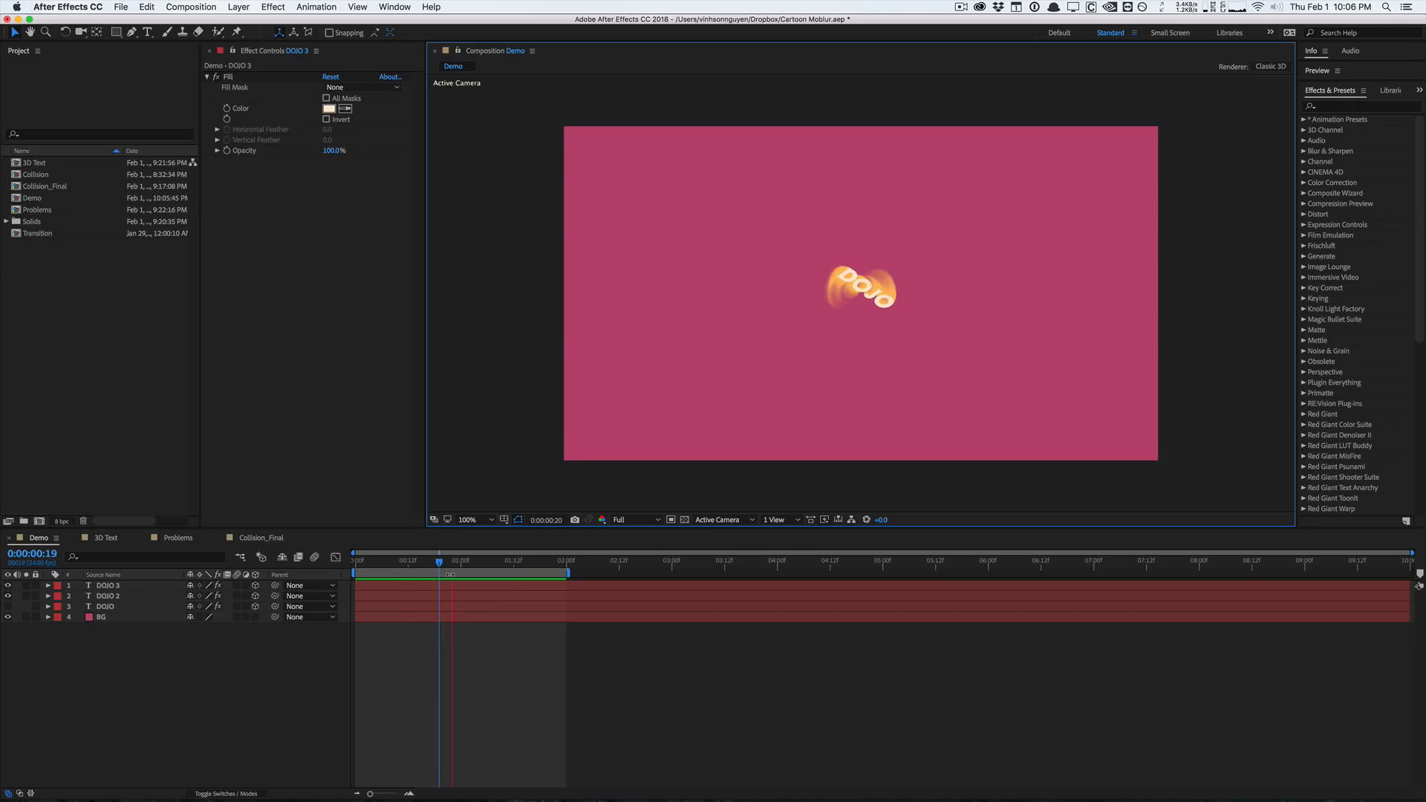
click(450, 556)
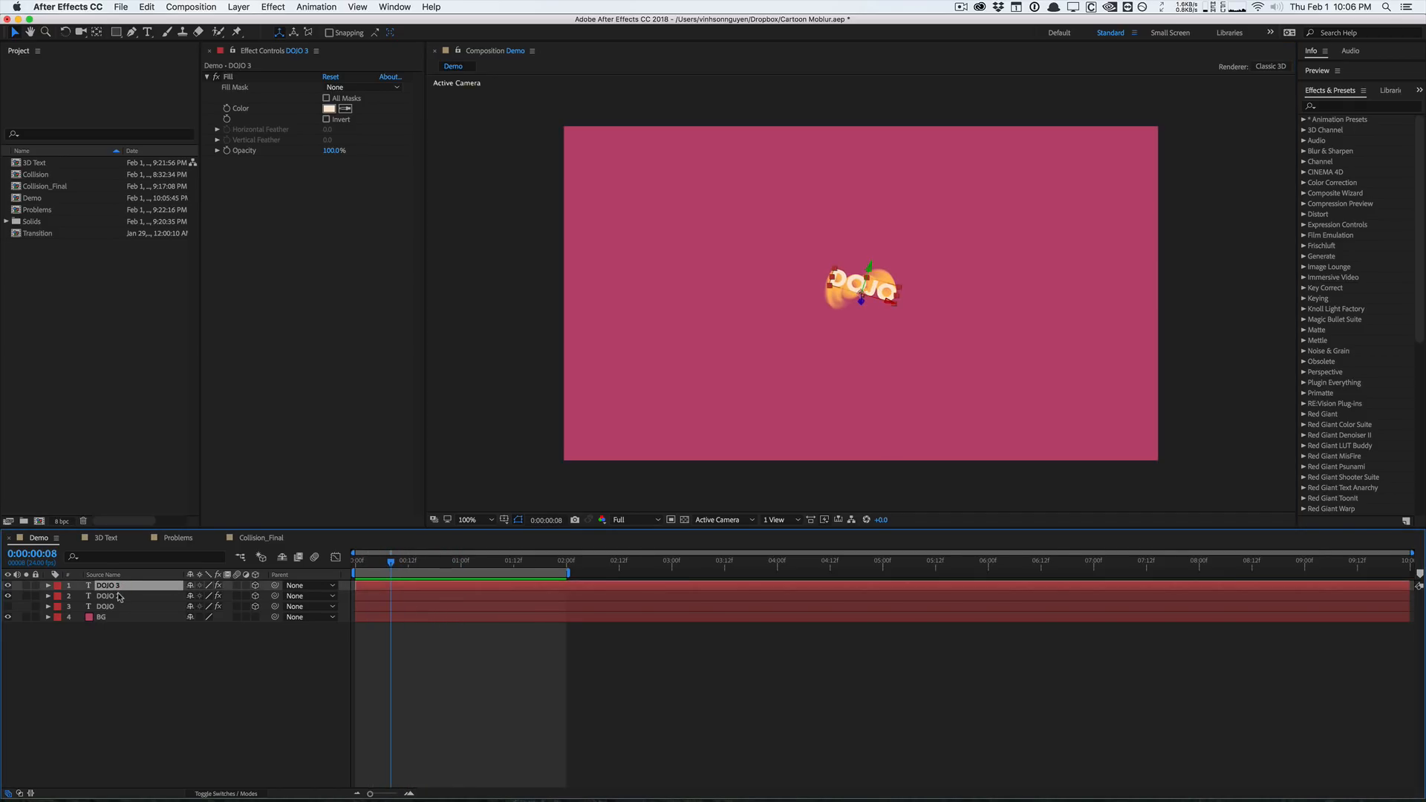
Delete the DOJO 3 duplicate, select DOJO, and return the playhead to frame 0
click(107, 595)
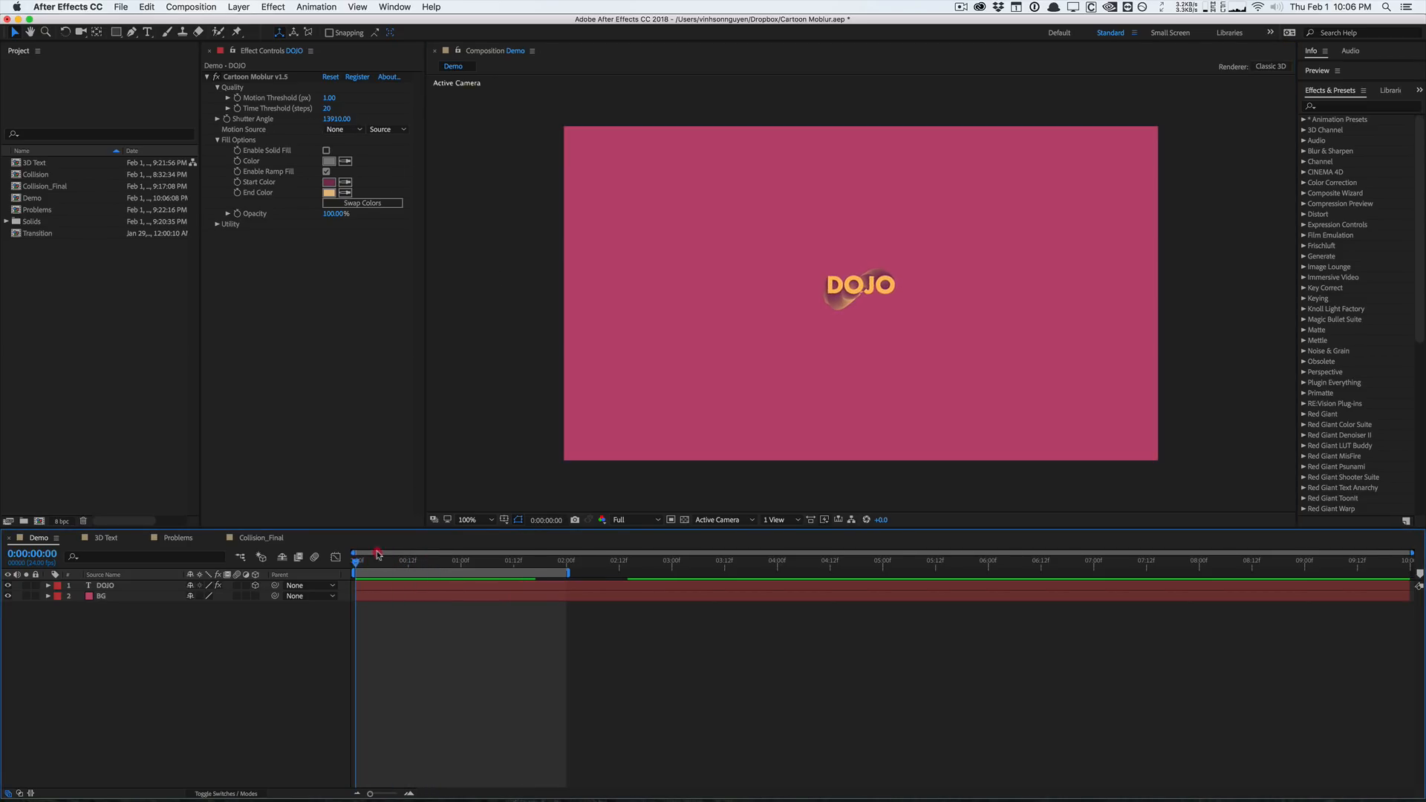
click(404, 548)
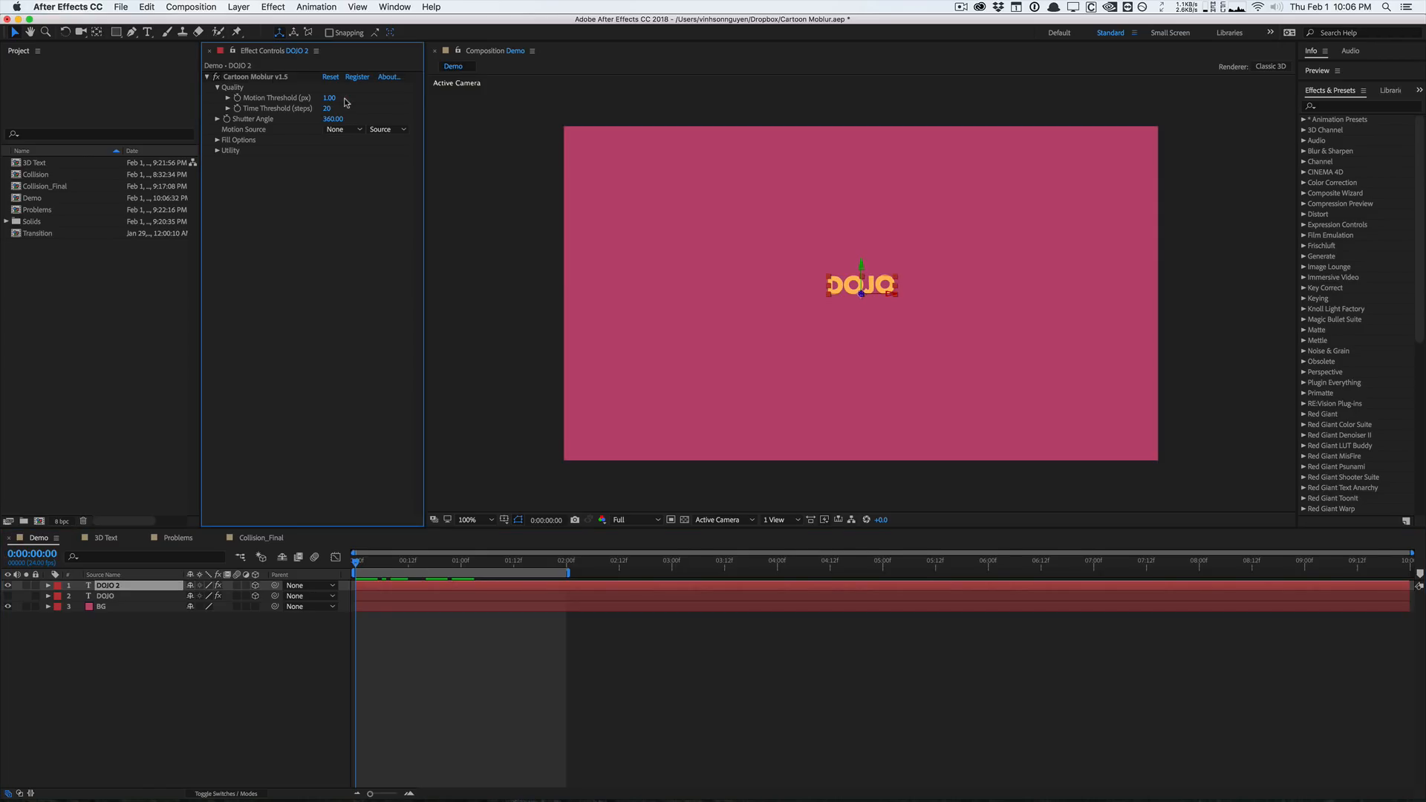
mouse_move(341, 101)
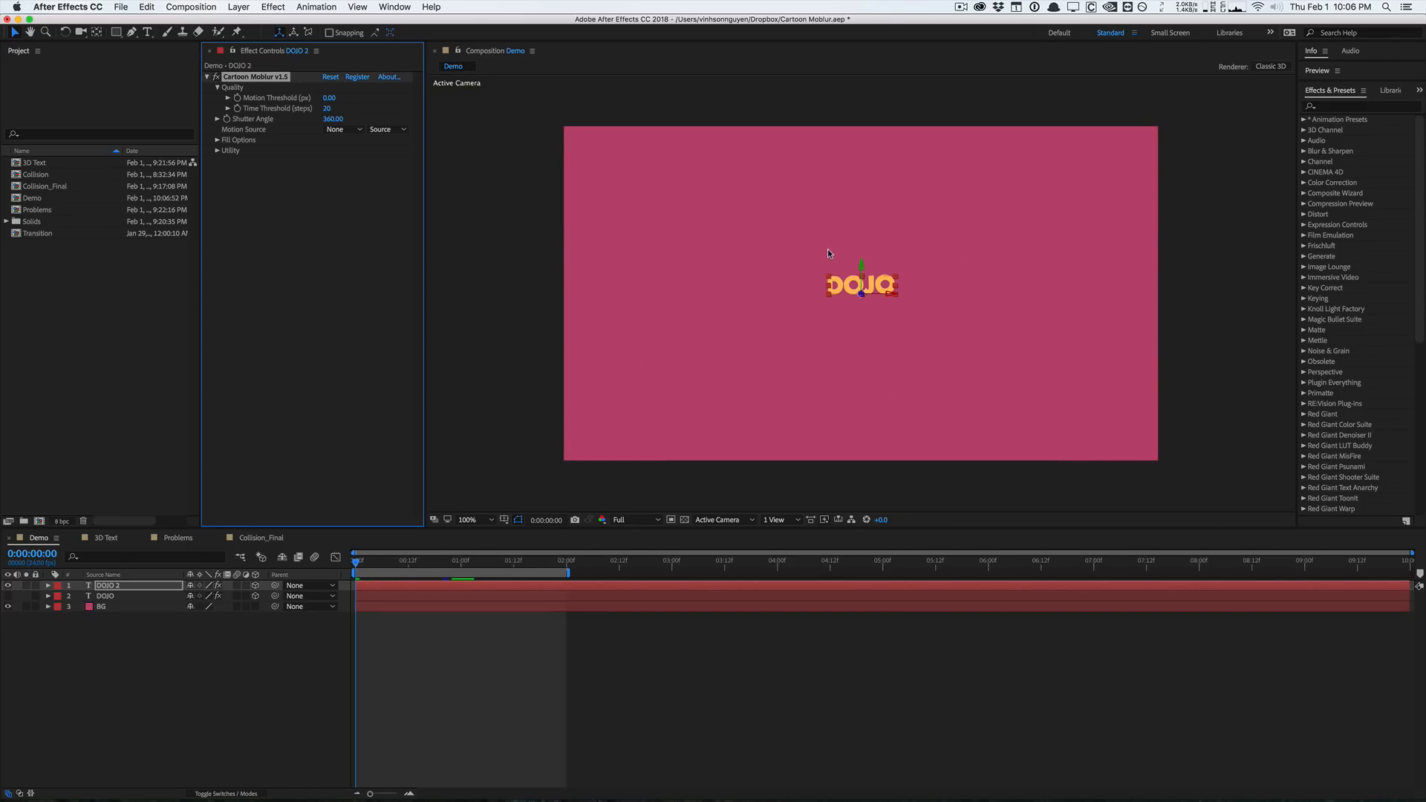
Try other motion threshold values, restore 1.00, and enter a 40-step time threshold
click(329, 97)
text(20)
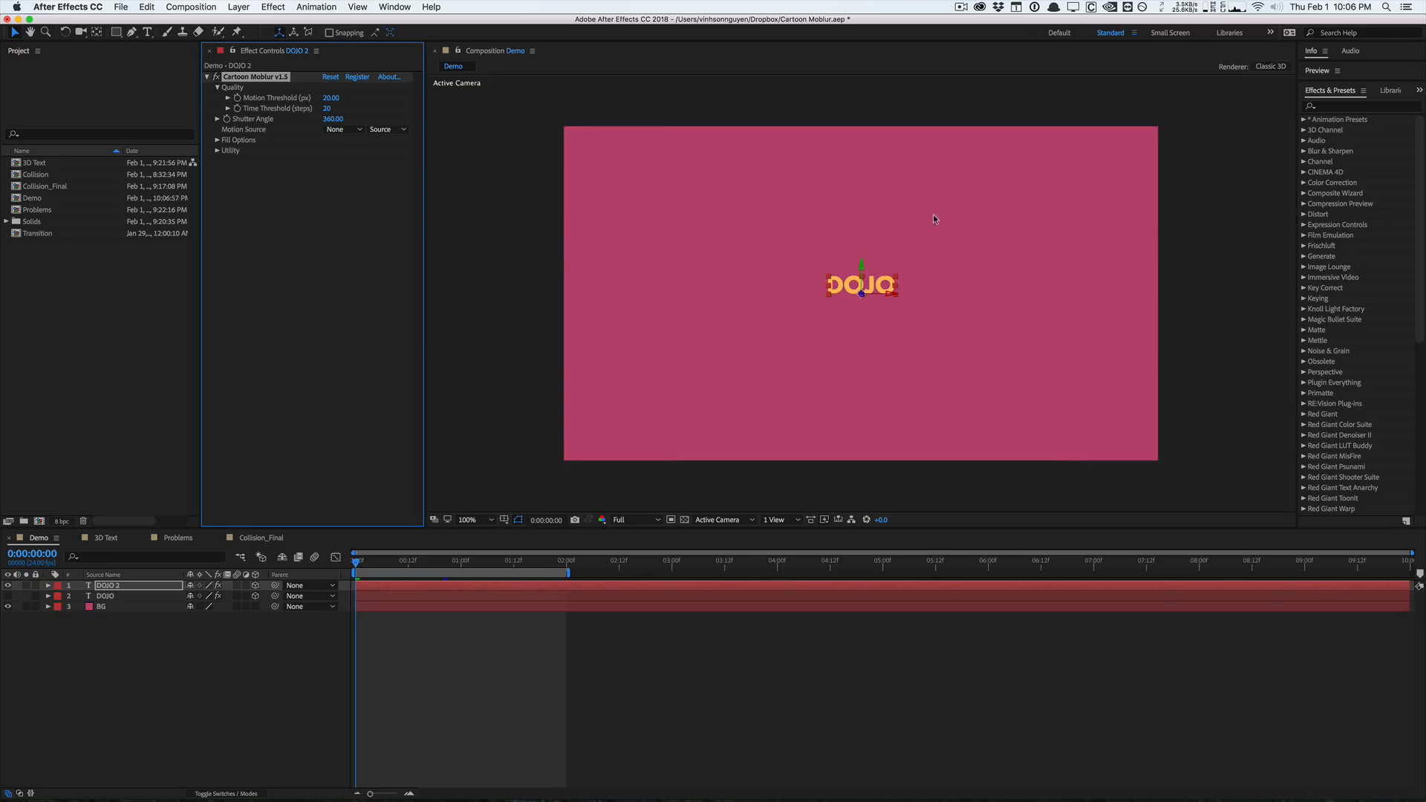
mouse_move(399, 206)
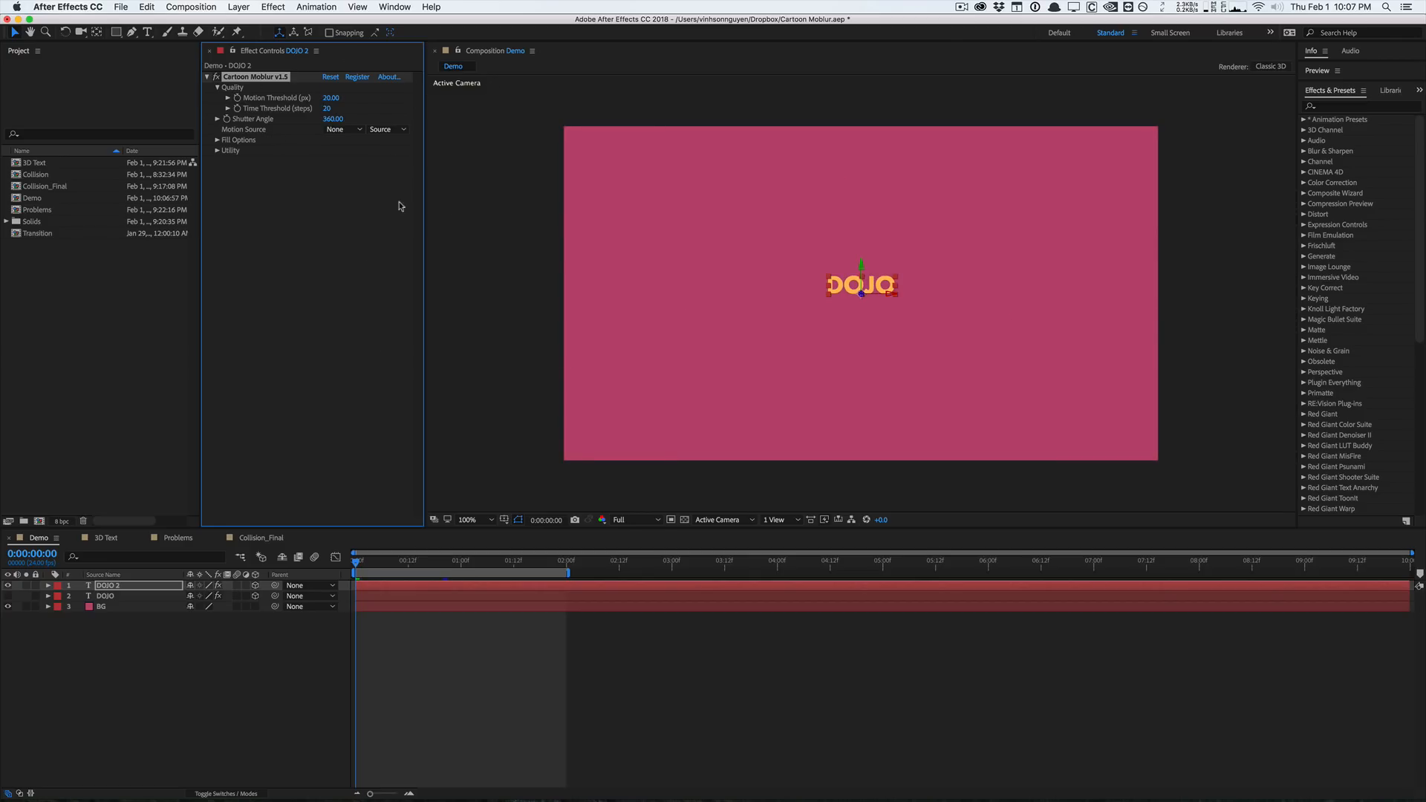
click(333, 97)
text(1)
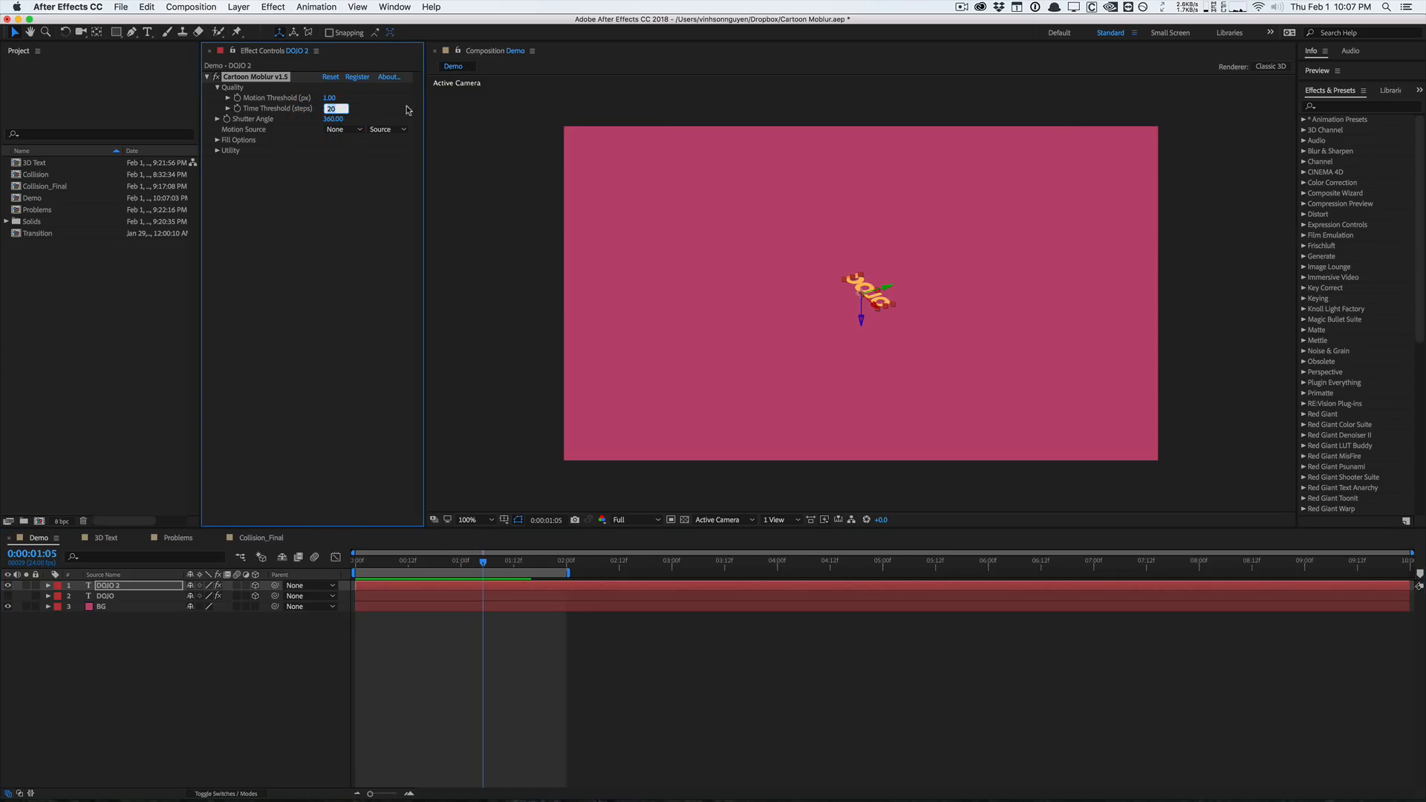
text(5)
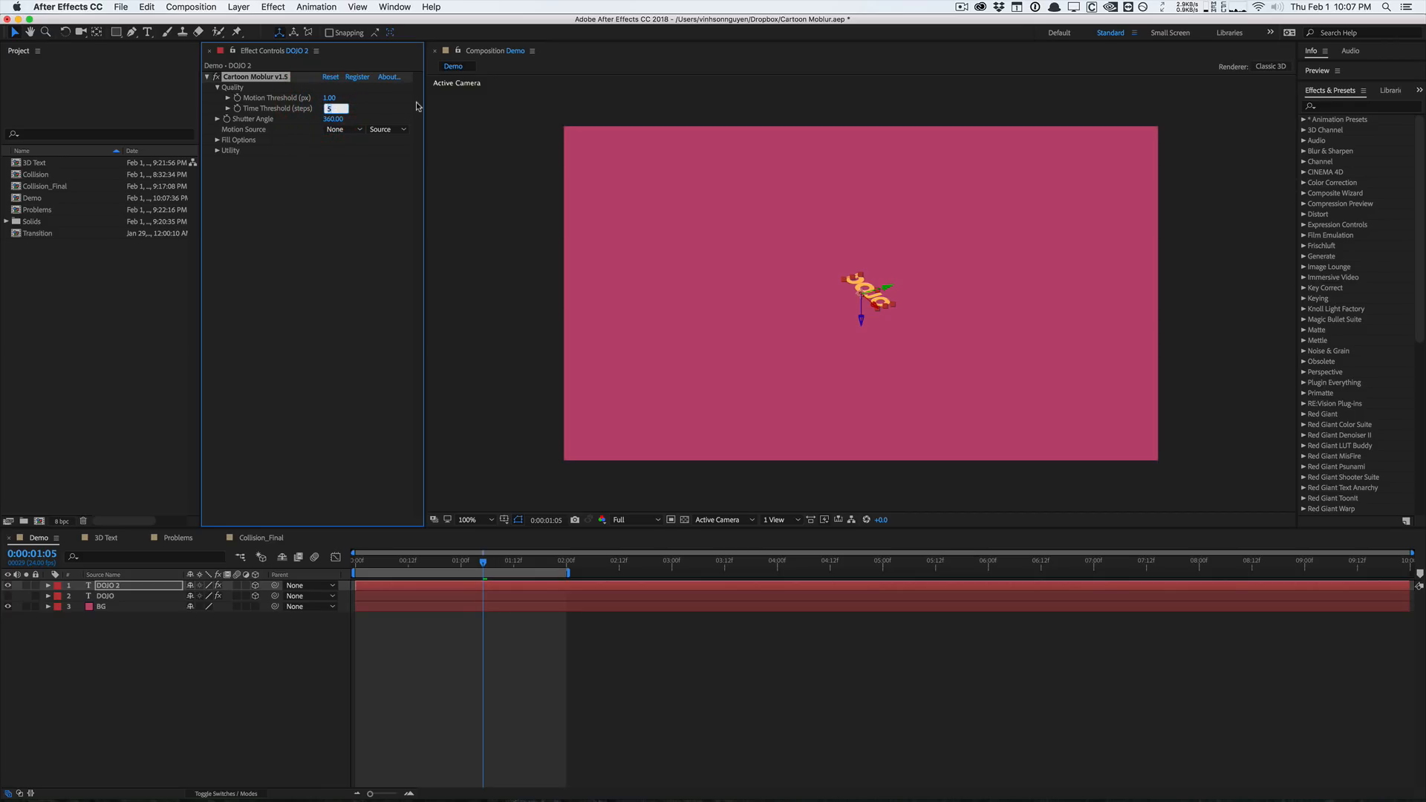
text(40)
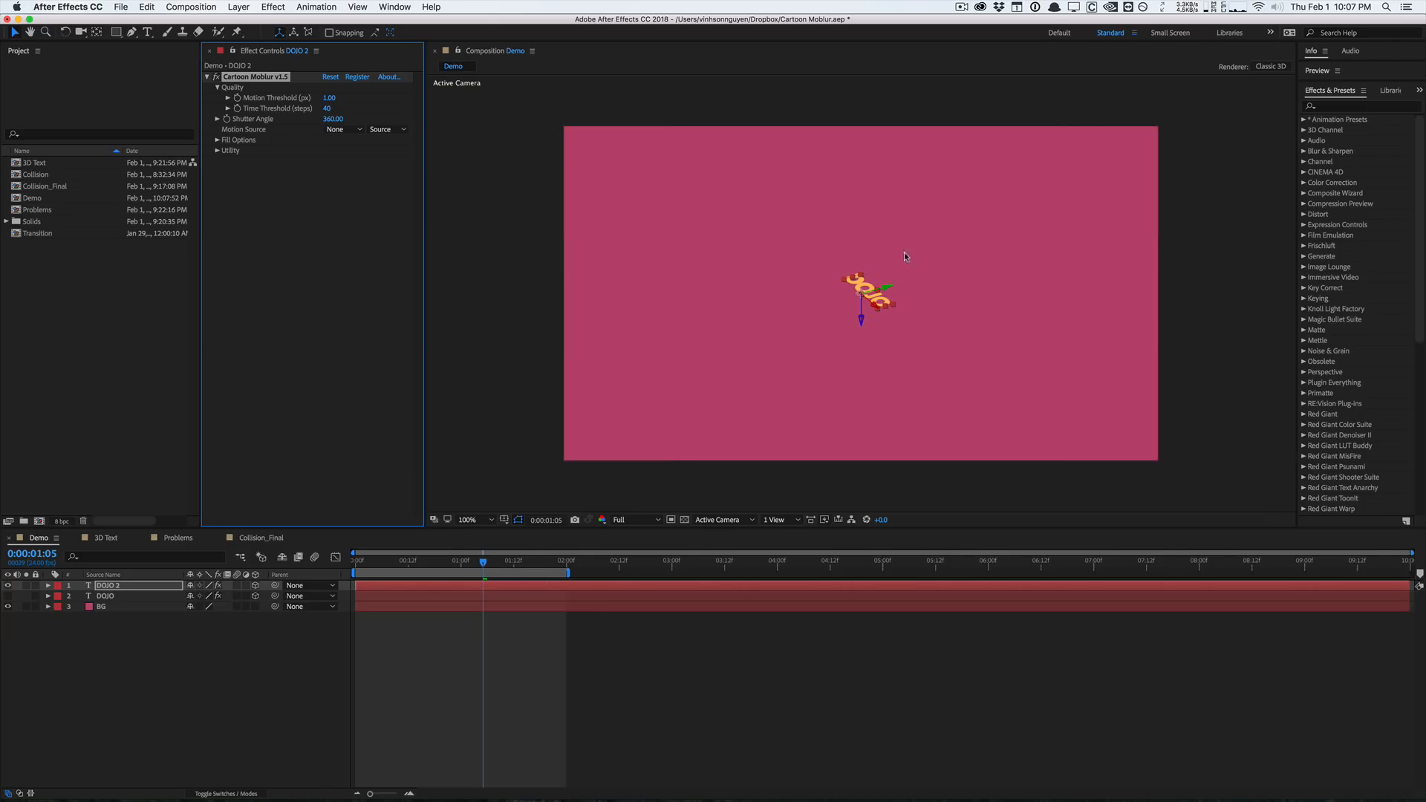
mouse_move(765, 388)
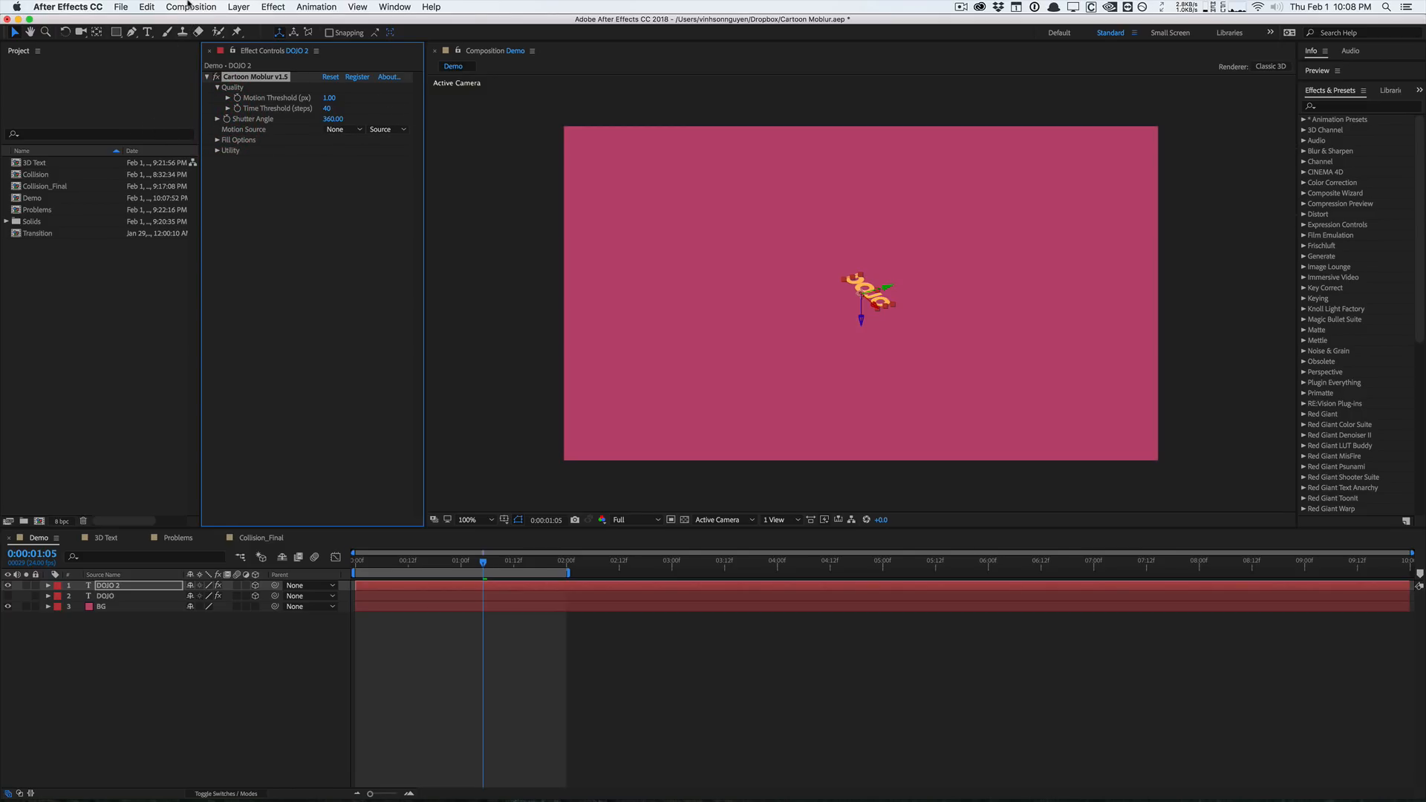
Enter 1440 as DOJO 2's shutter angle, then scrub it up to 2160
click(332, 118)
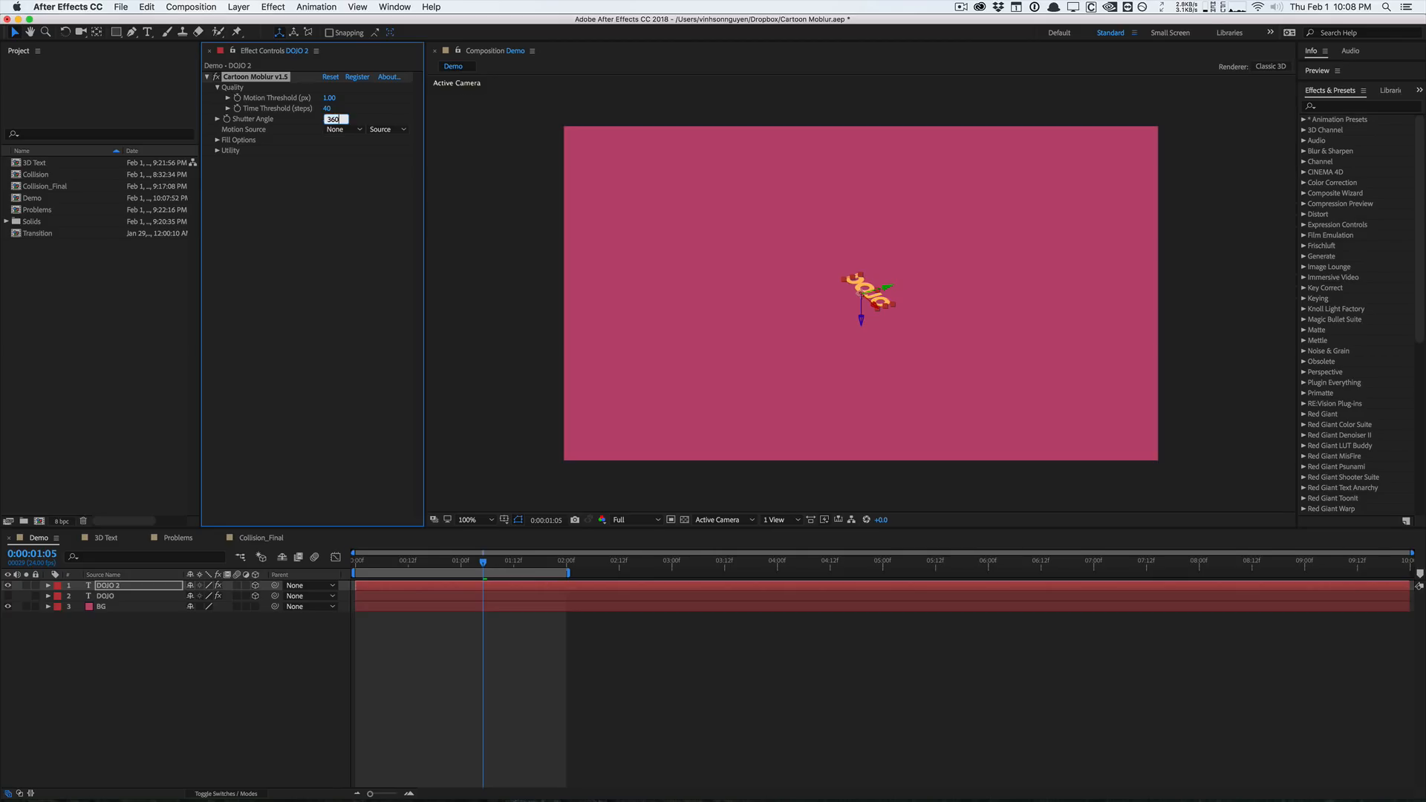
text(1440.00)
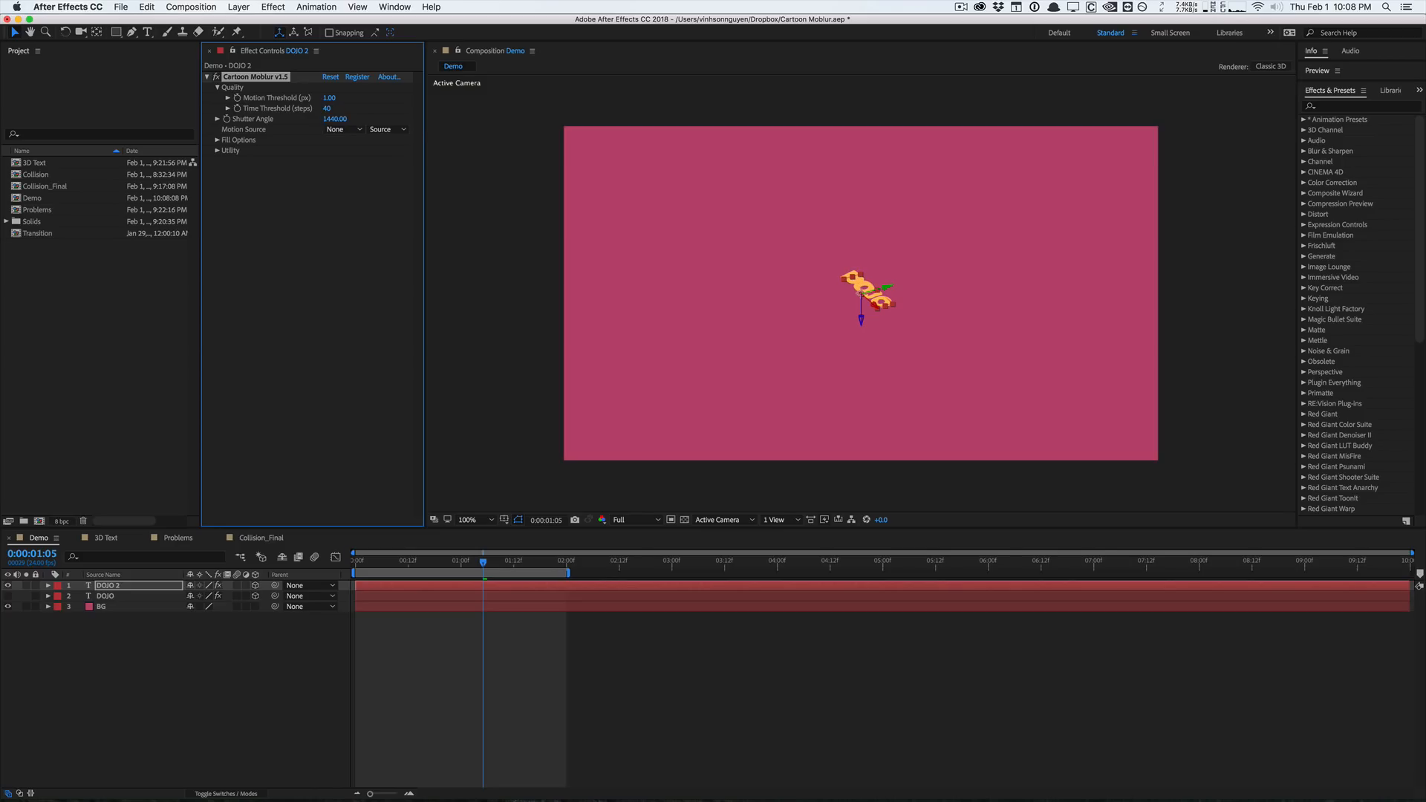
click(335, 119)
text(2160)
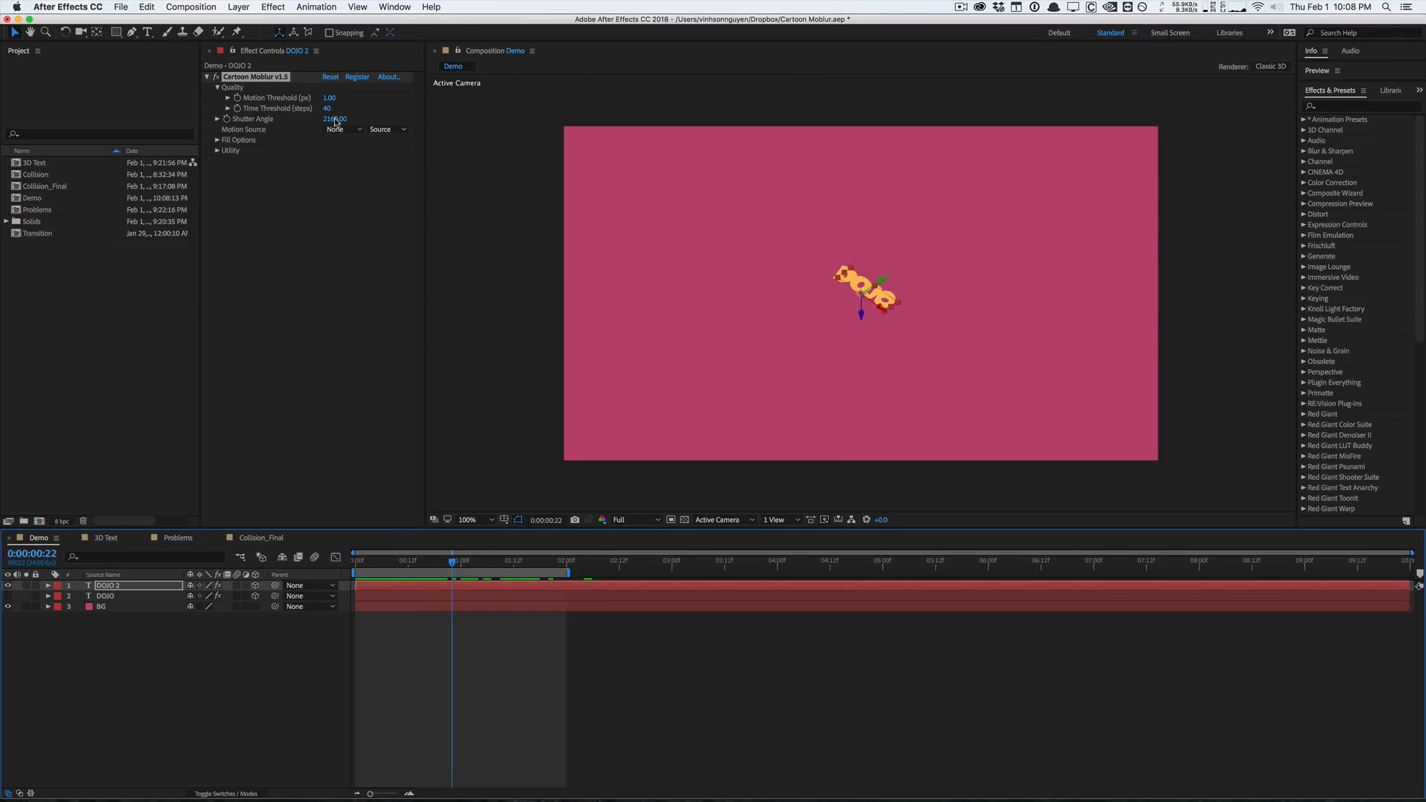
Expand Fill Options, toggle solid fill on then off, and enable ramp fill
click(217, 140)
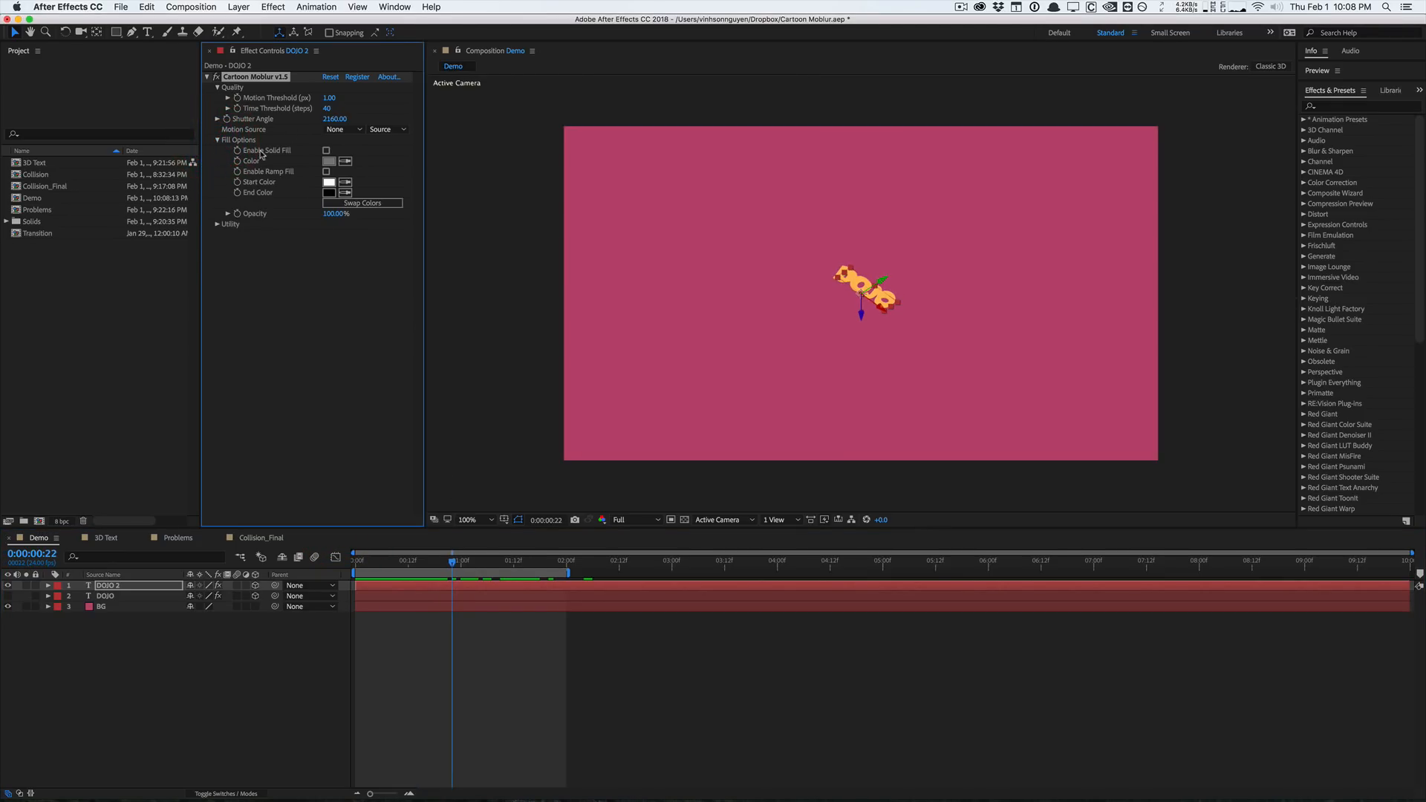
click(326, 150)
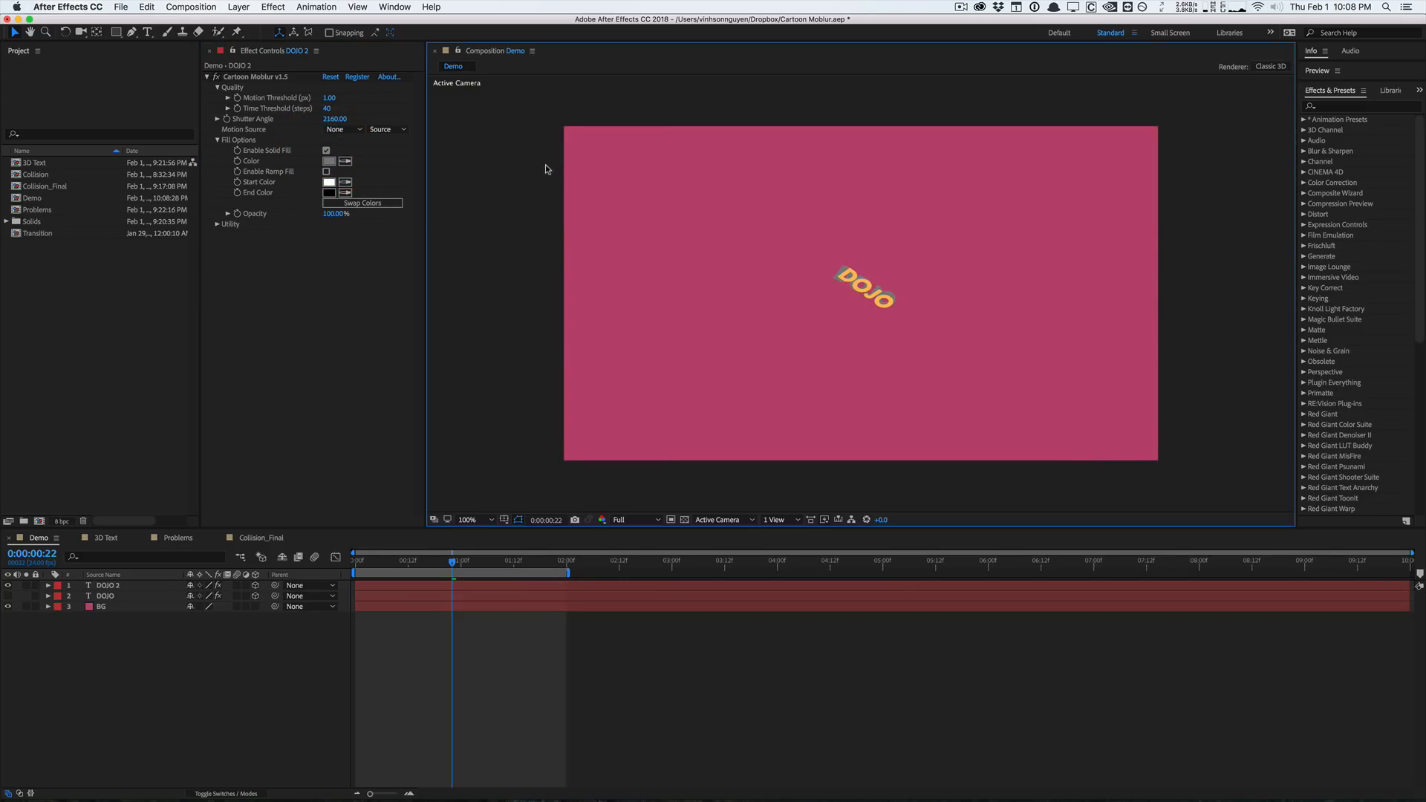
click(335, 119)
text(21600)
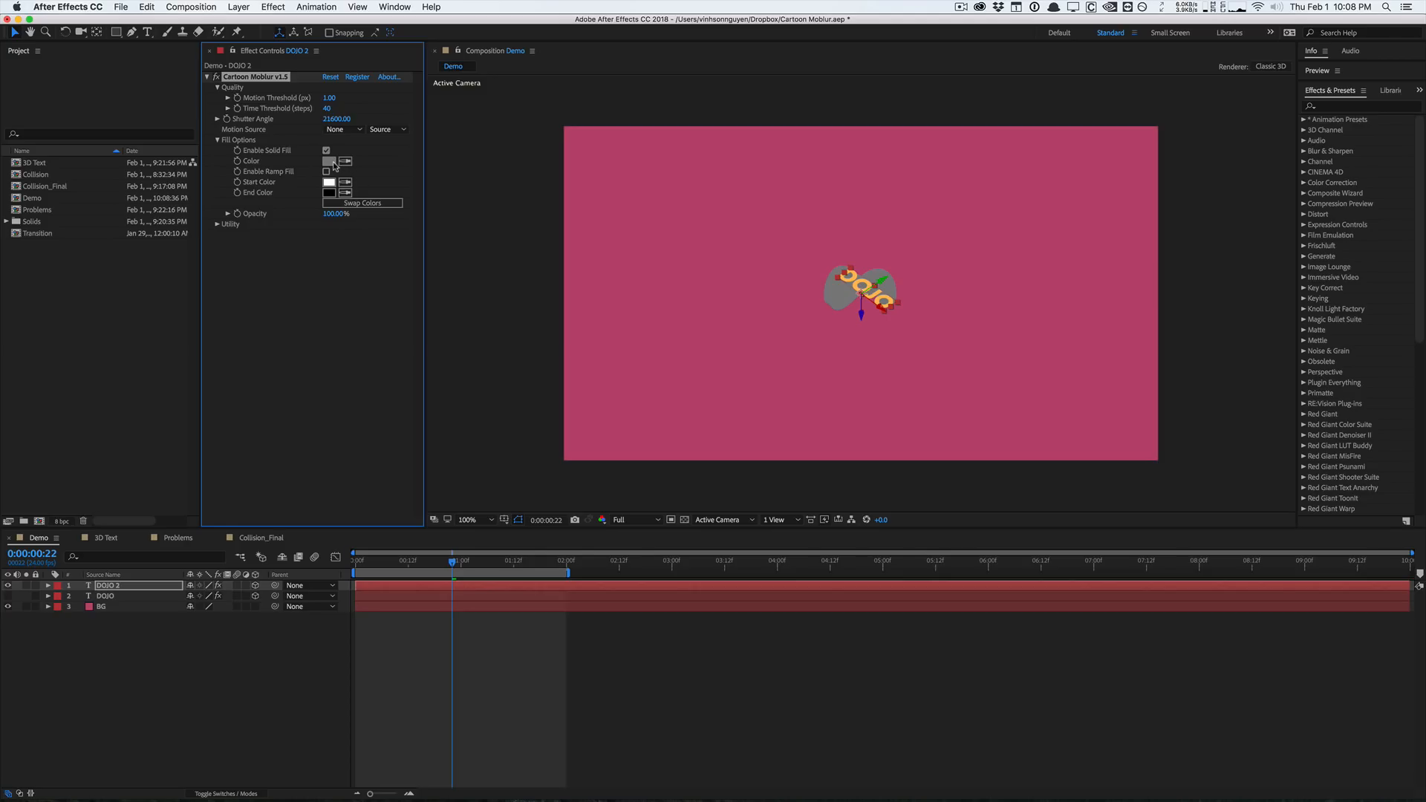
click(325, 151)
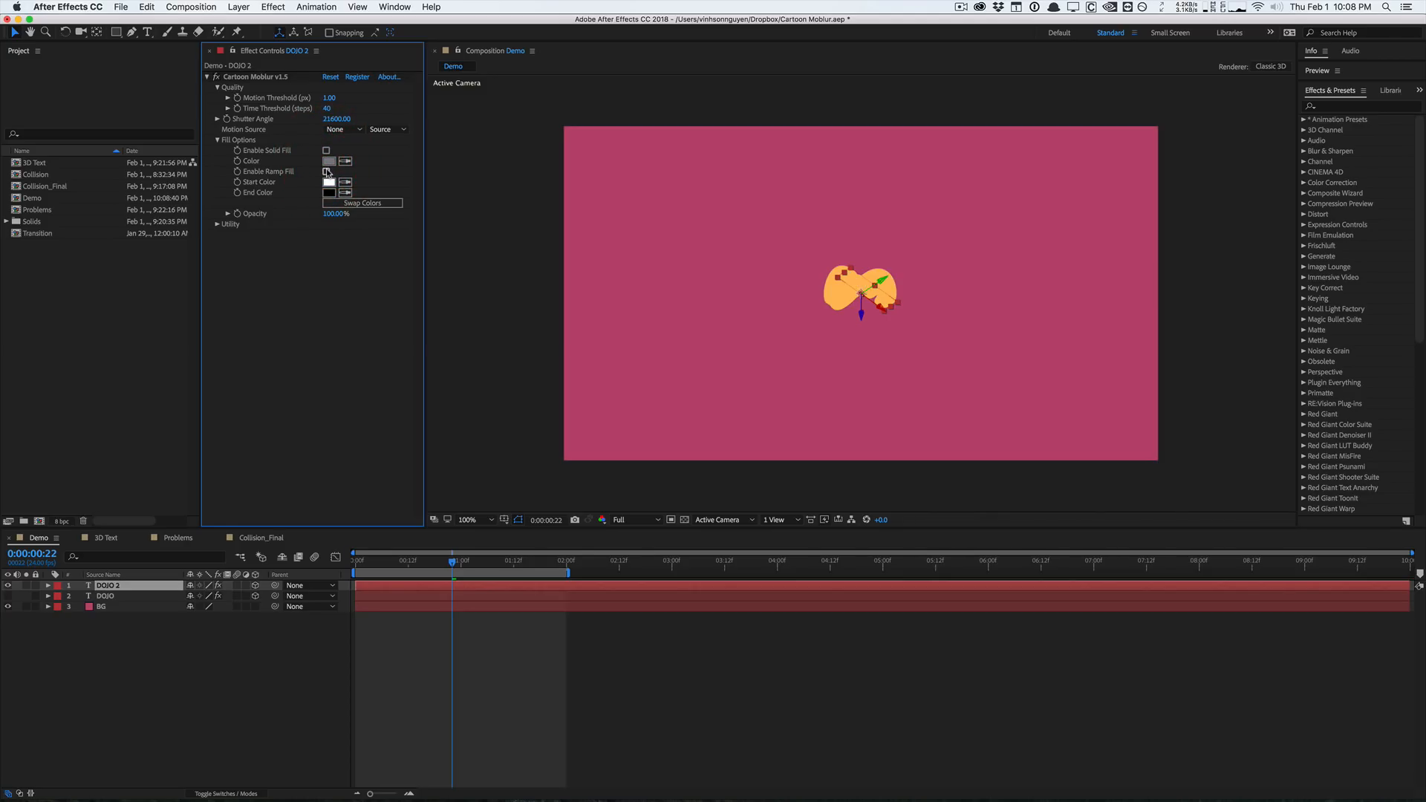
click(325, 171)
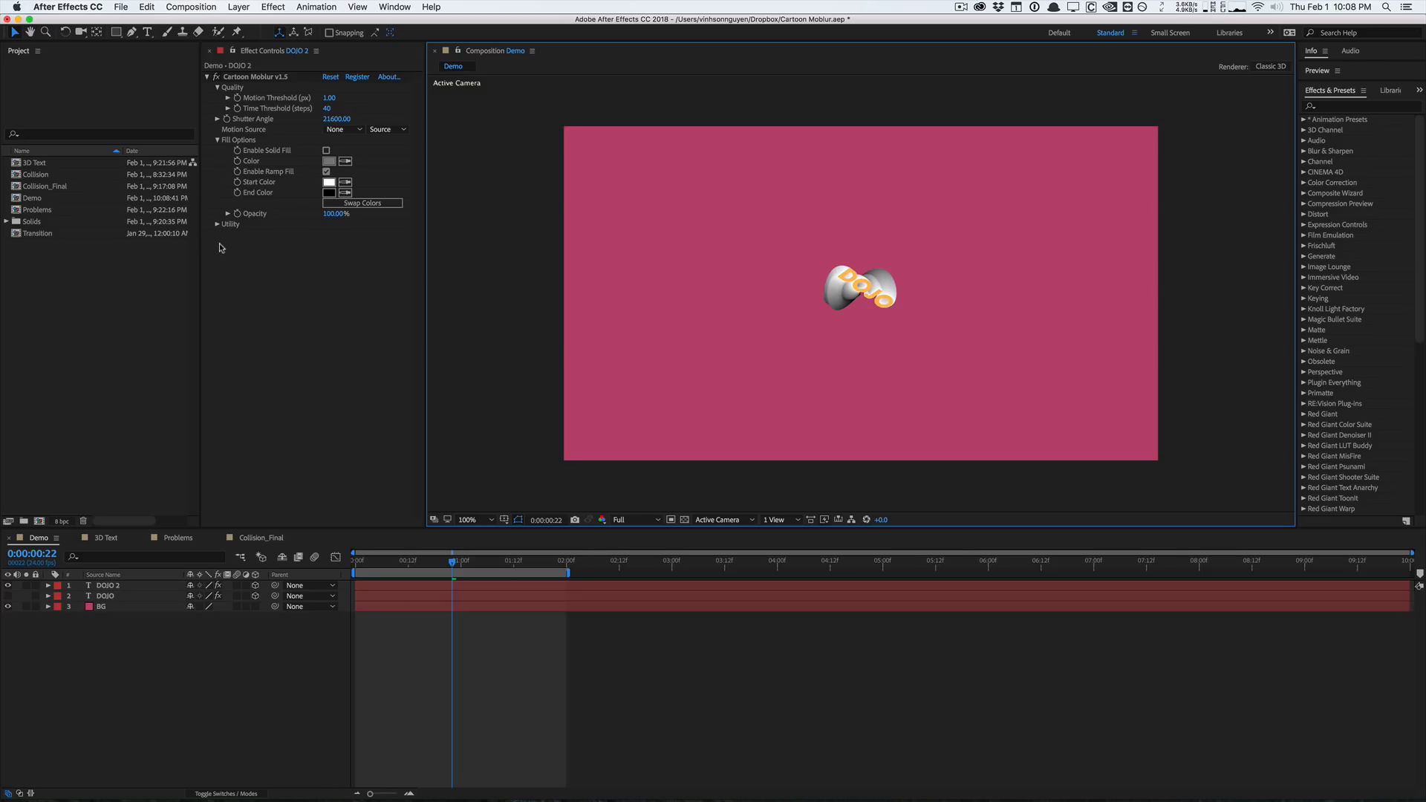
click(218, 224)
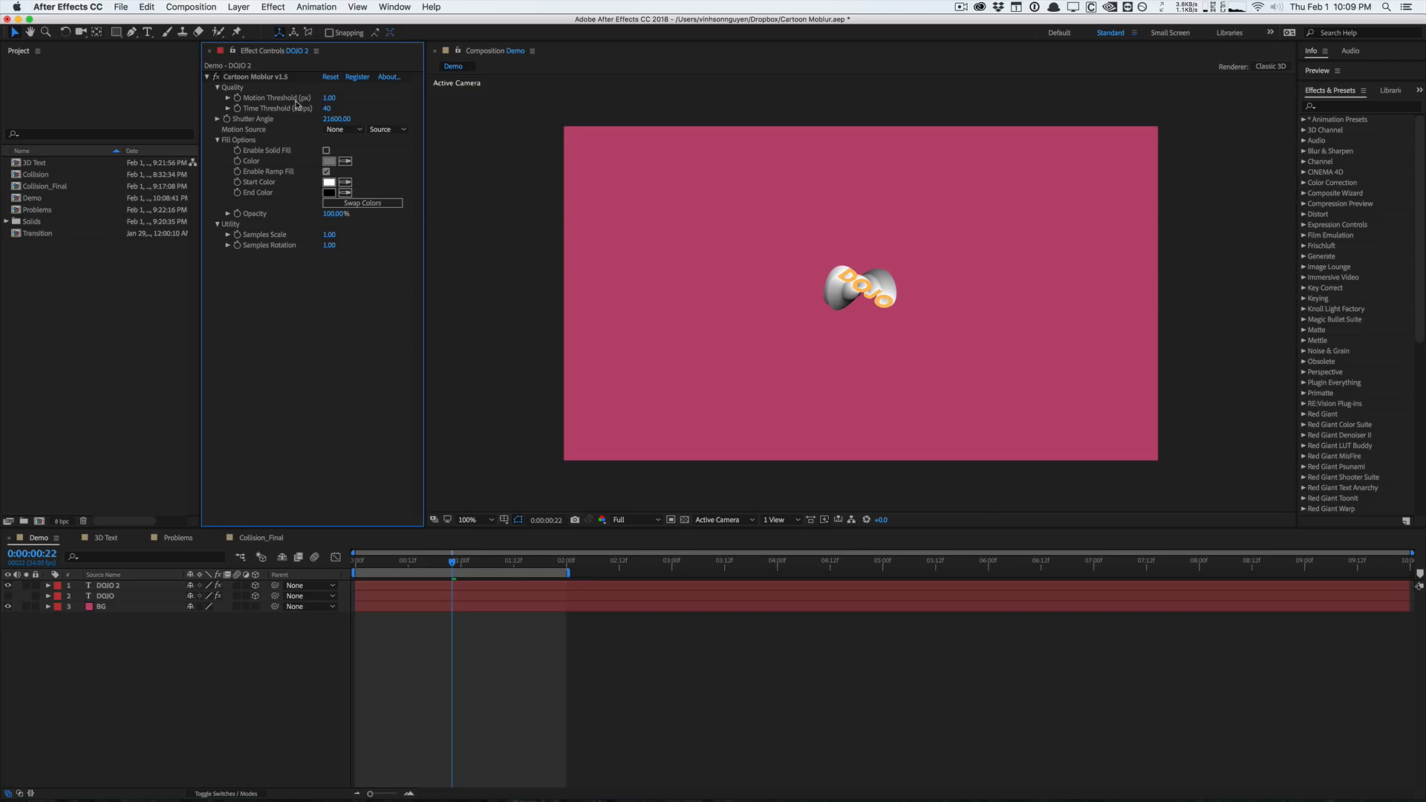
mouse_move(409, 277)
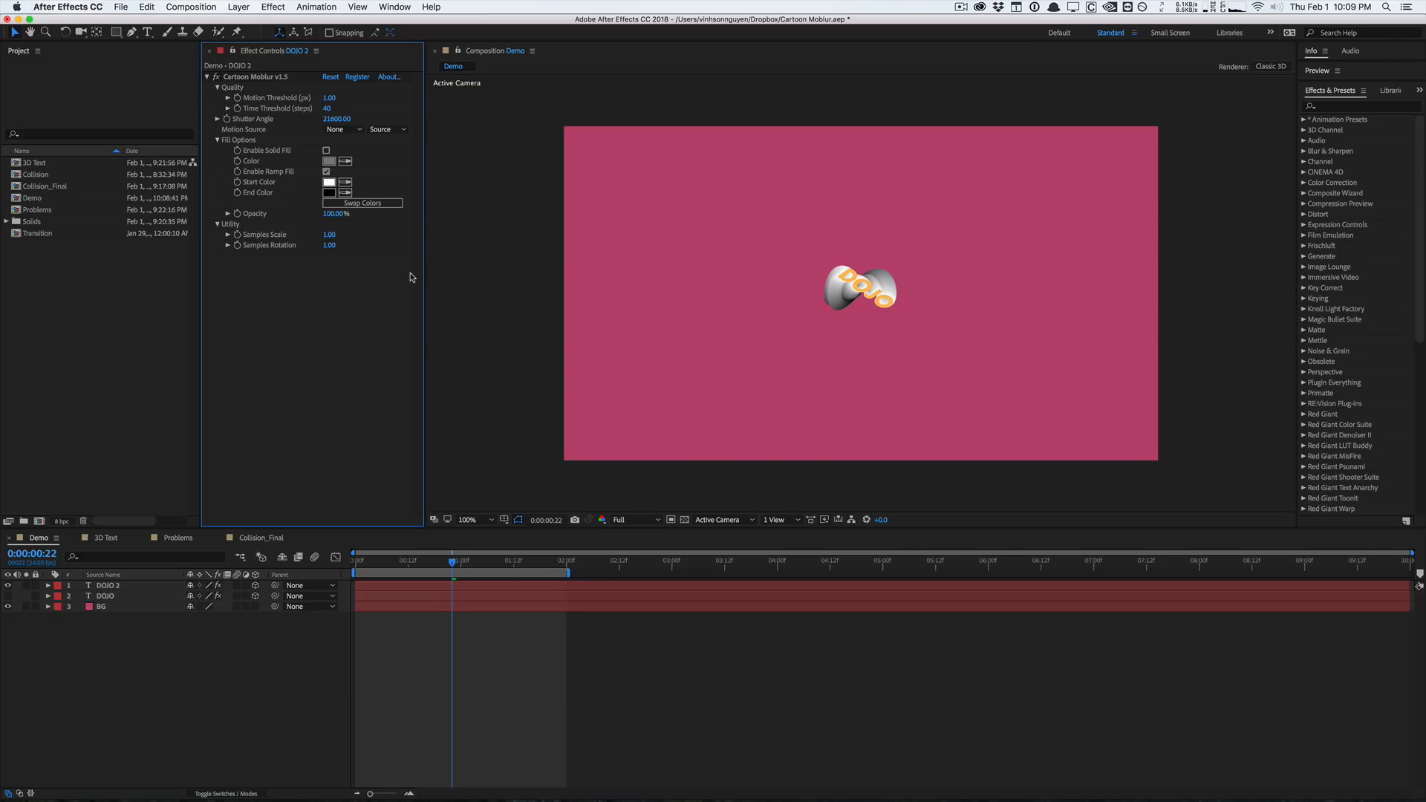
click(219, 223)
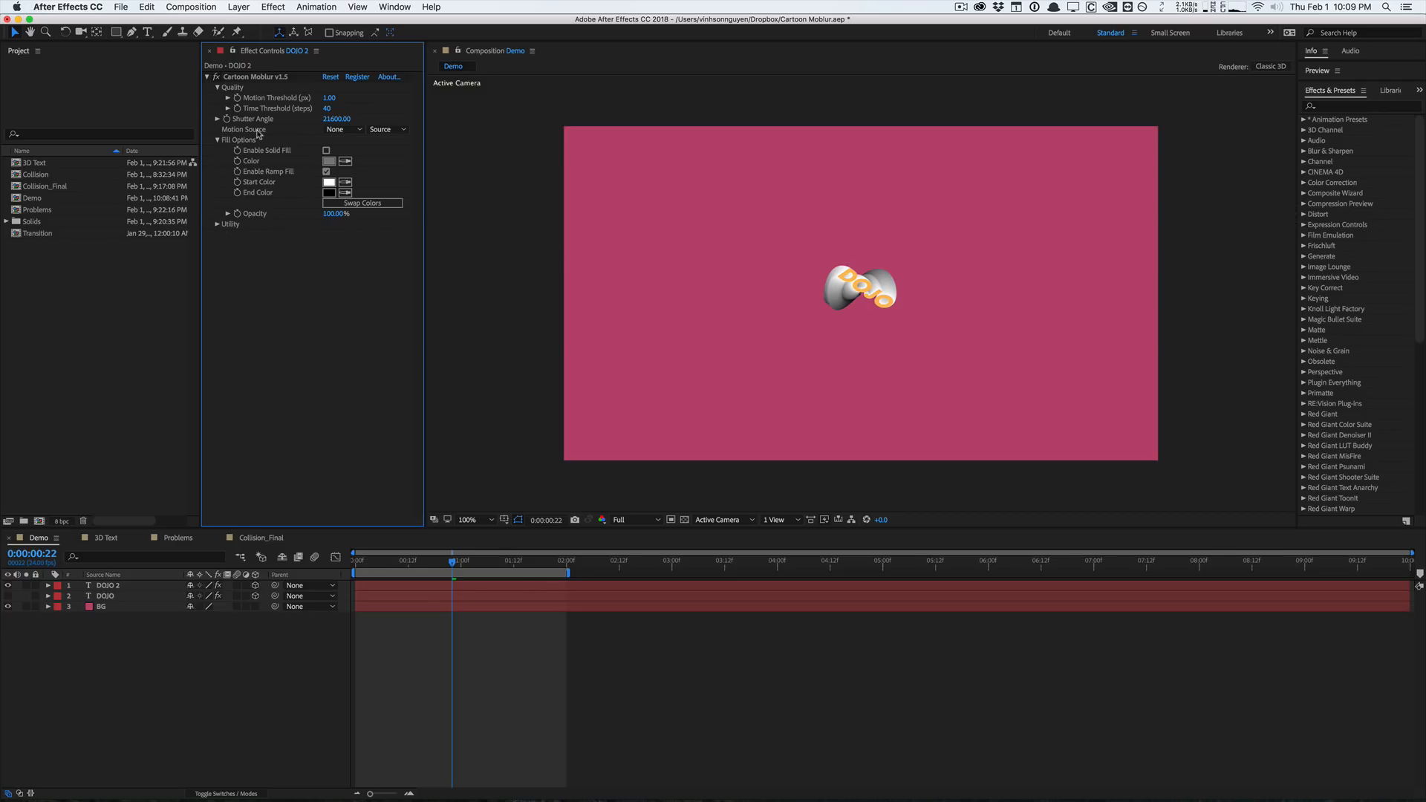
mouse_move(297, 134)
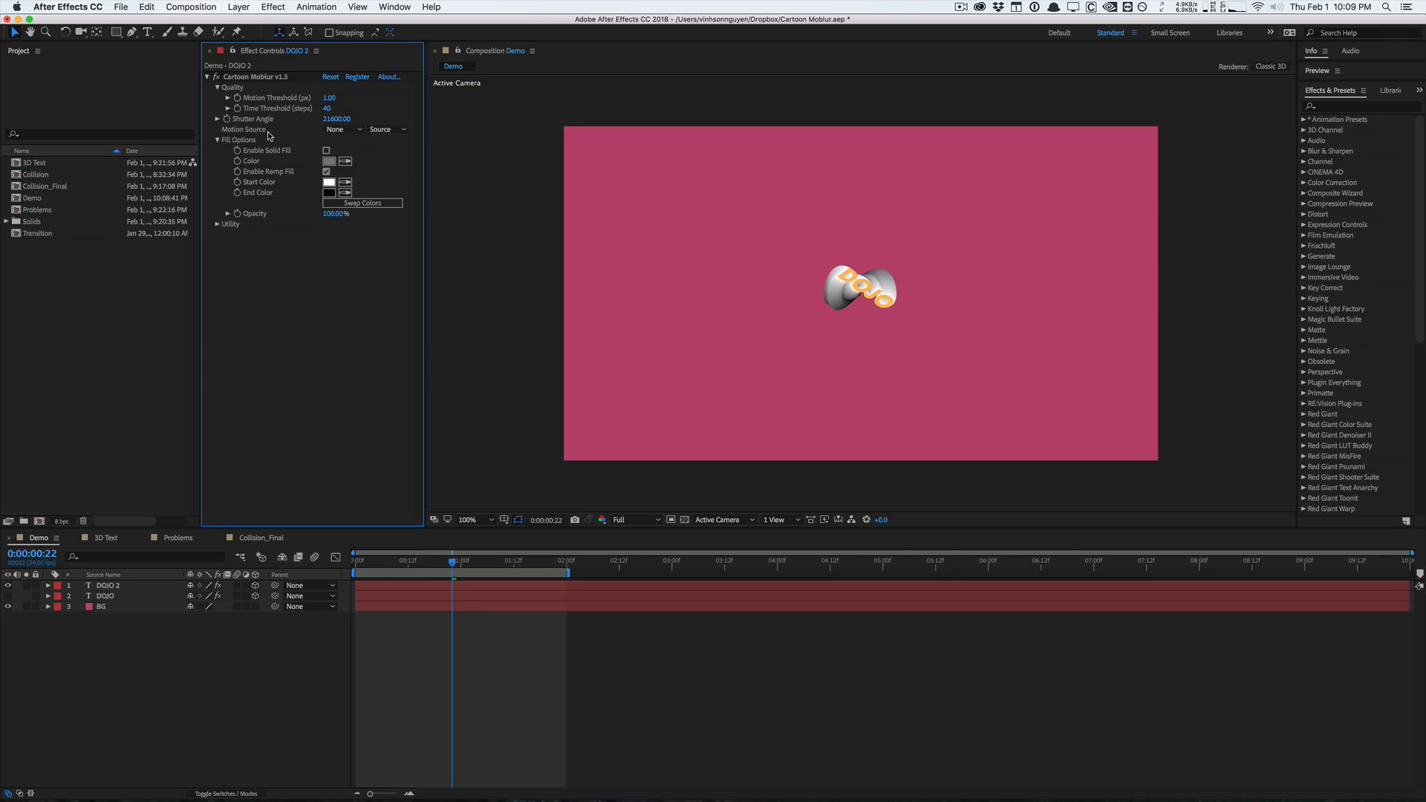
mouse_move(345, 336)
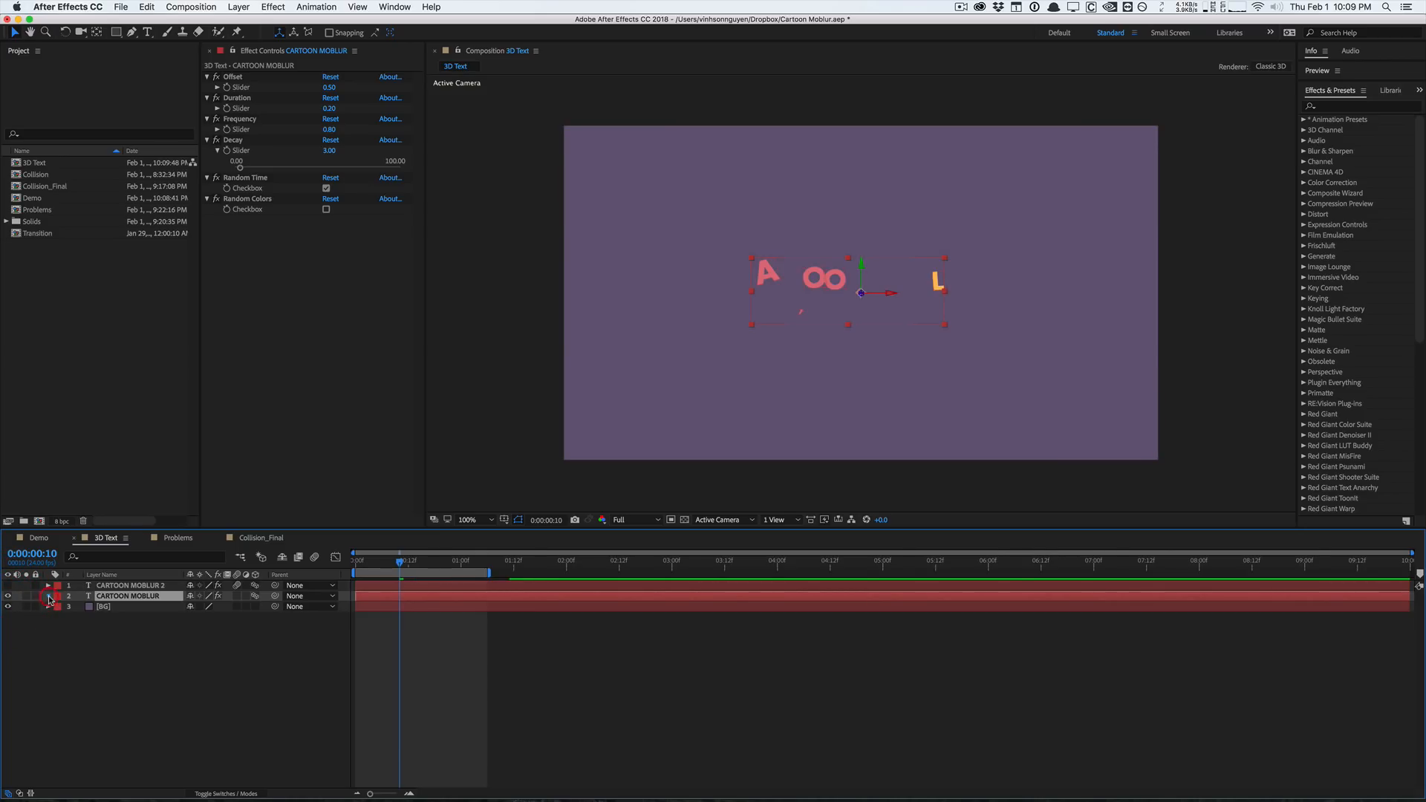
Expand the CARTOON MOBLUR layer and turn on visibility for CARTOON MOBLUR 2
click(49, 596)
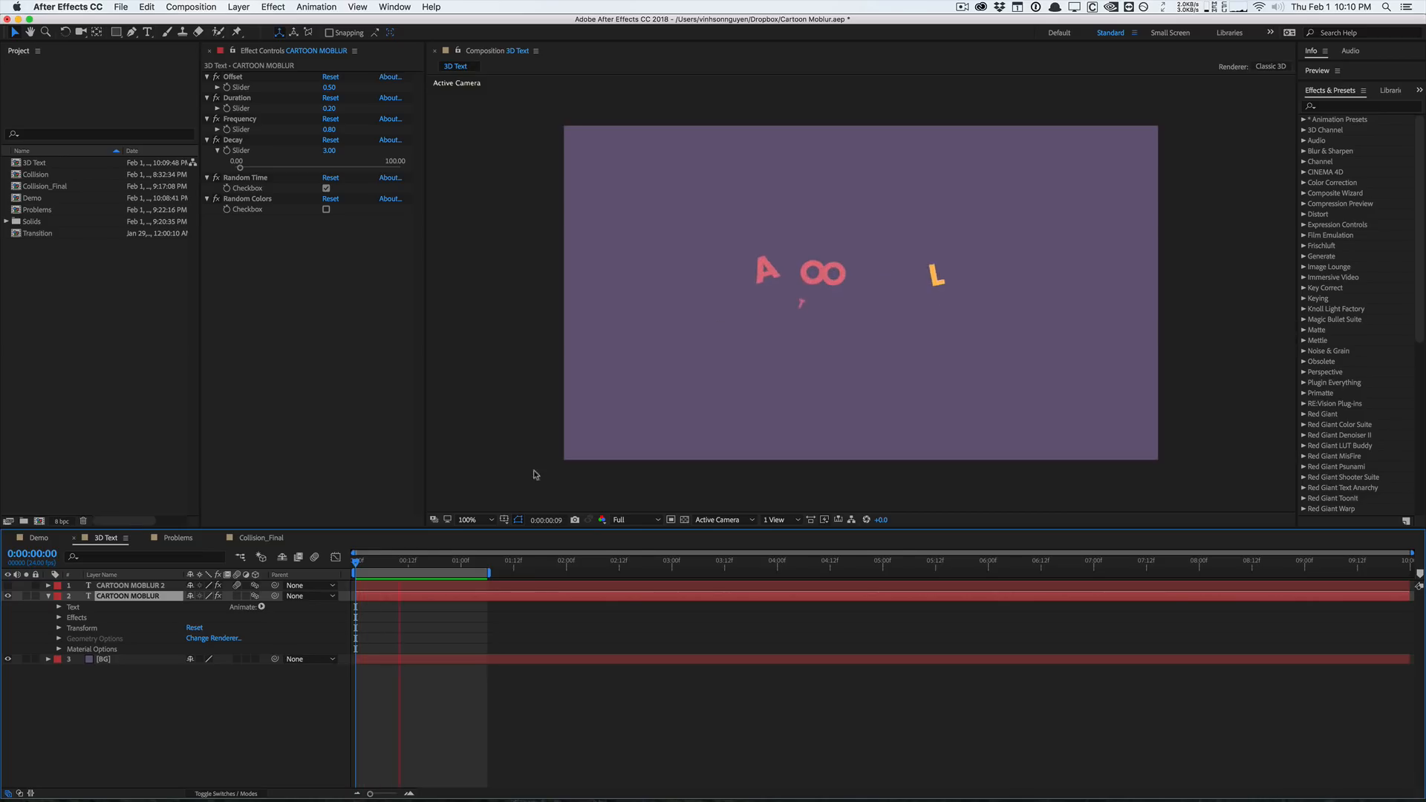
click(408, 561)
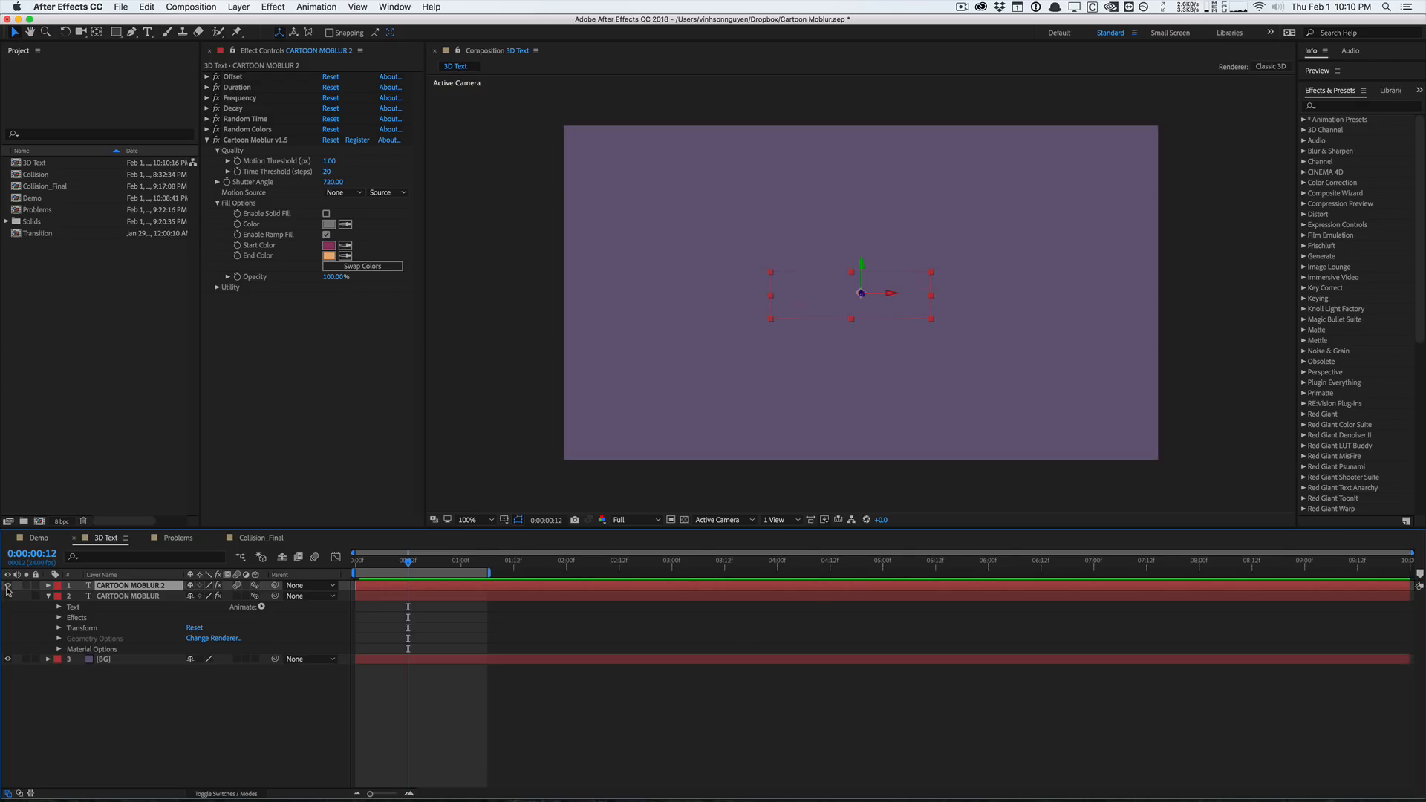
mouse_move(596, 304)
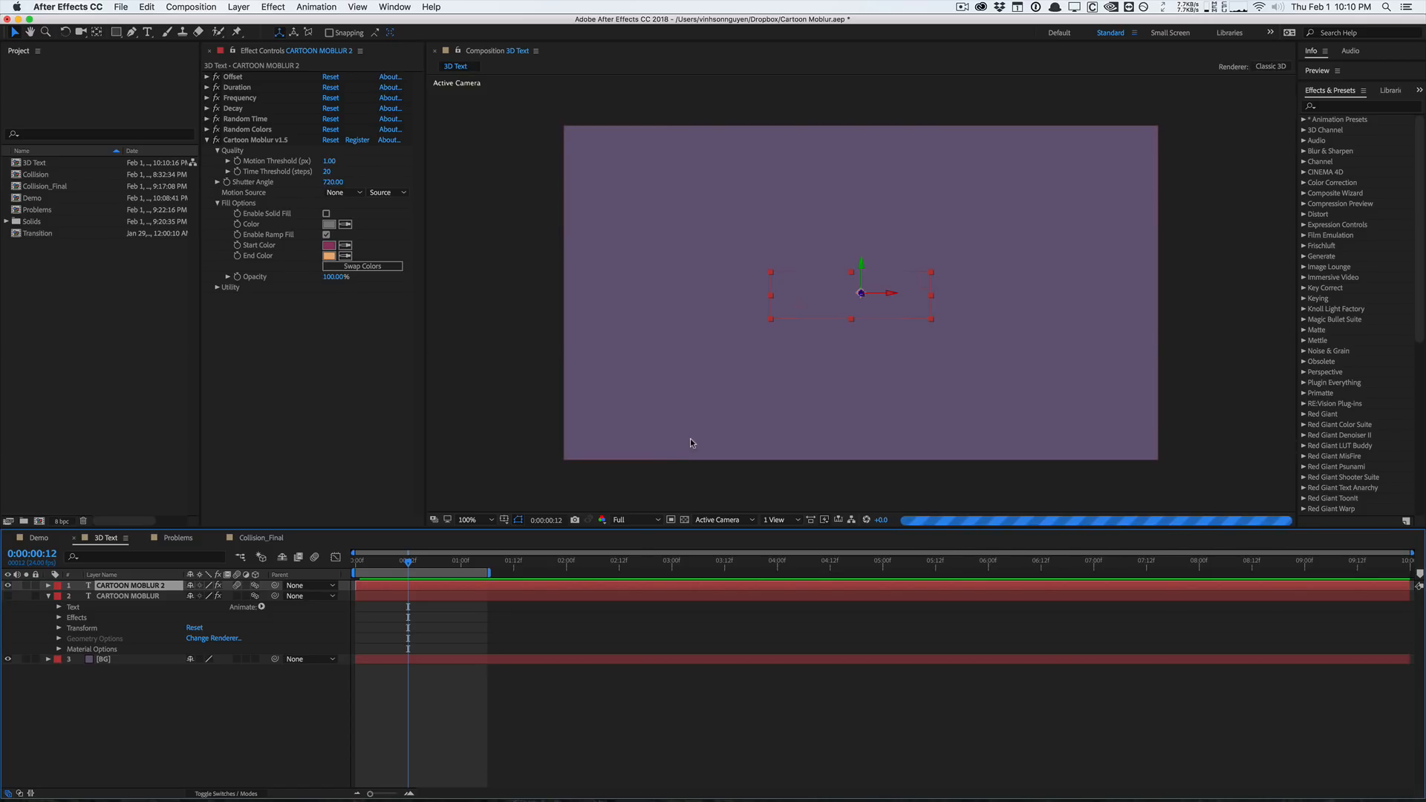
mouse_move(827, 274)
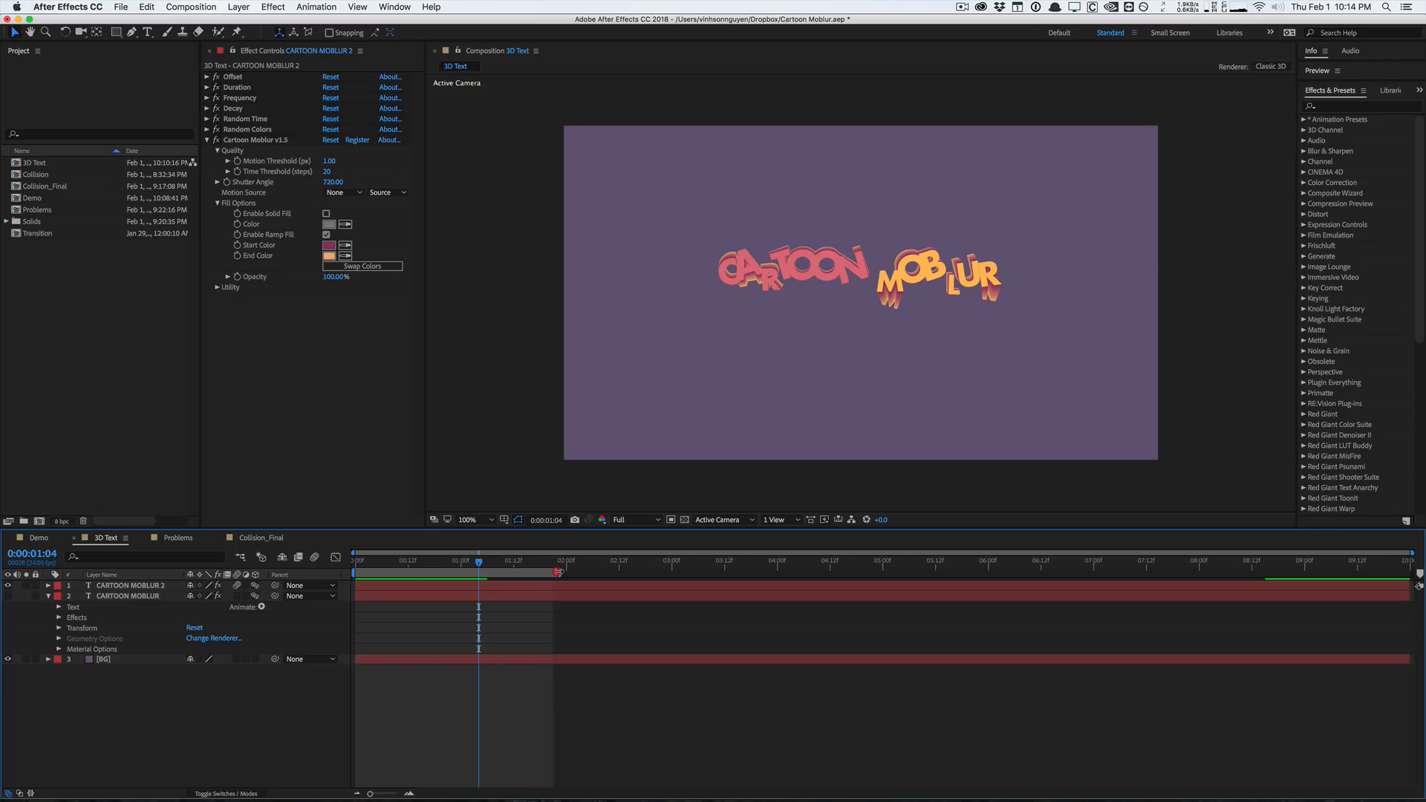
Keyframe CARTOON MOBLUR 2's Position at 0 and 1:05, flying the text to Z -443
drag(478, 562, 465, 561)
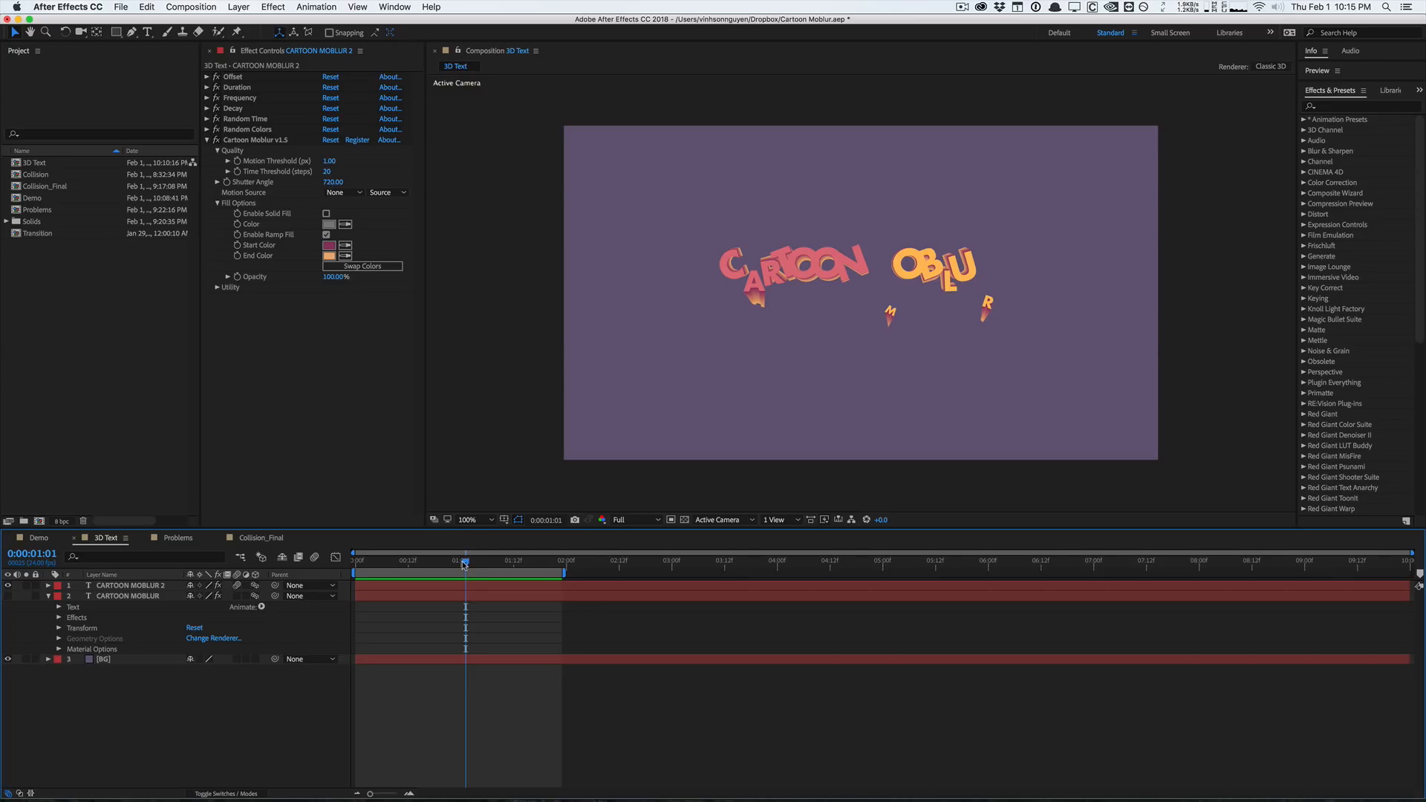
mouse_move(463, 561)
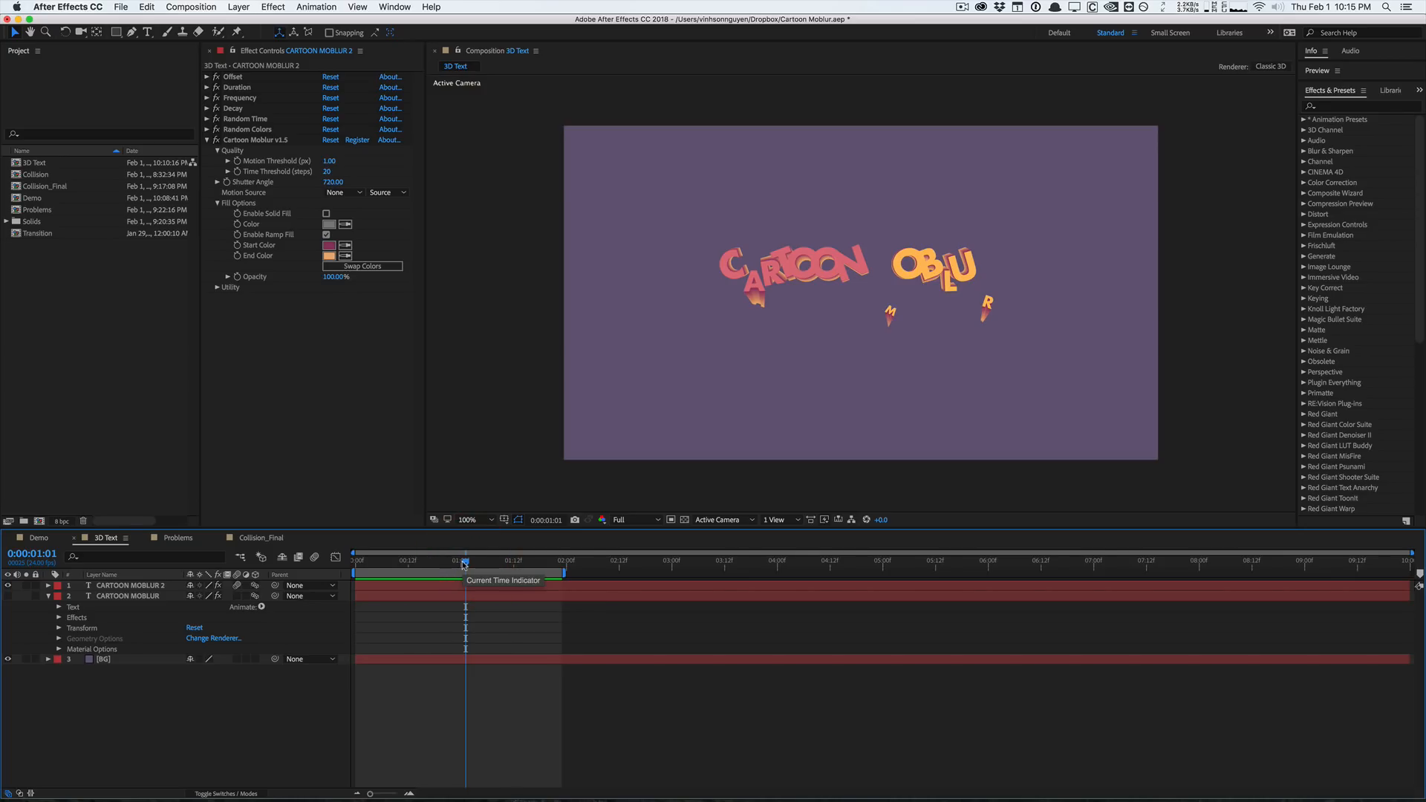
mouse_move(159, 603)
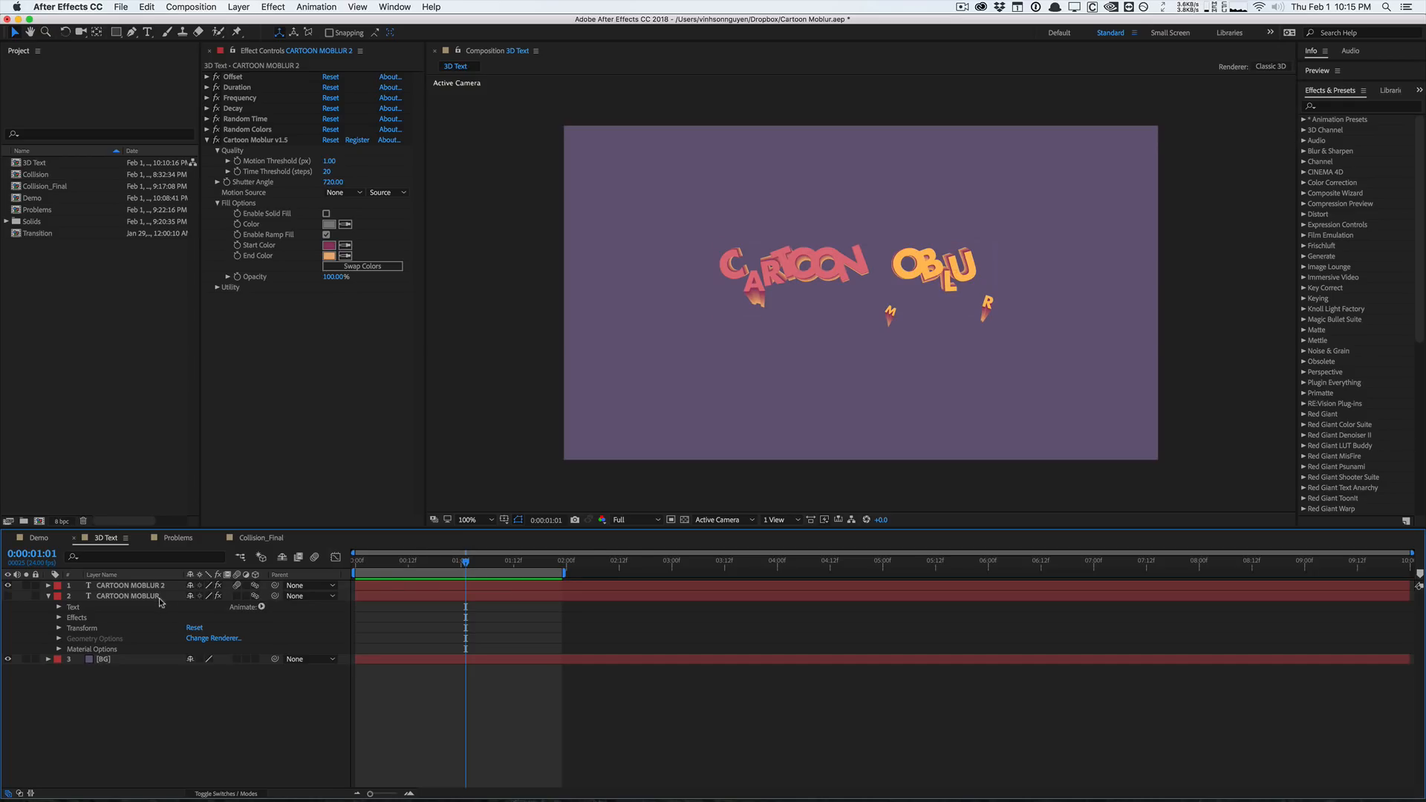
mouse_move(264, 615)
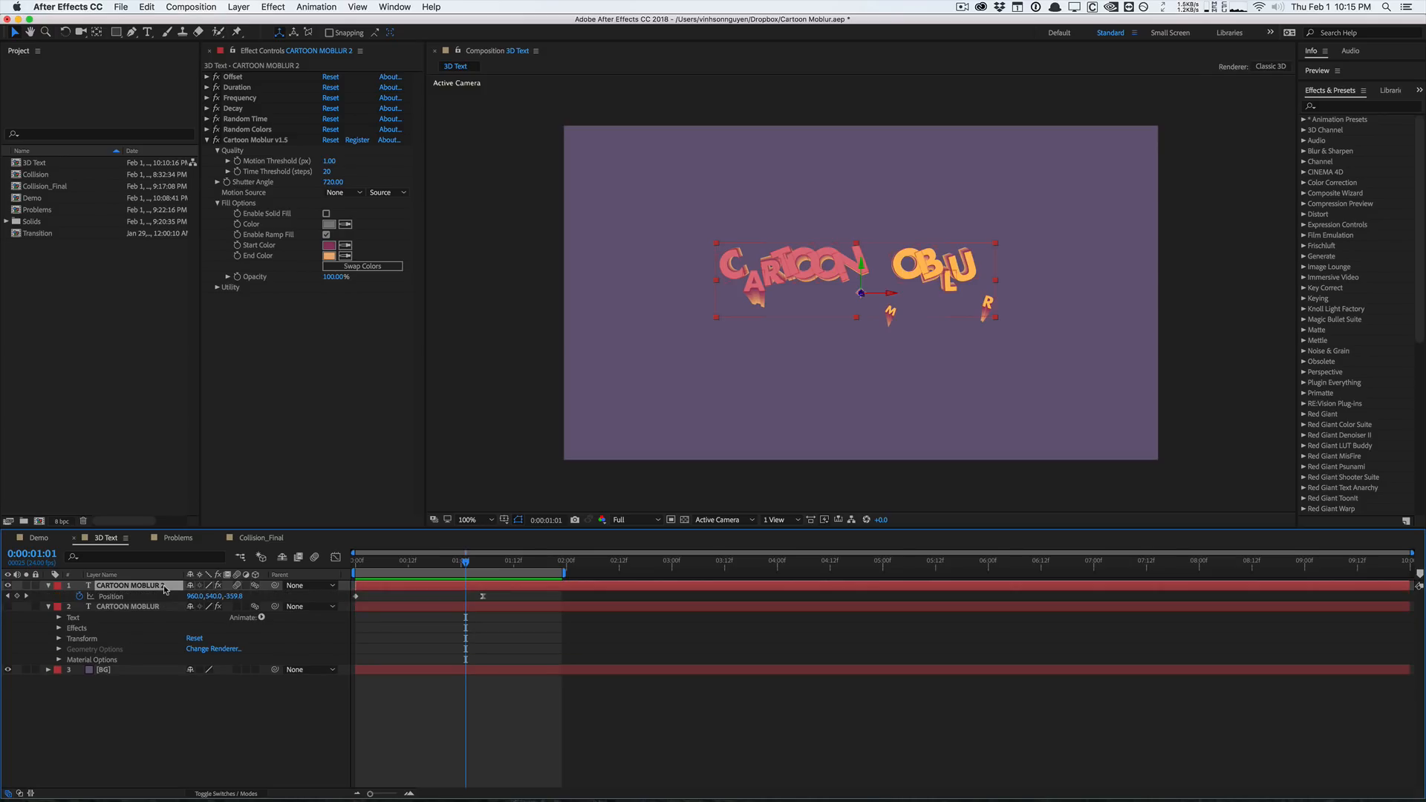
click(377, 562)
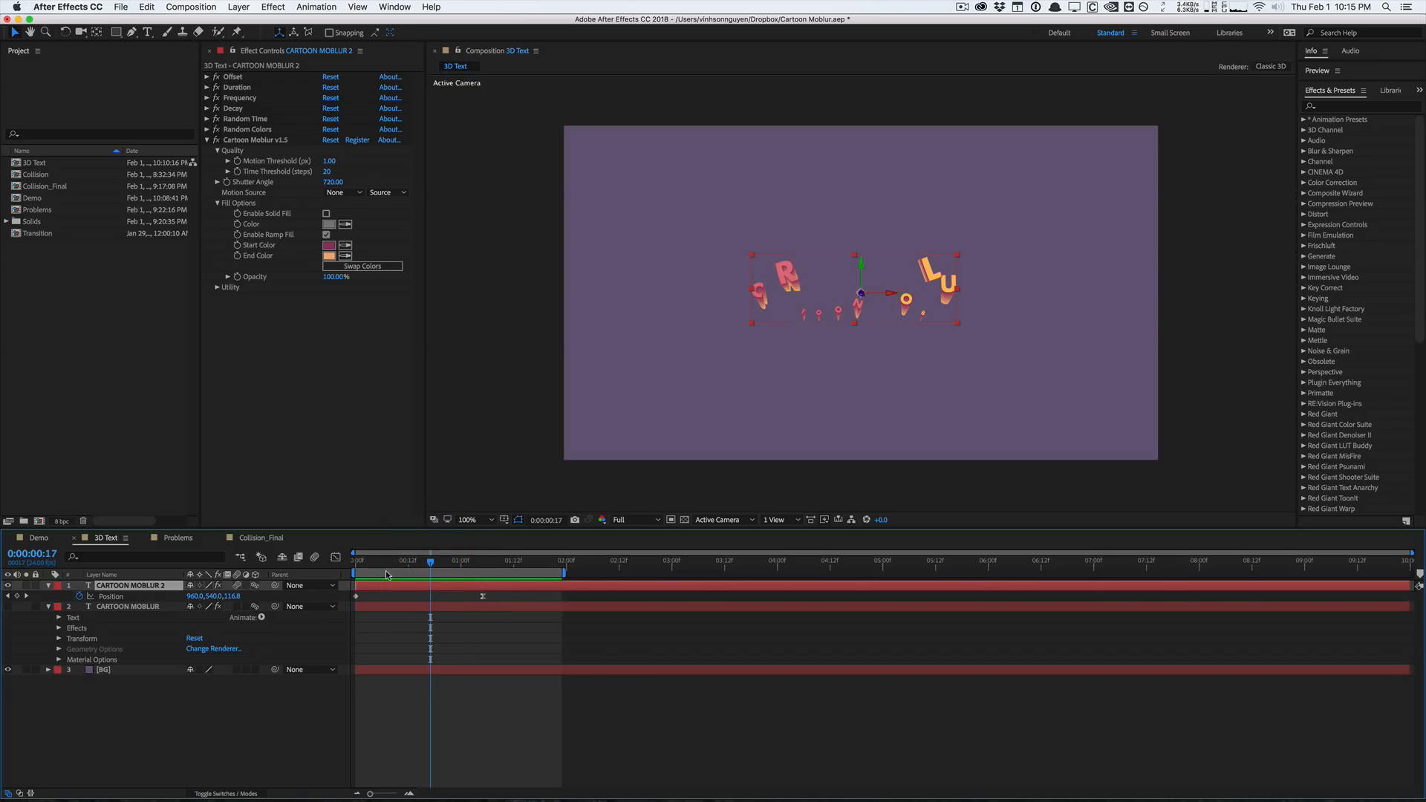
click(465, 560)
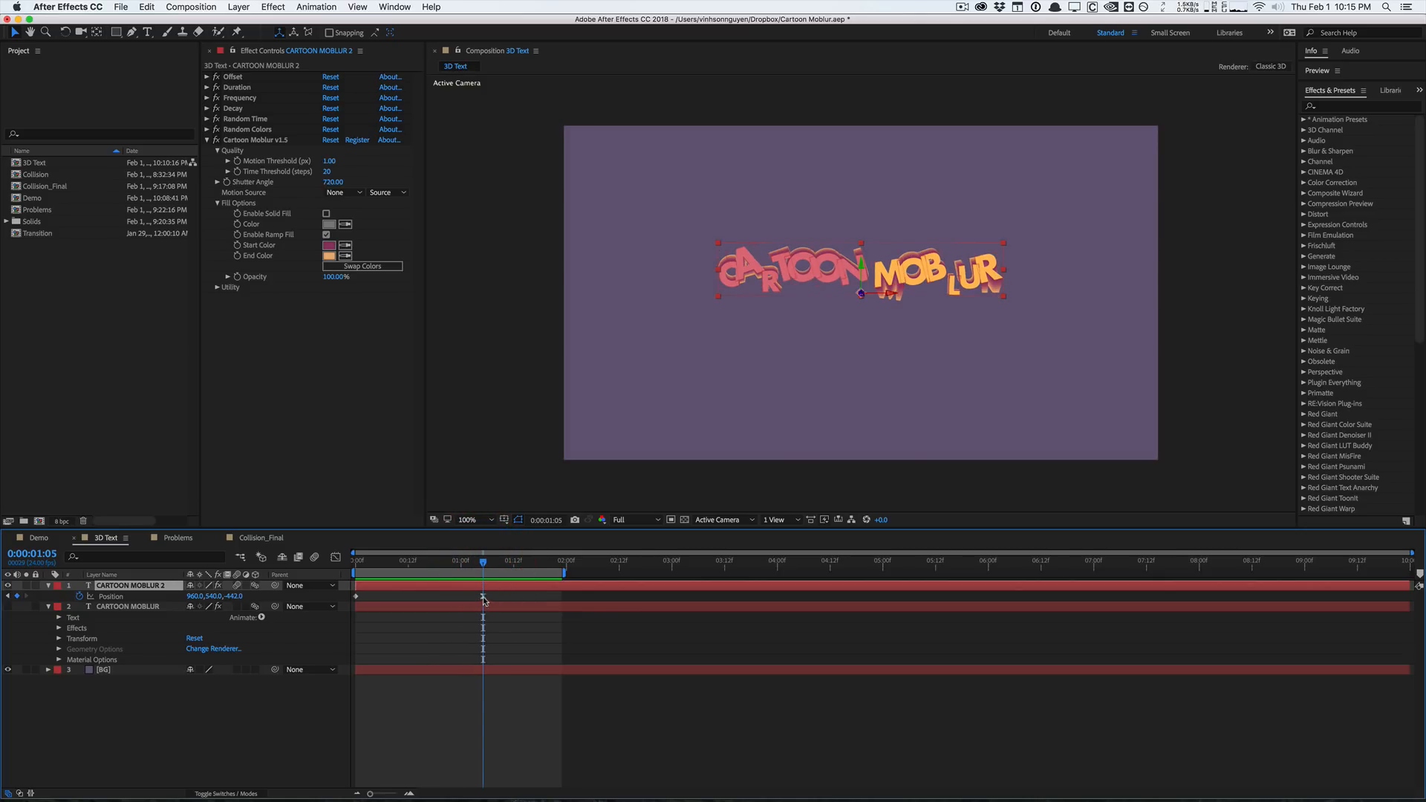
click(487, 561)
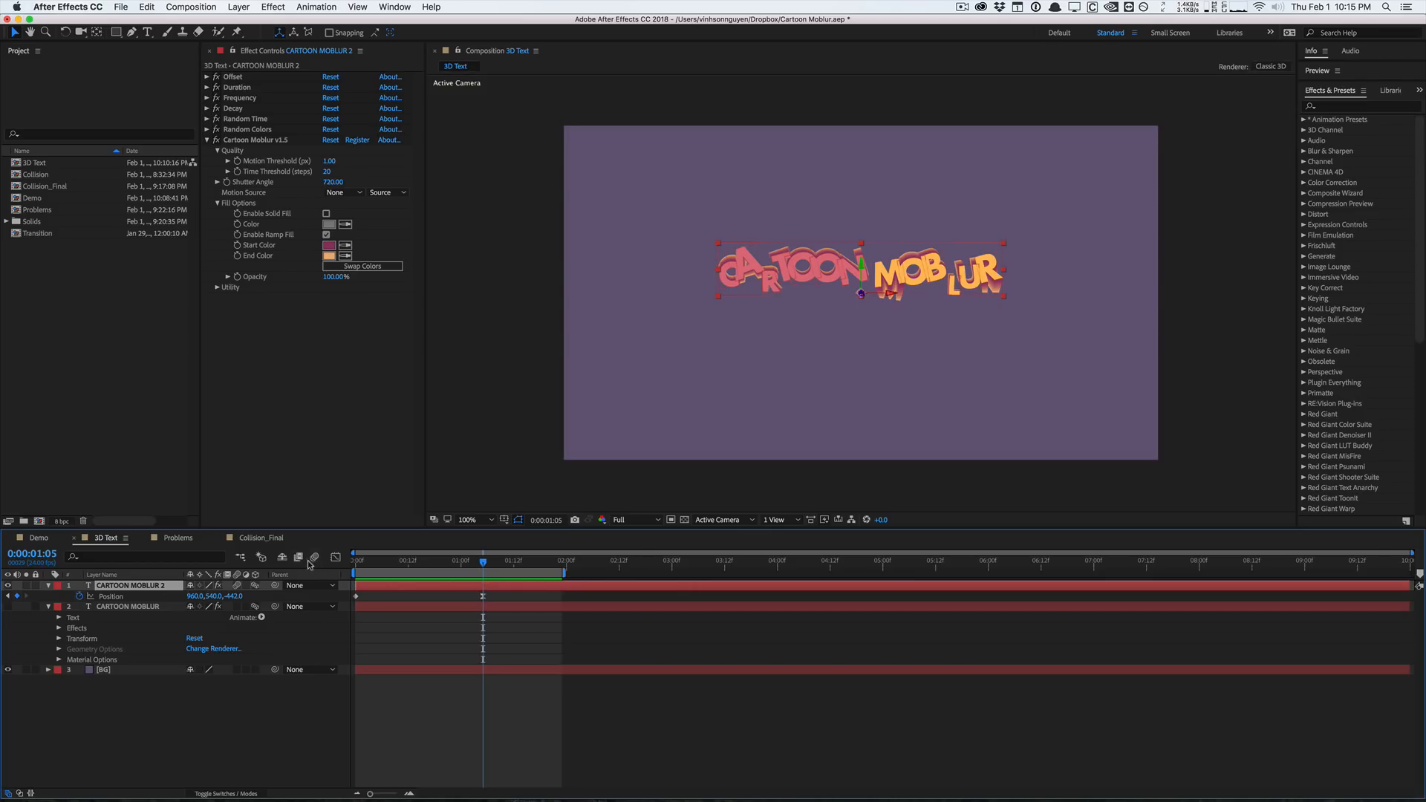
mouse_move(153, 596)
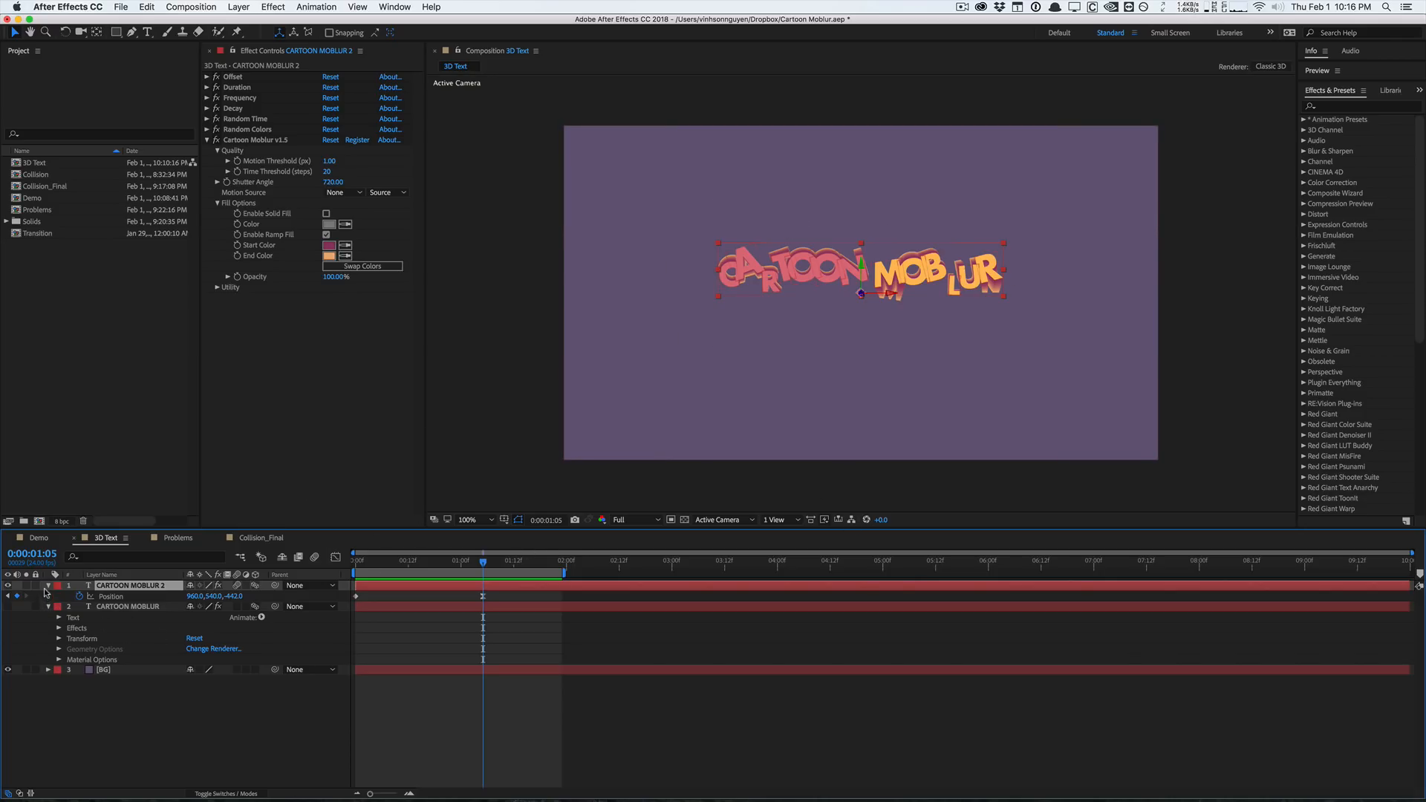
Expand the text layer's Transform and Text groups, then switch to the Problems comp
click(60, 616)
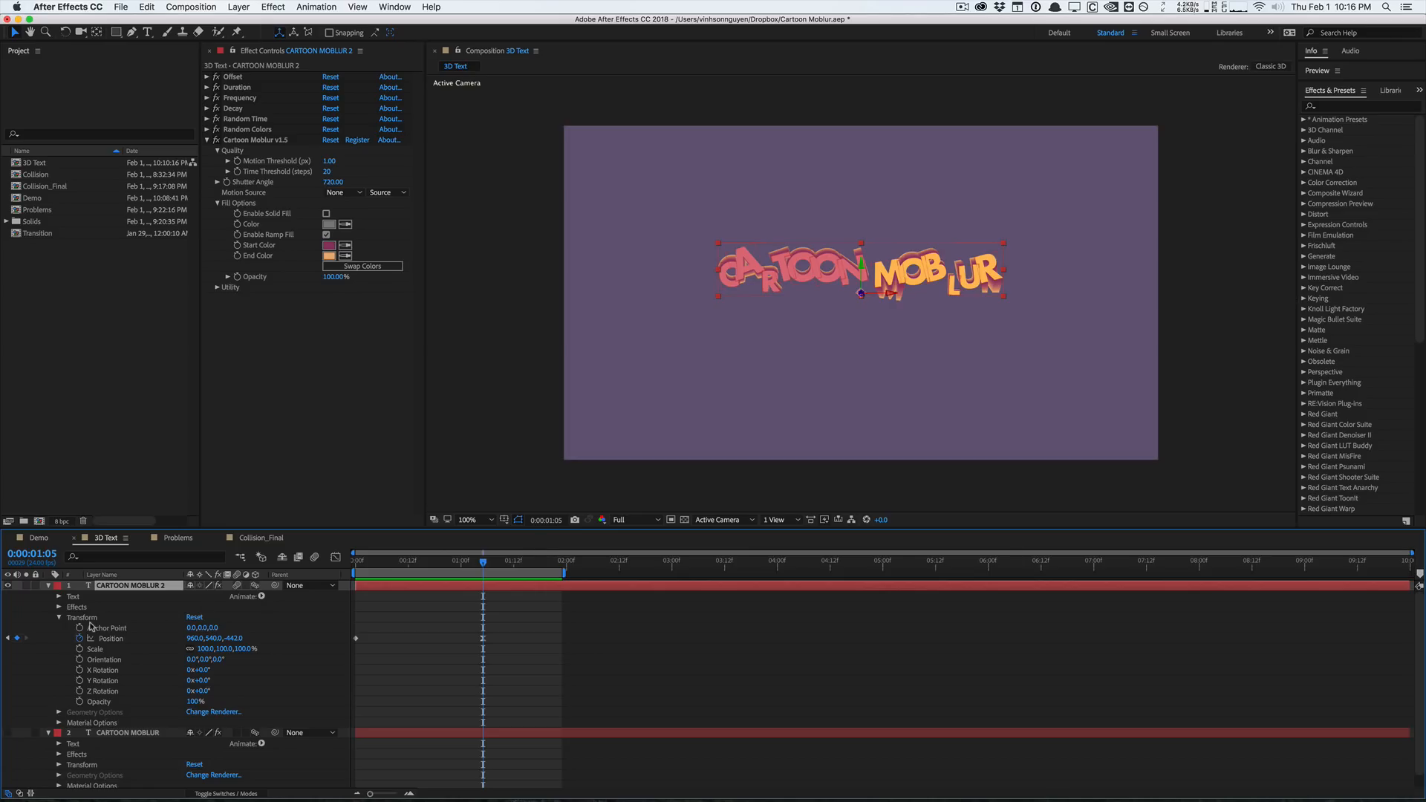
click(58, 596)
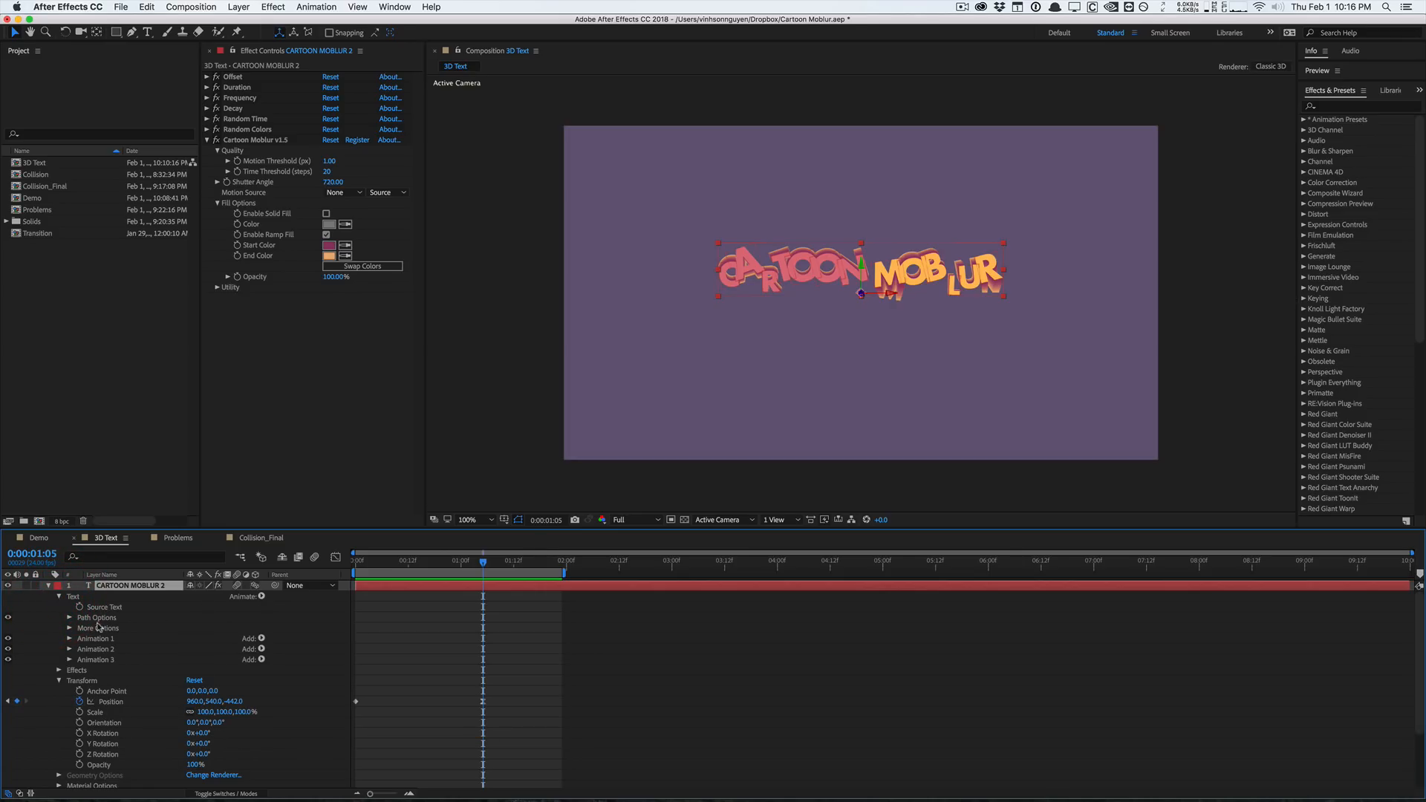
click(70, 638)
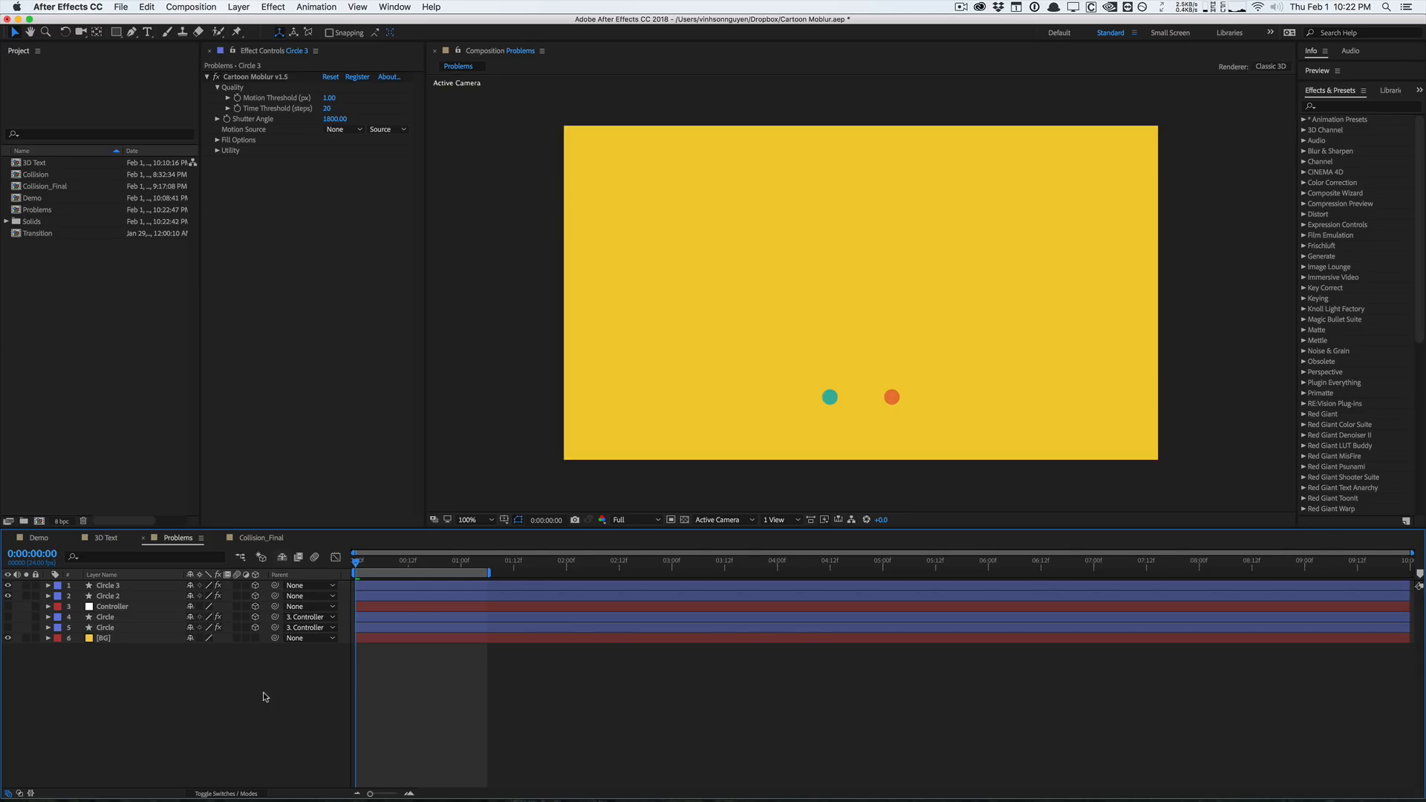
Add Null 7, parent Circle 2 and Circle 3 to it, and keyframe it rising by 1:00
click(109, 595)
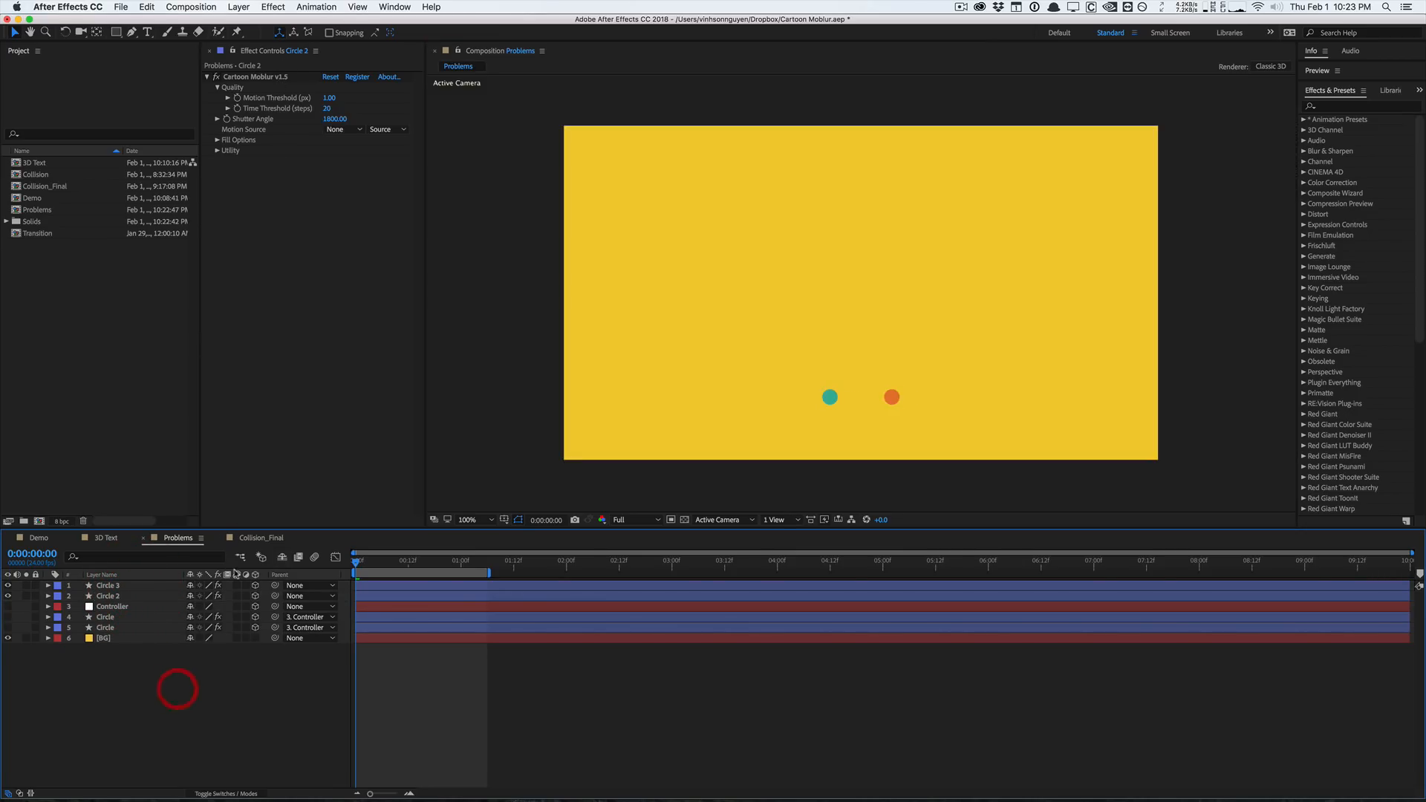
click(239, 6)
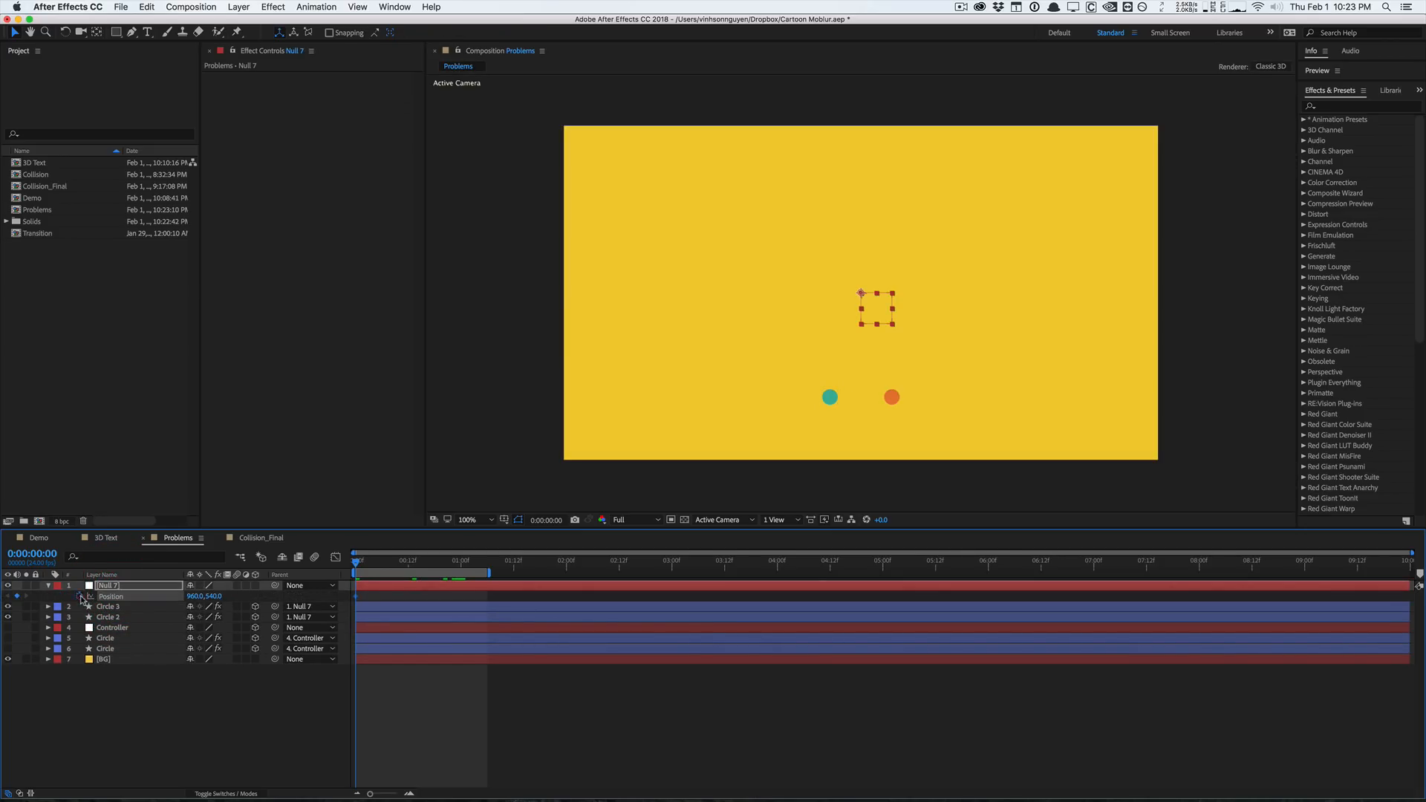
click(461, 559)
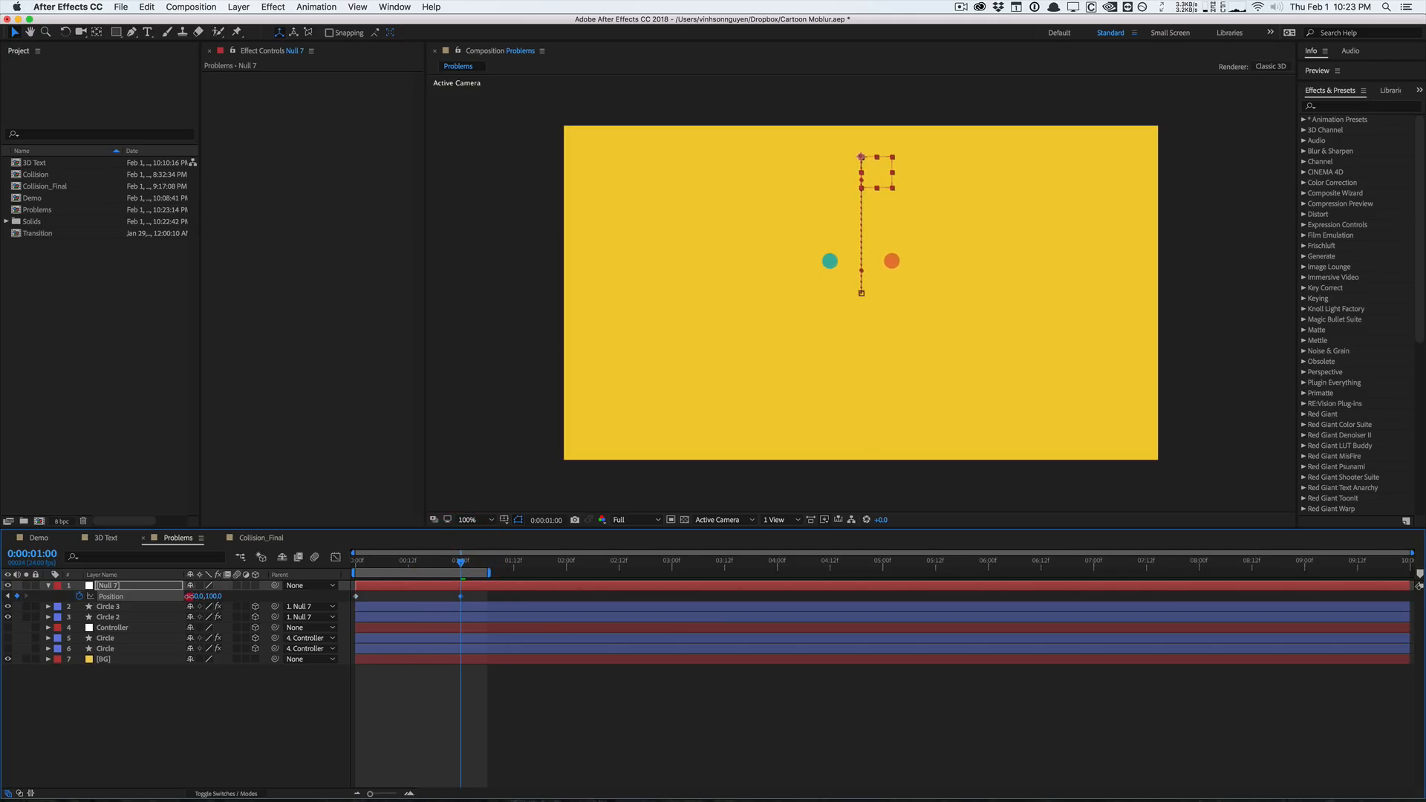
click(107, 606)
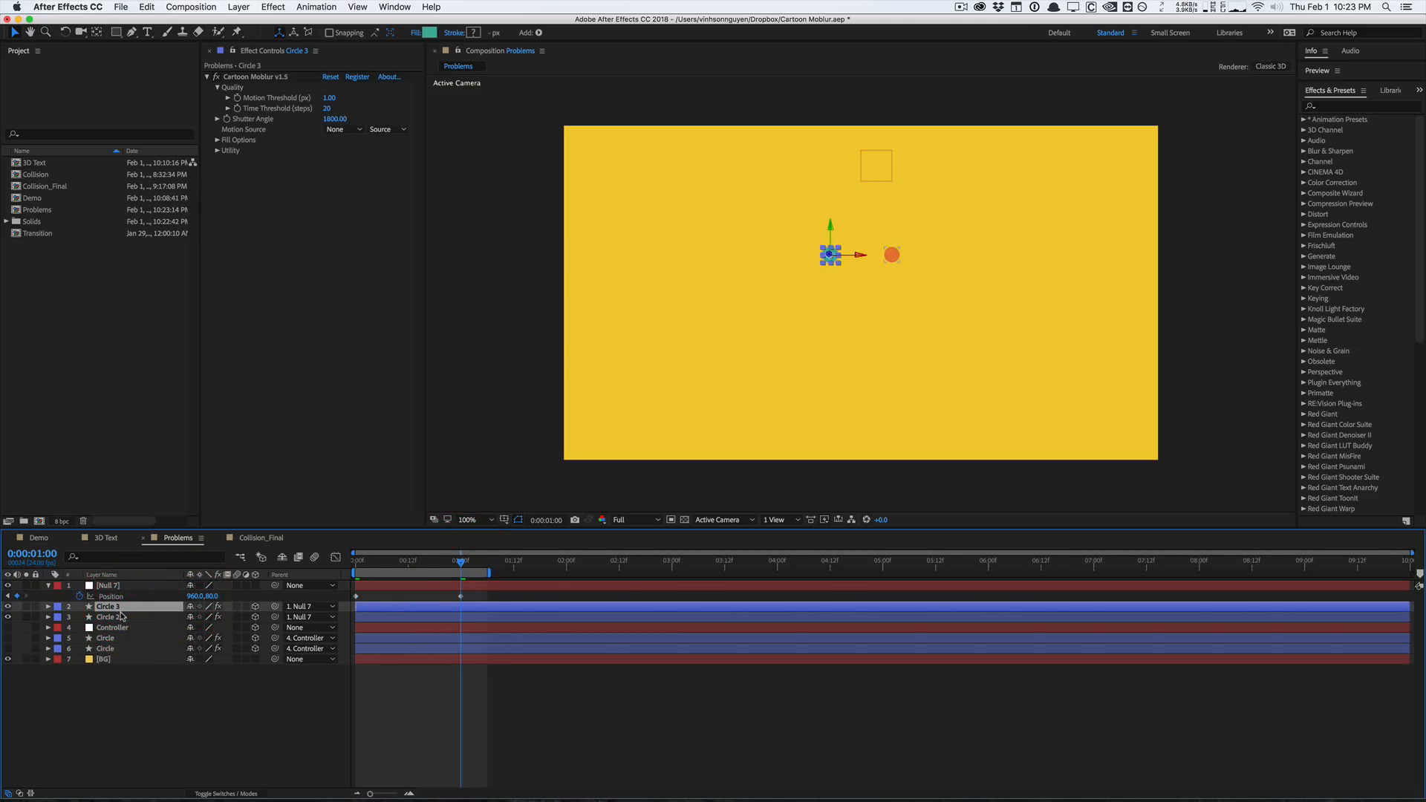
Set Cartoon Moblur's Motion Source to 1. Null 7 on both Circle 3 and Circle 2
click(109, 617)
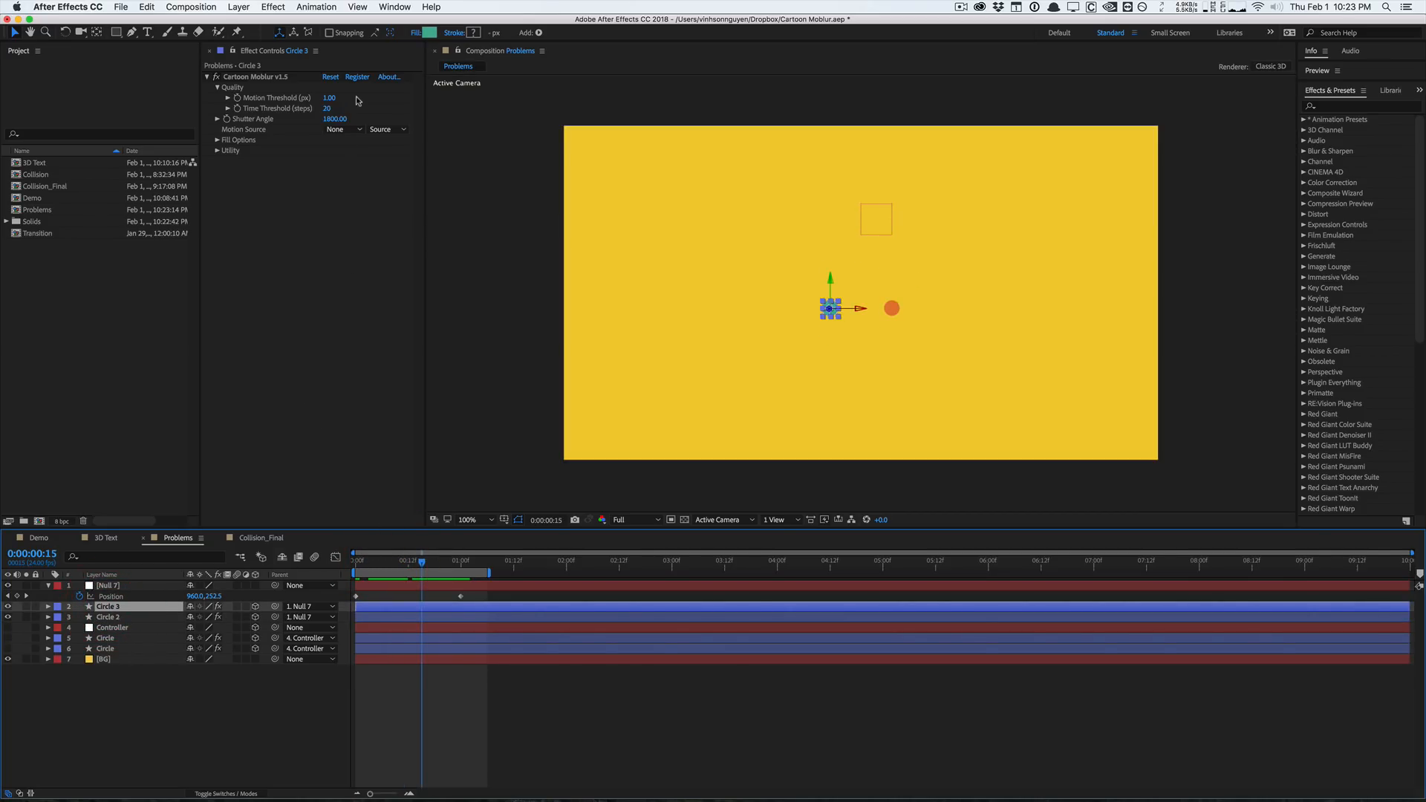
click(341, 129)
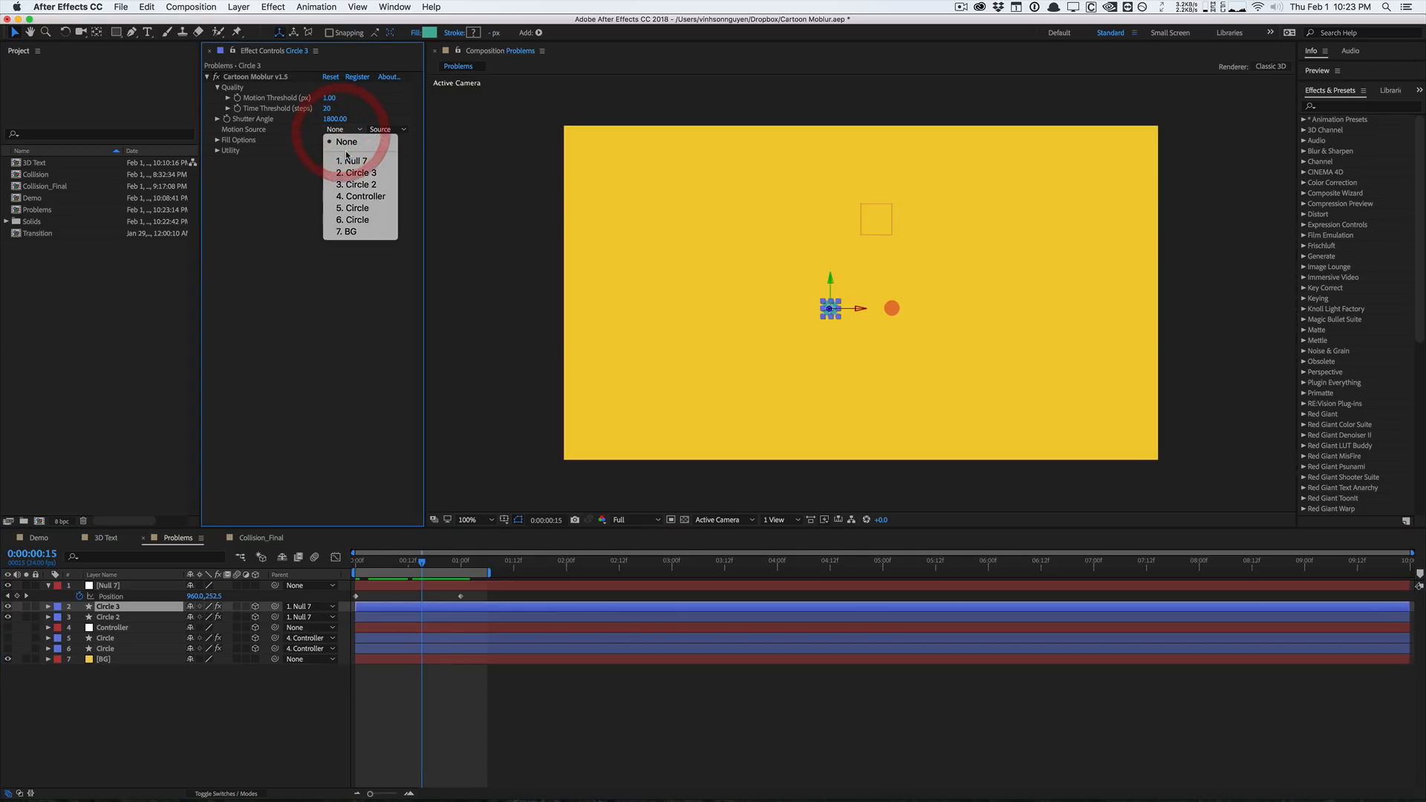
click(110, 616)
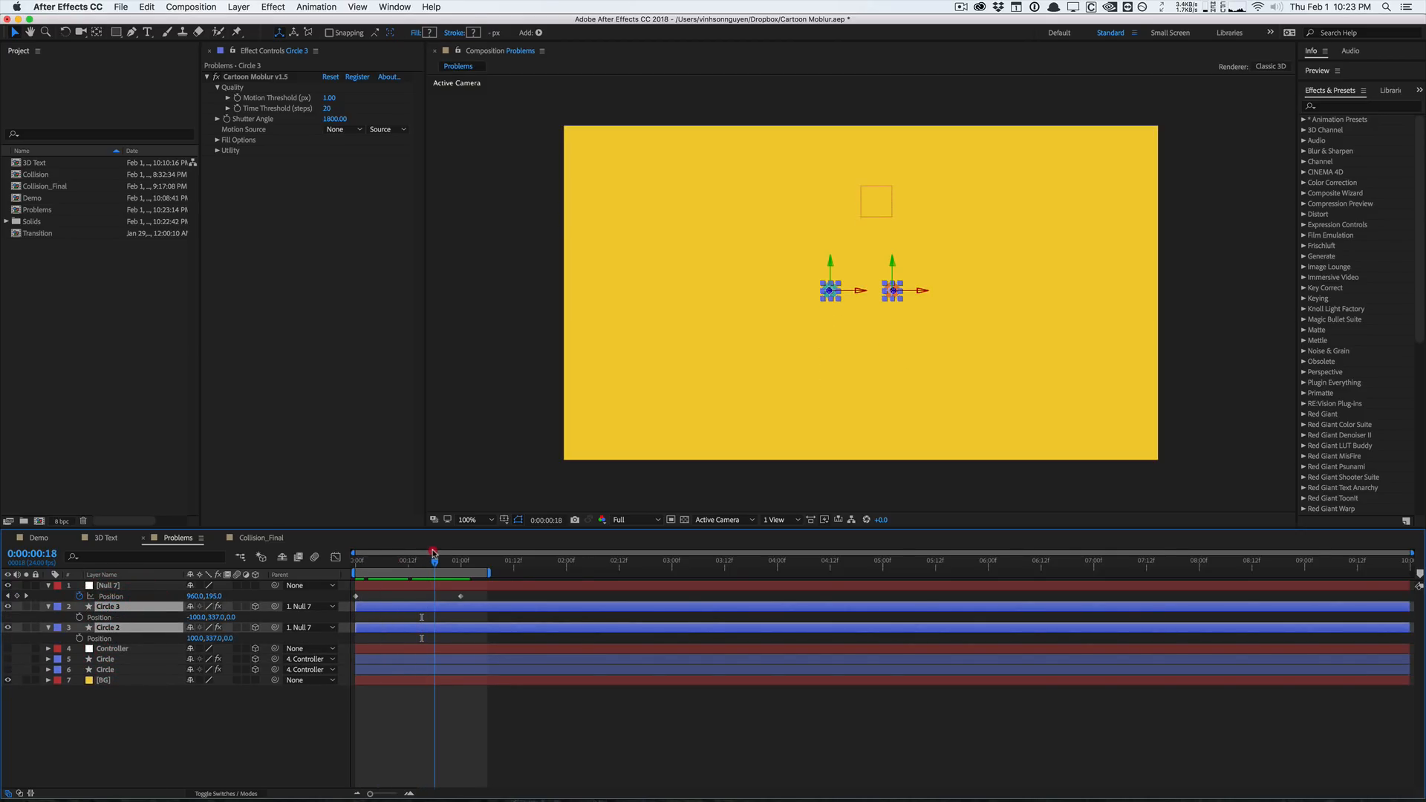
click(341, 129)
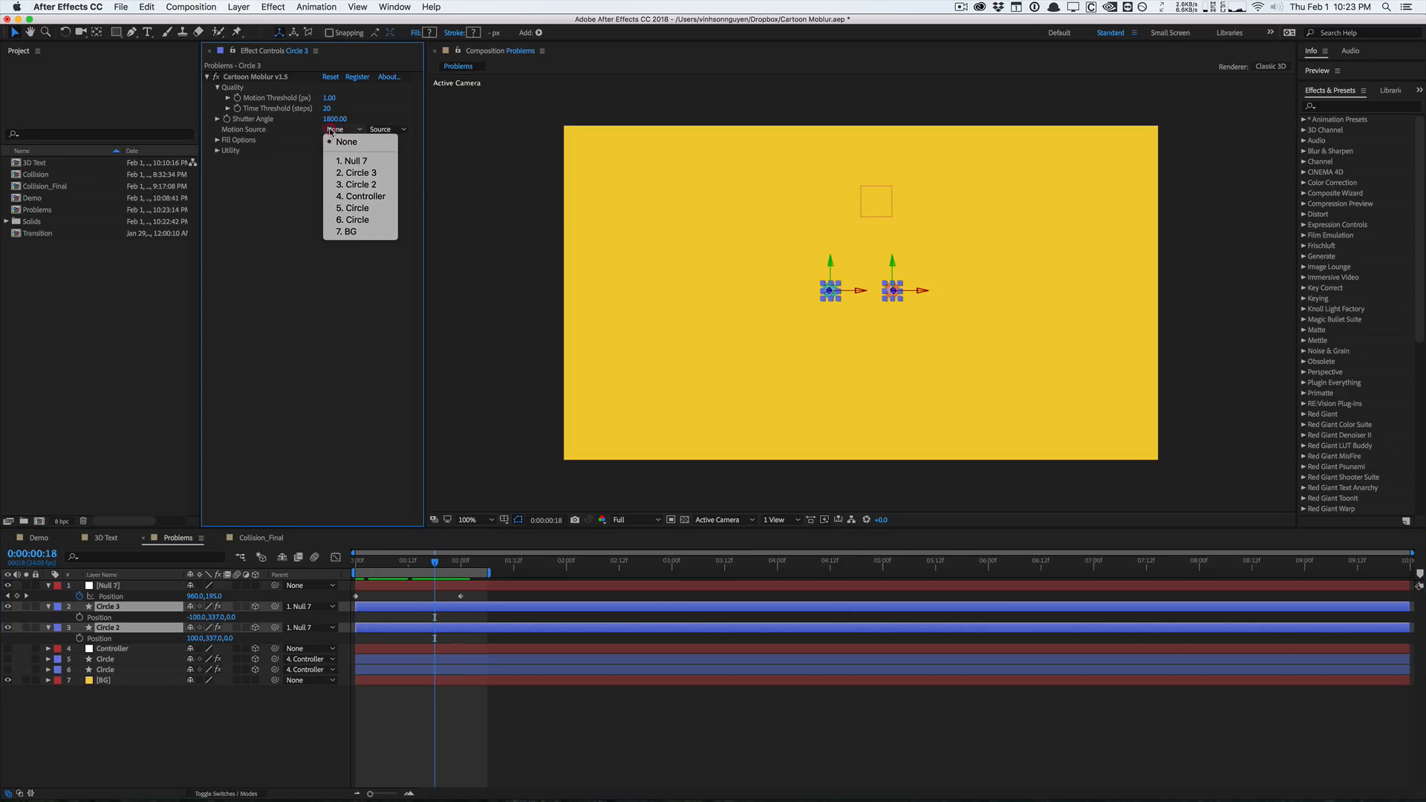
click(353, 161)
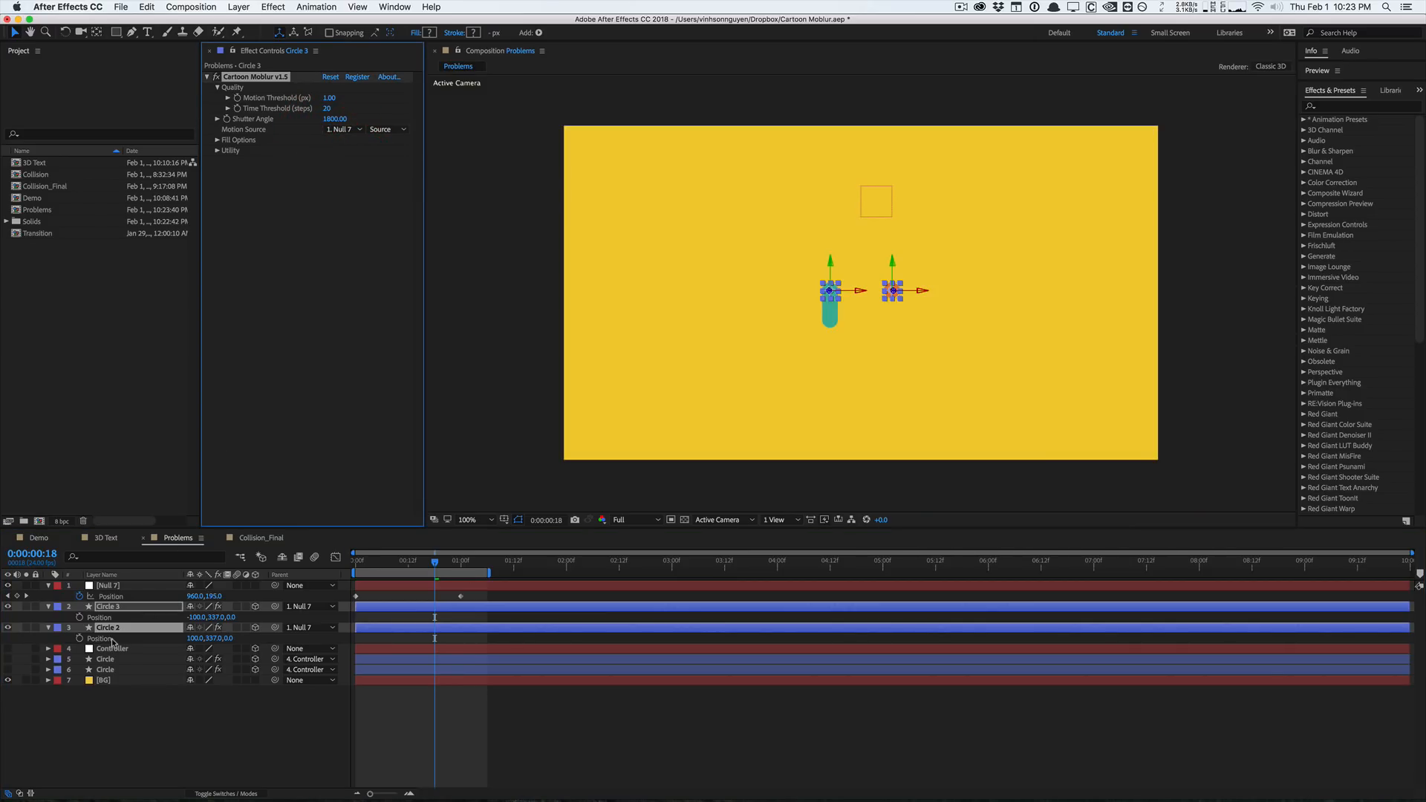
click(109, 627)
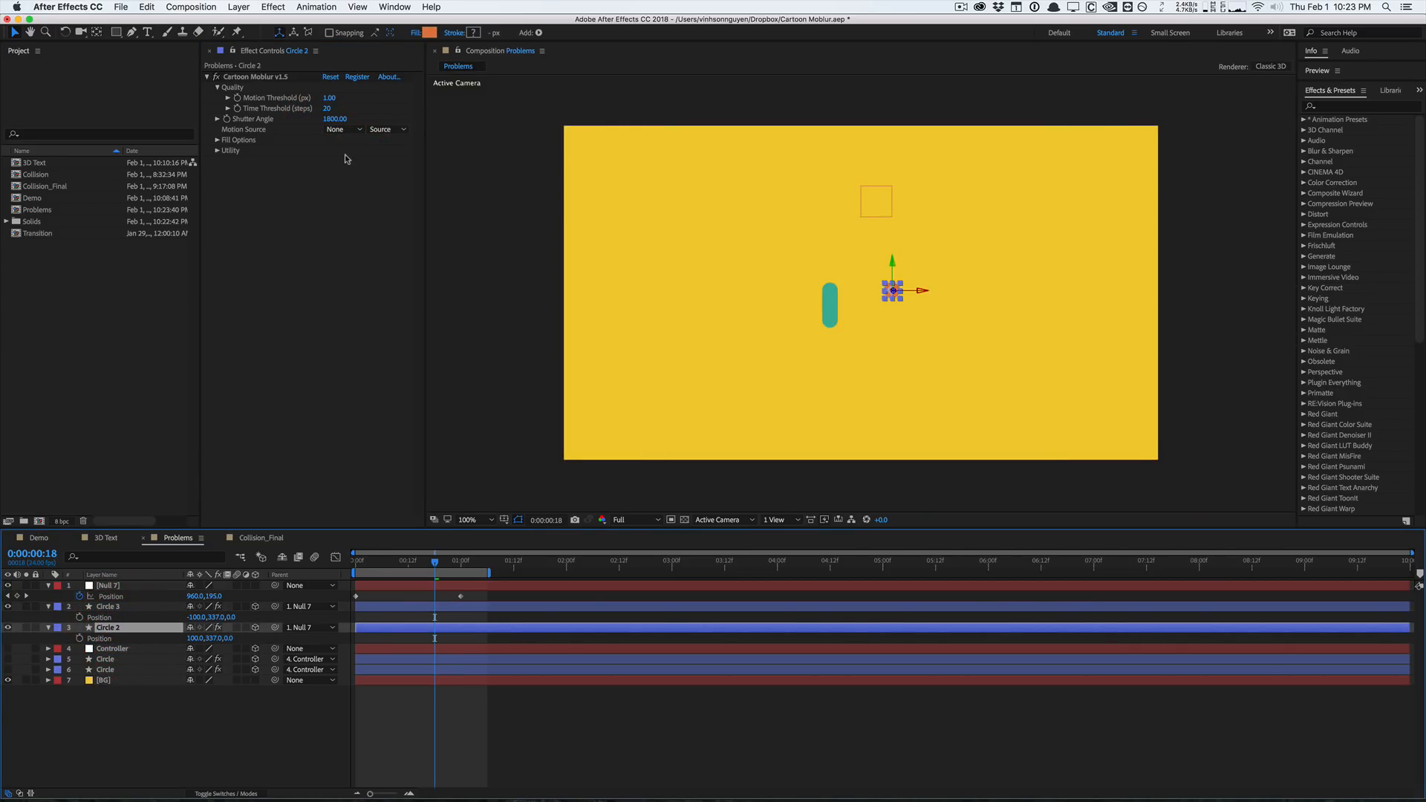
click(339, 129)
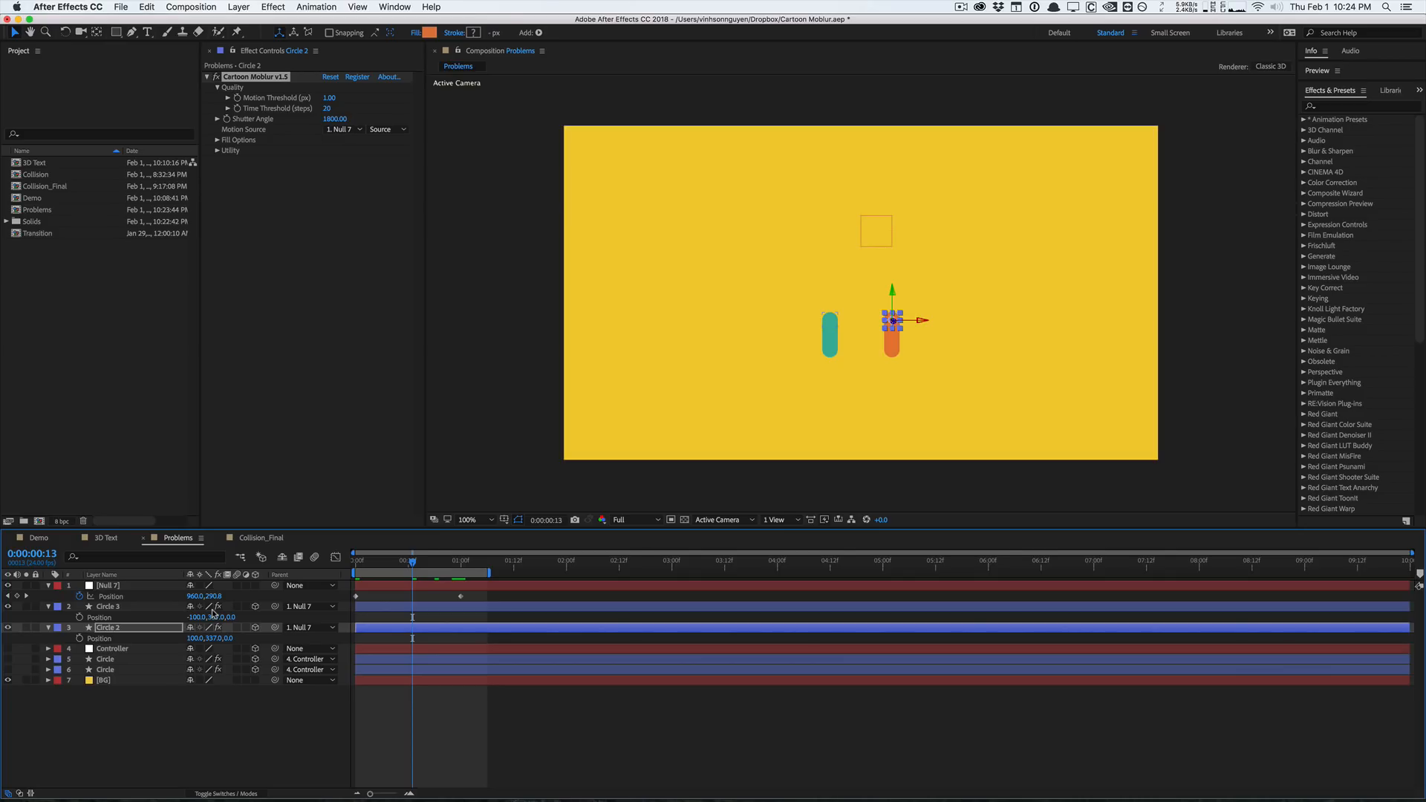
click(107, 585)
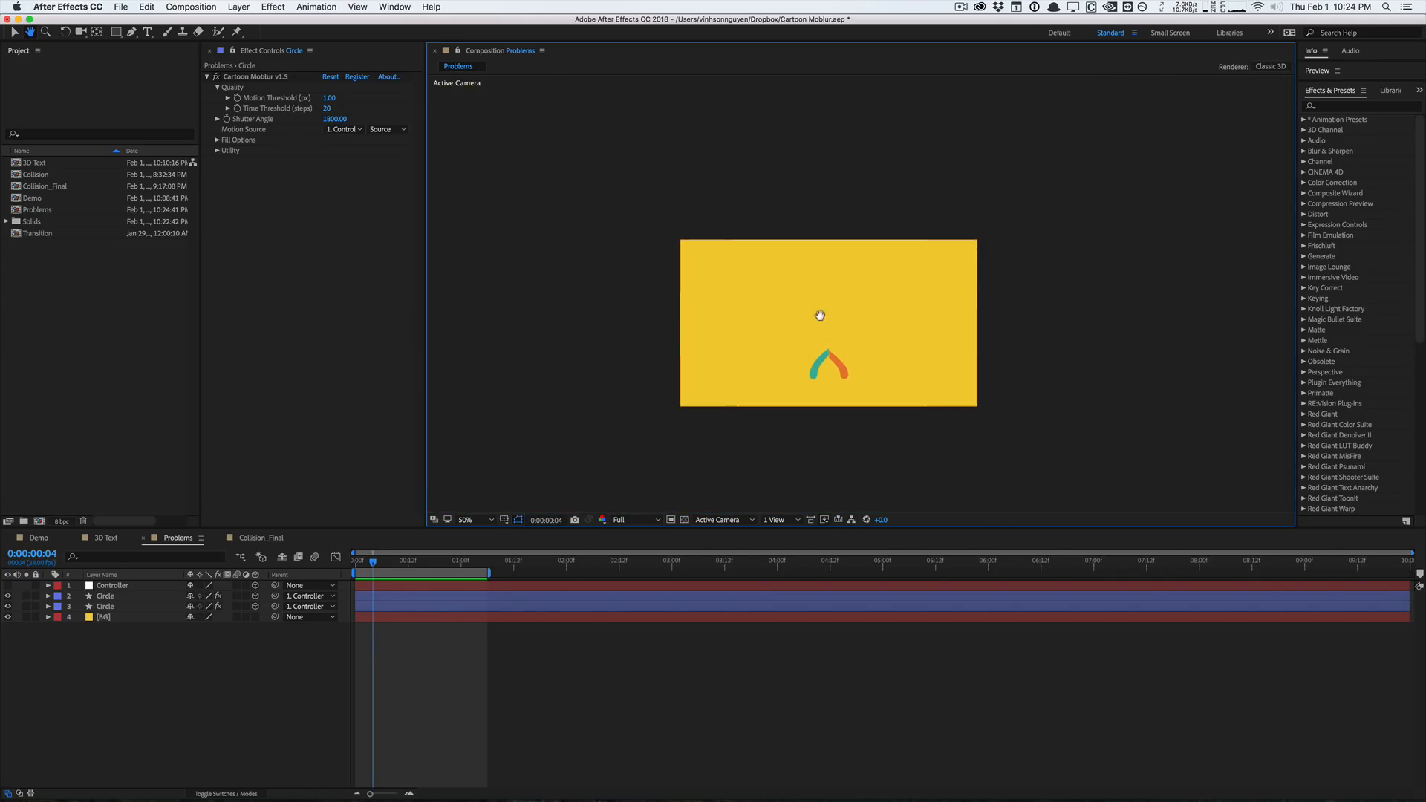
Set the Problems comp viewer zoom to 100%
click(467, 519)
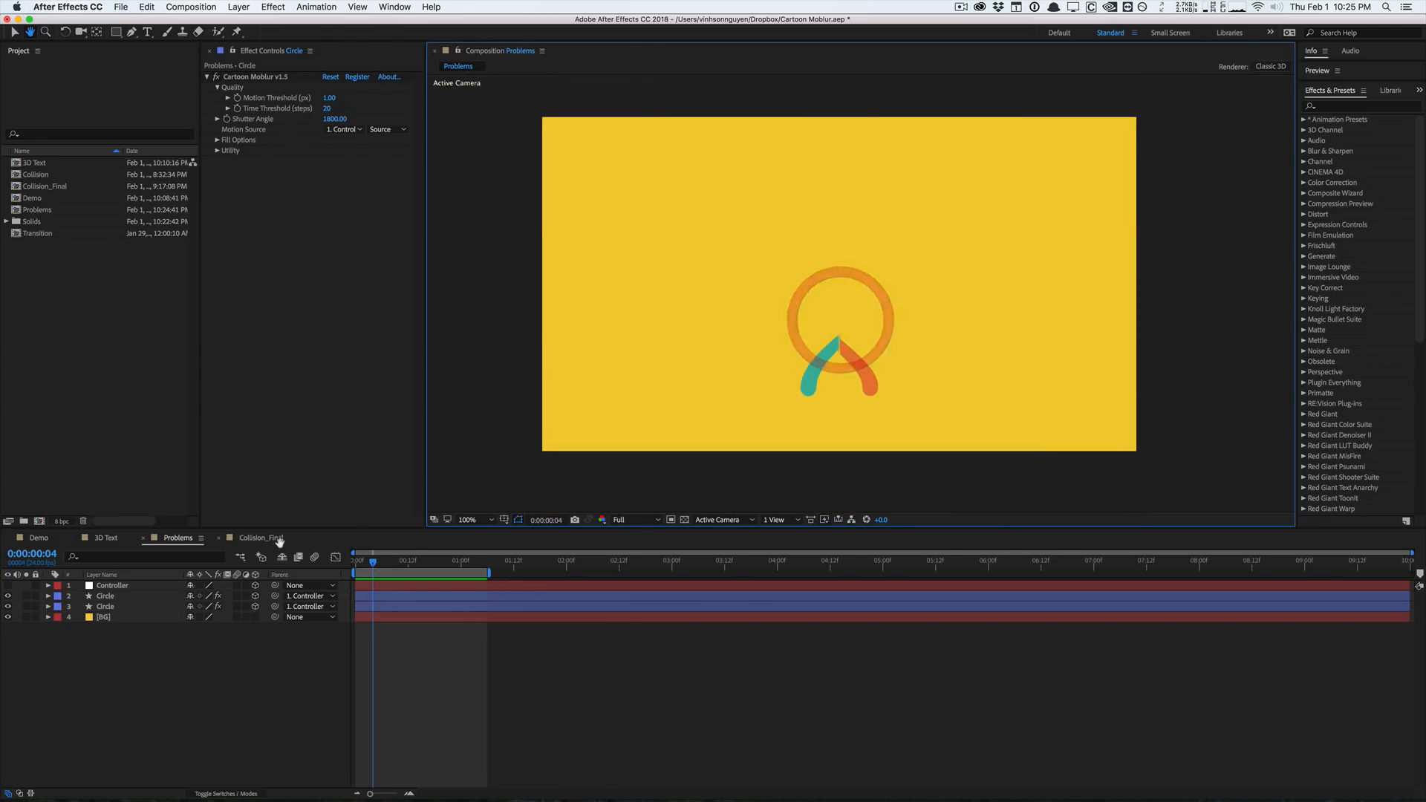
Open Collision_Final, select Star 7 (1440 shutter angle), and preview the stars' motion blur
click(260, 538)
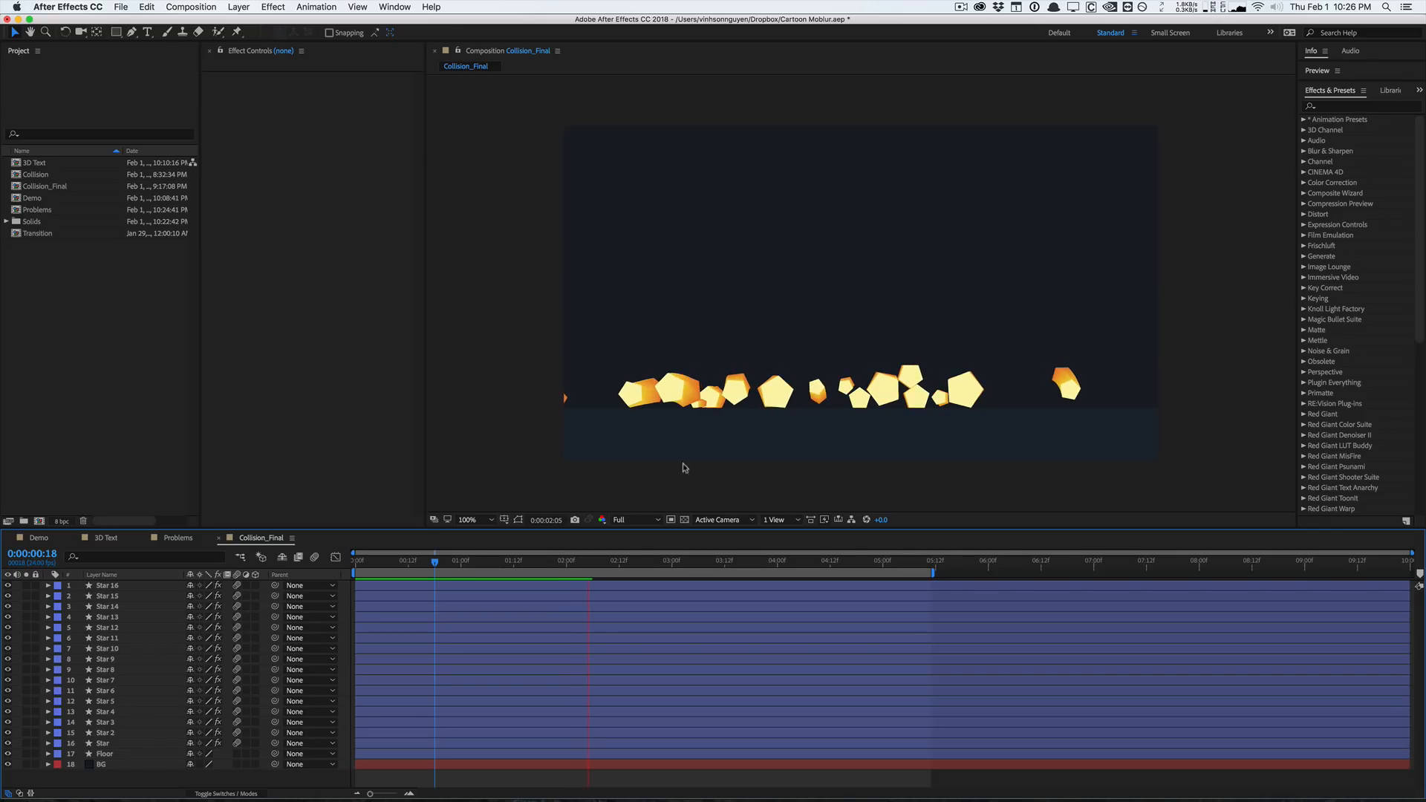
click(617, 561)
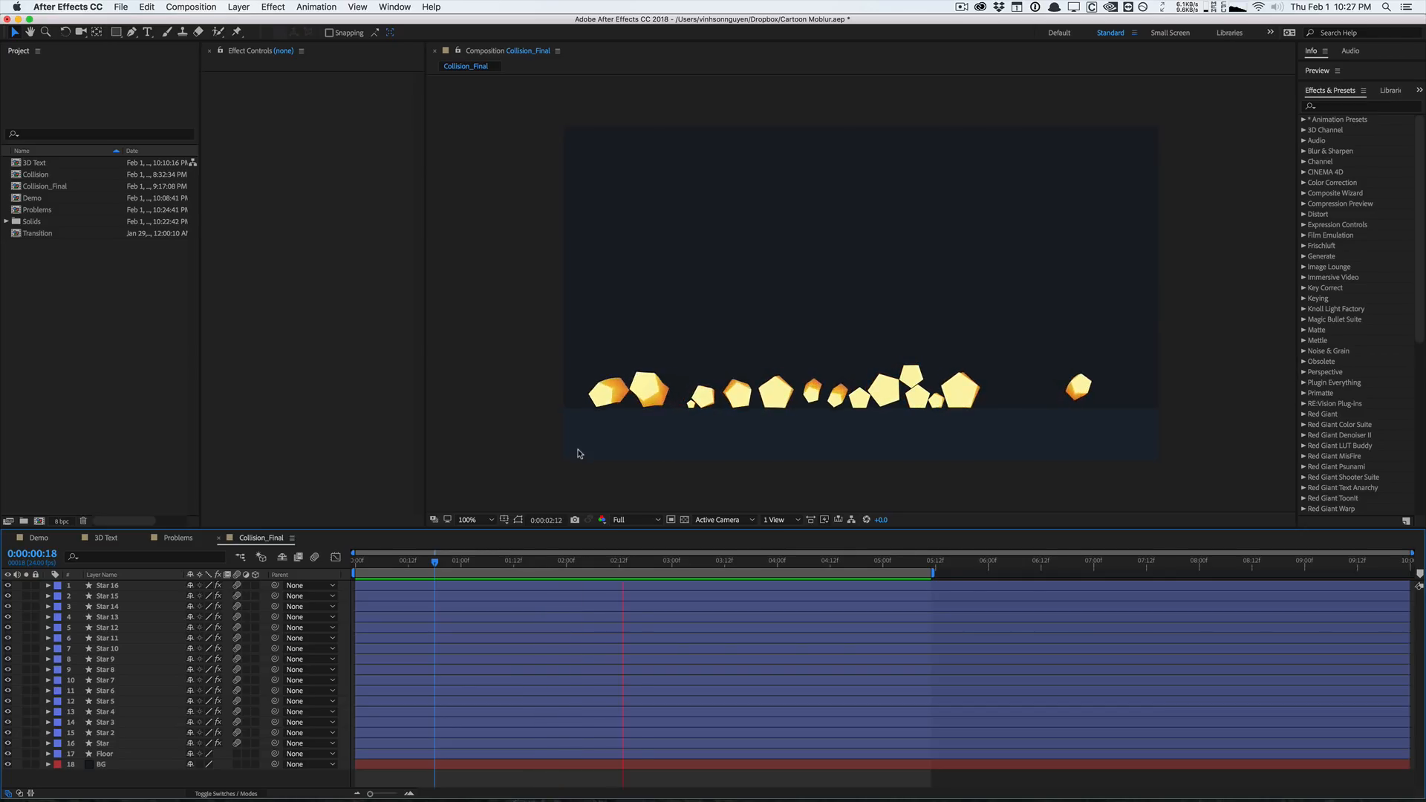
click(823, 560)
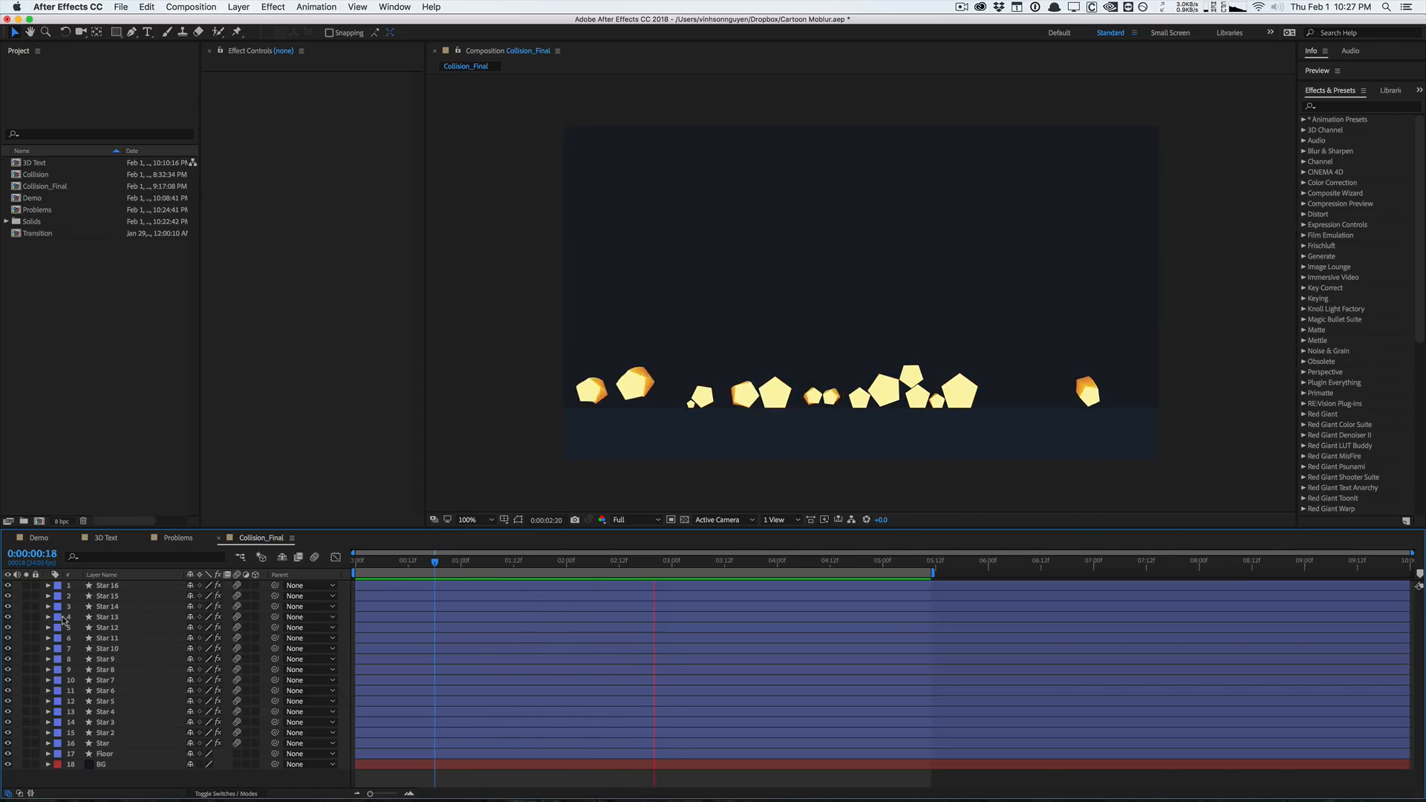
click(106, 679)
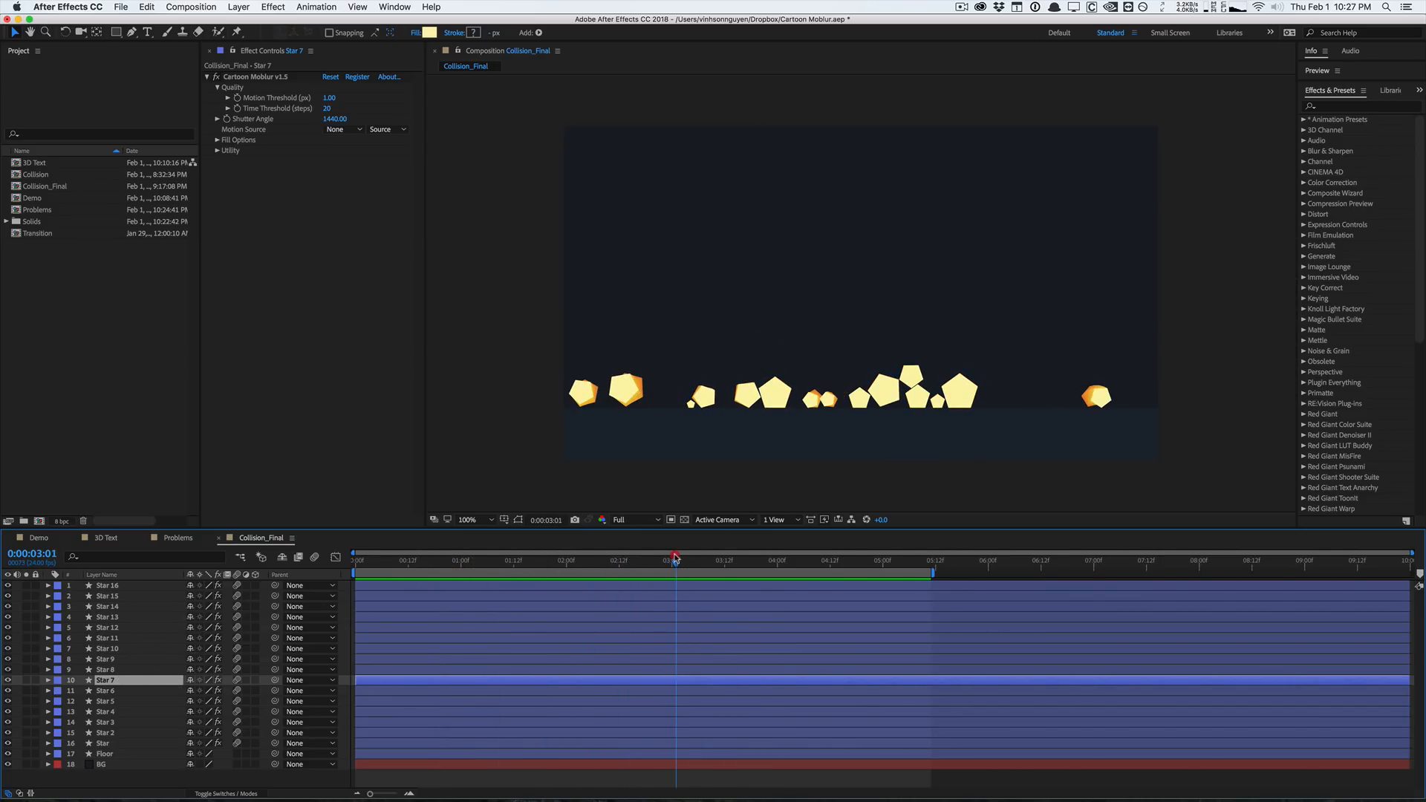
click(37, 538)
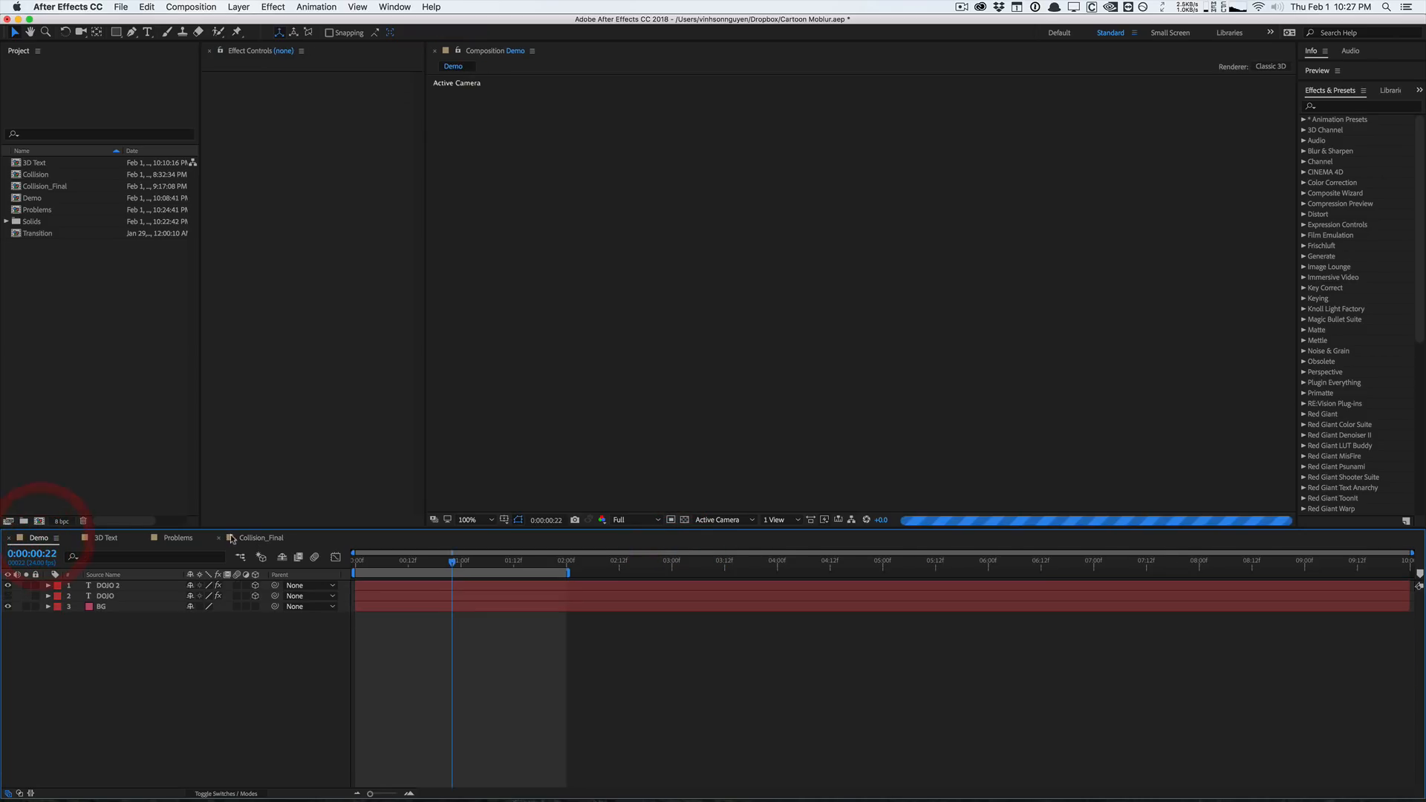
click(260, 538)
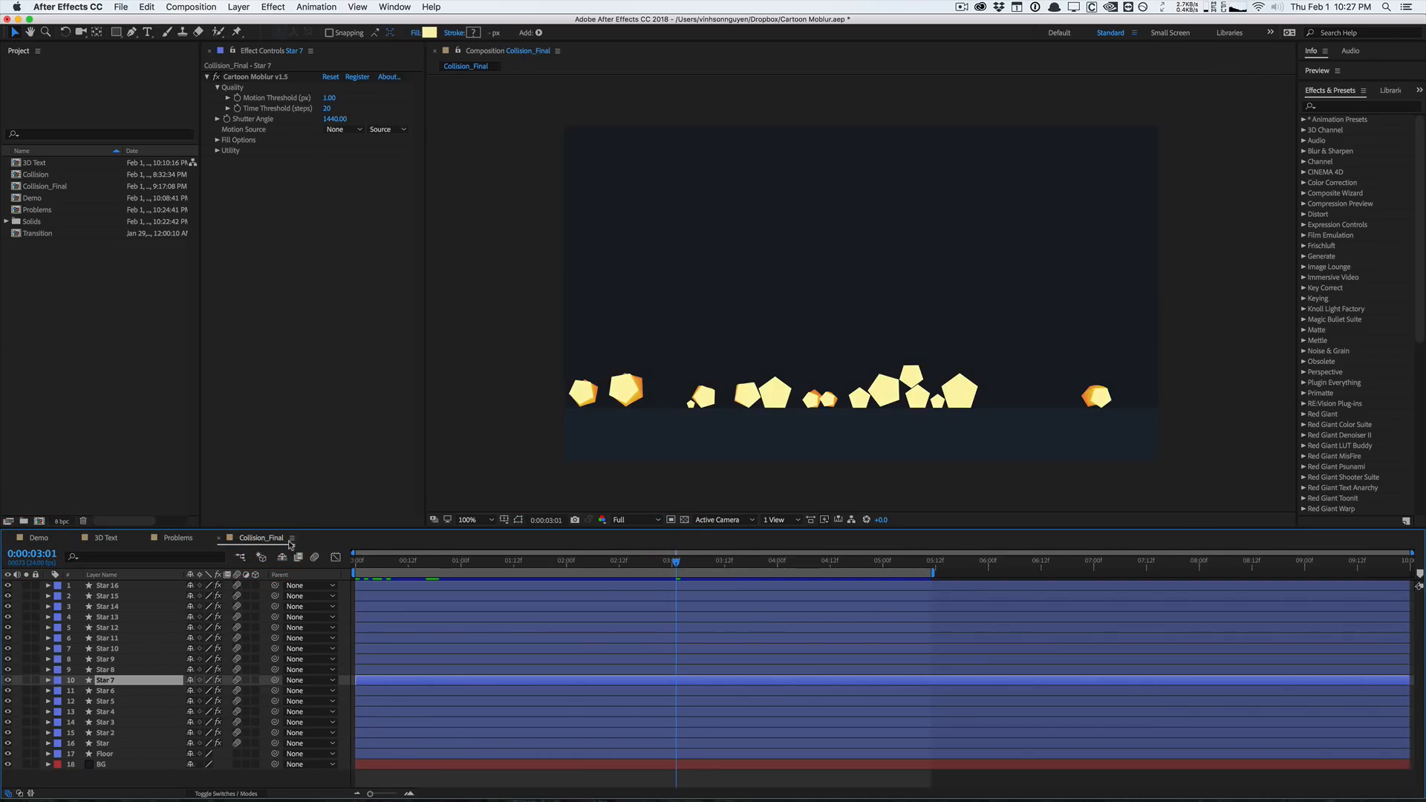
click(641, 559)
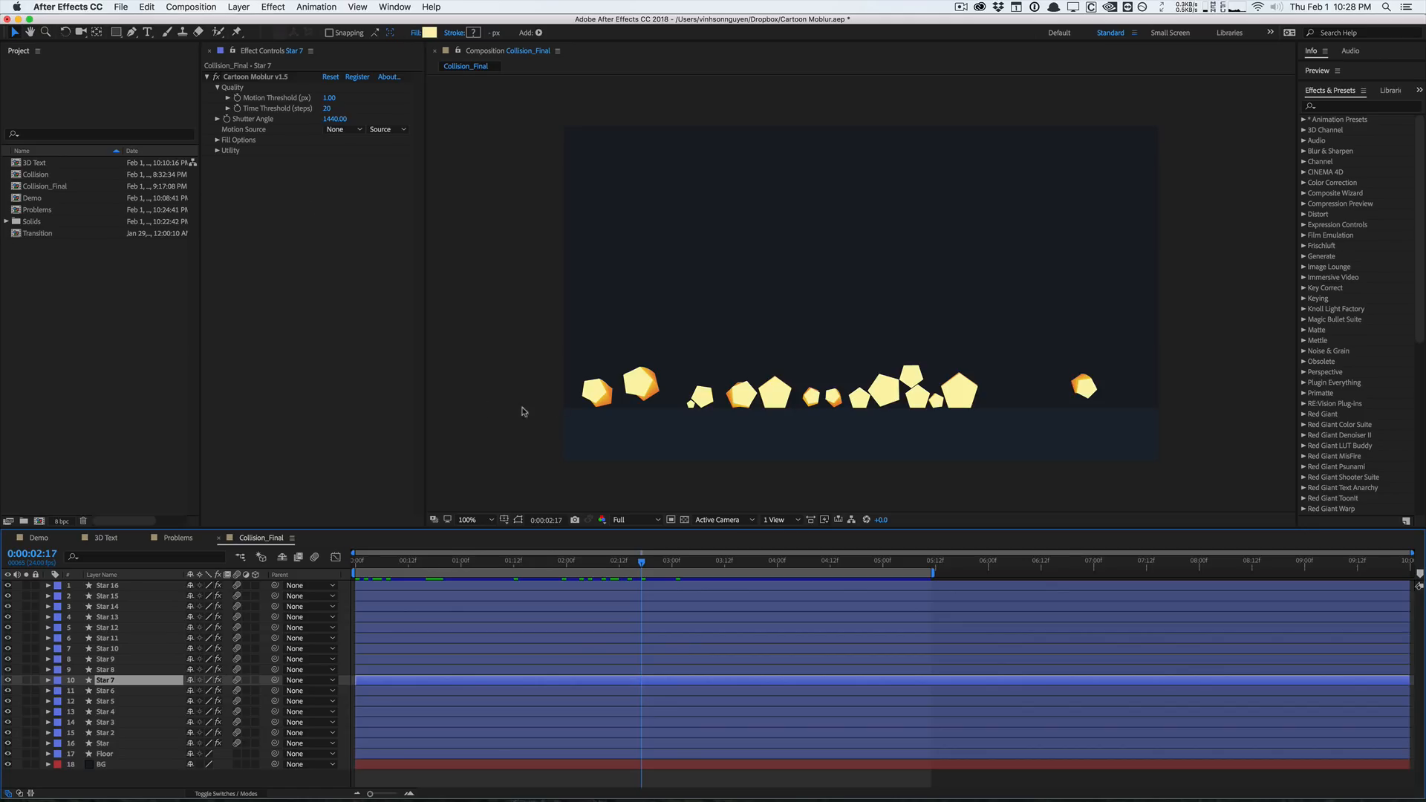
mouse_move(497, 564)
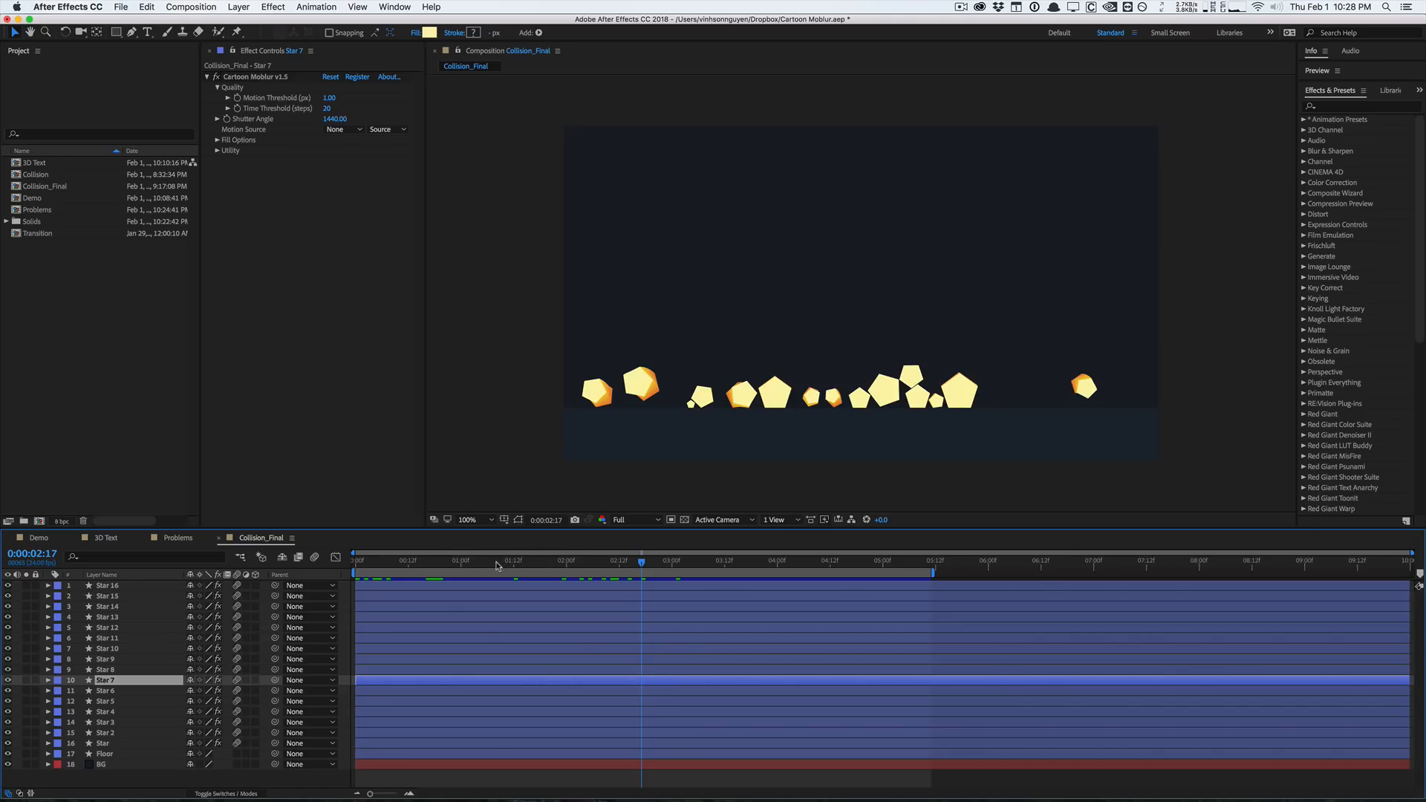
mouse_move(497, 564)
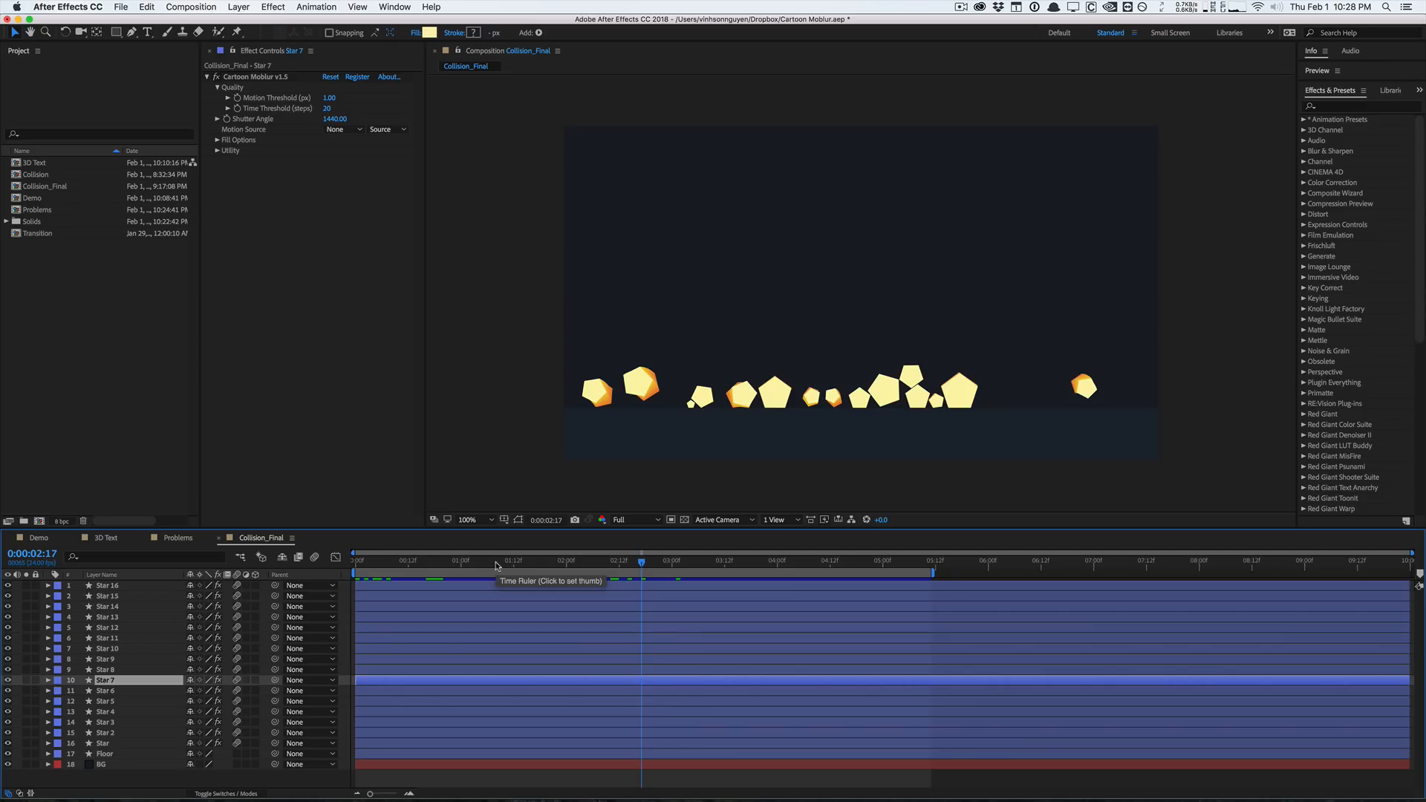